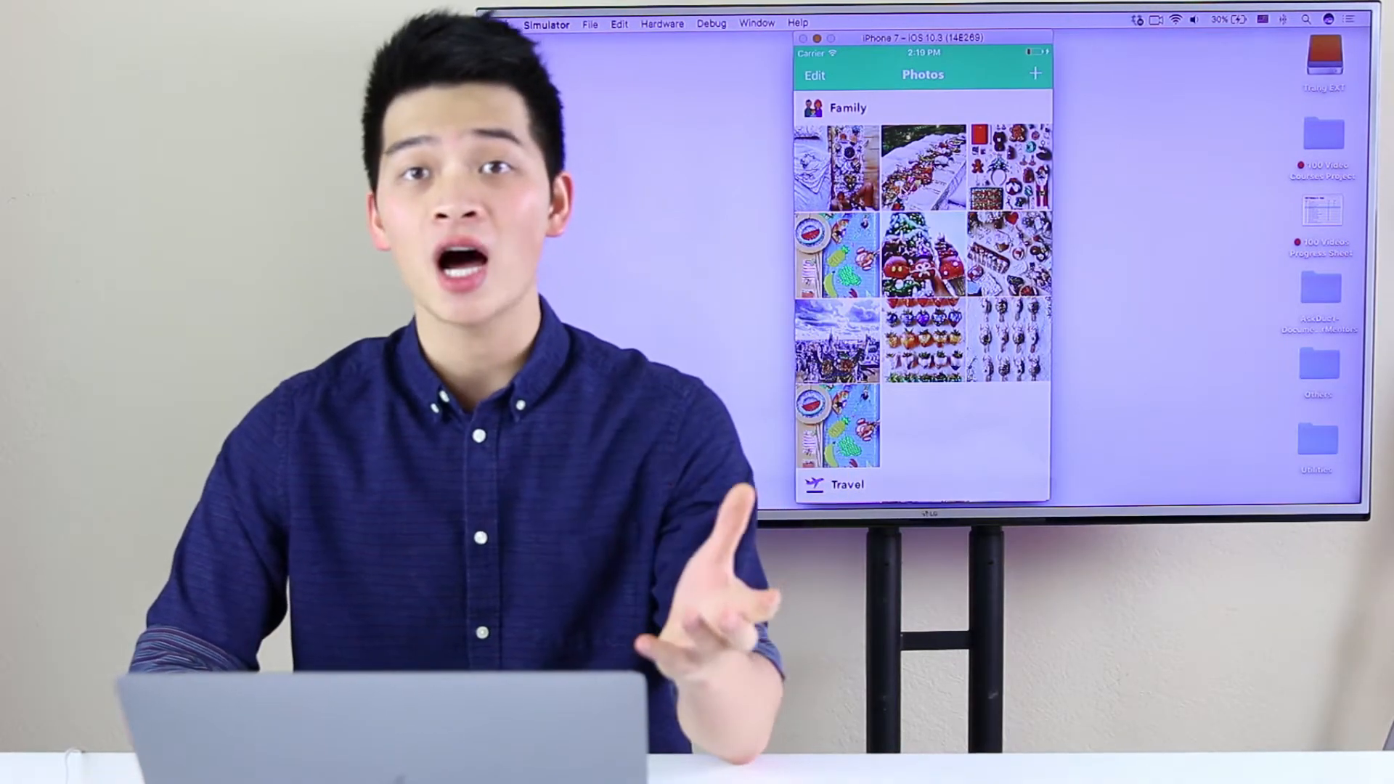
- Scroll through the Photomanic photo categories, then enter edit mode to show delete marks on Family photos
scroll(down, 3)
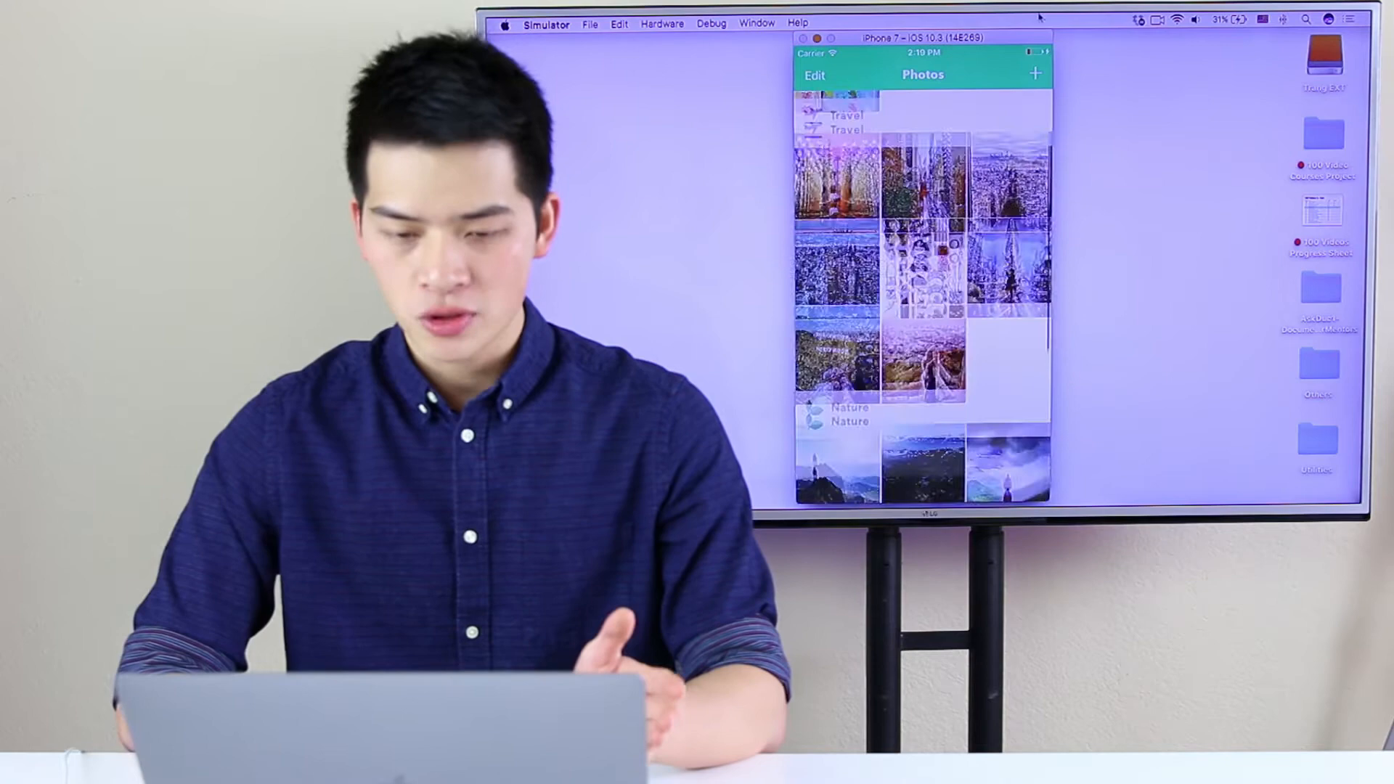
scroll(down, 3)
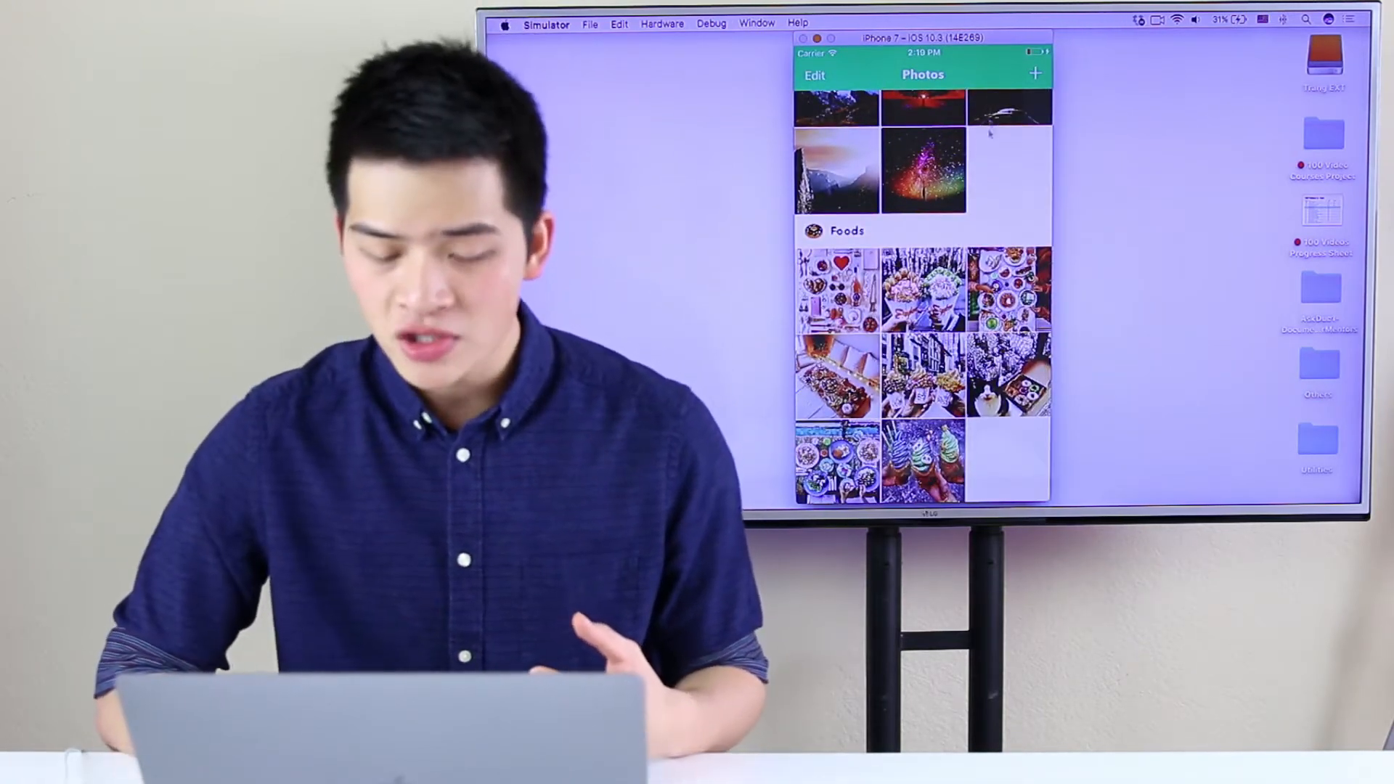
scroll(down, 3)
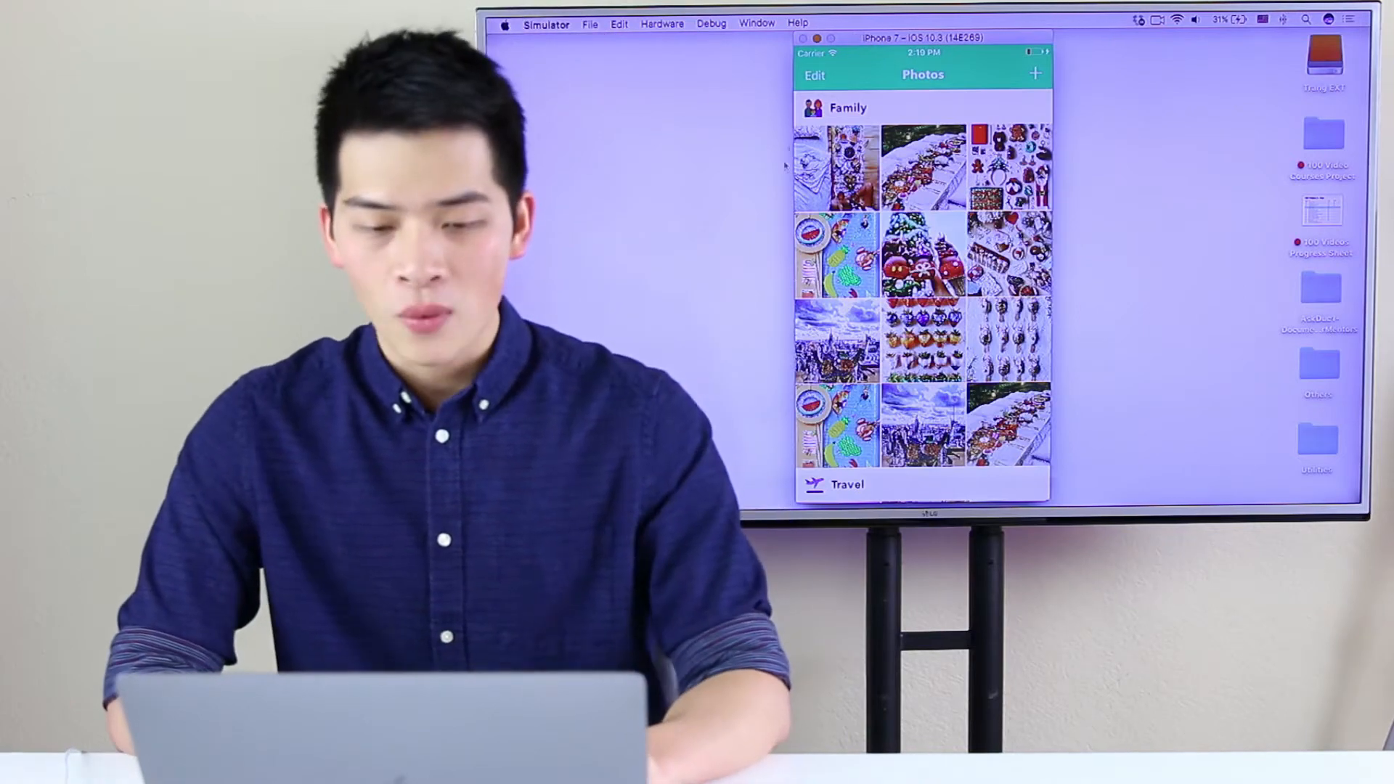
click(813, 74)
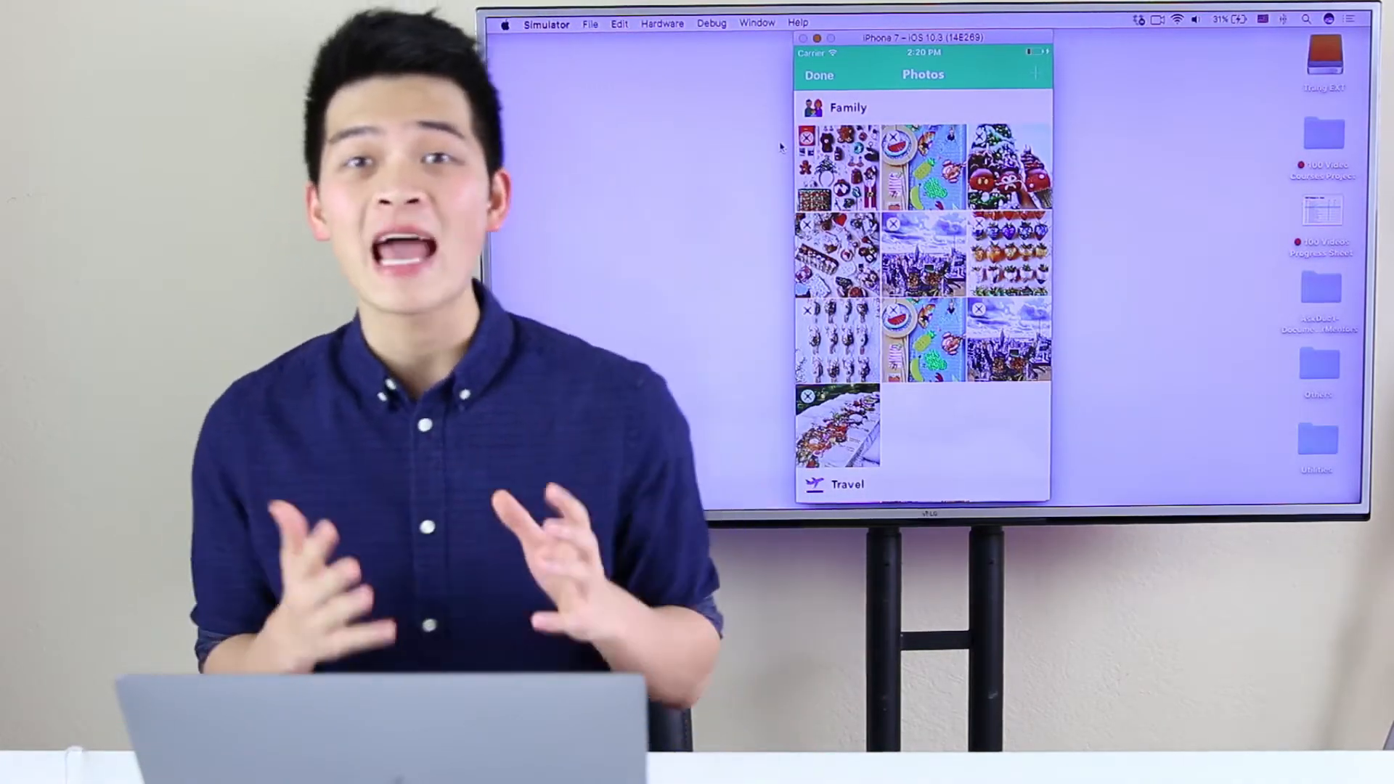
click(817, 74)
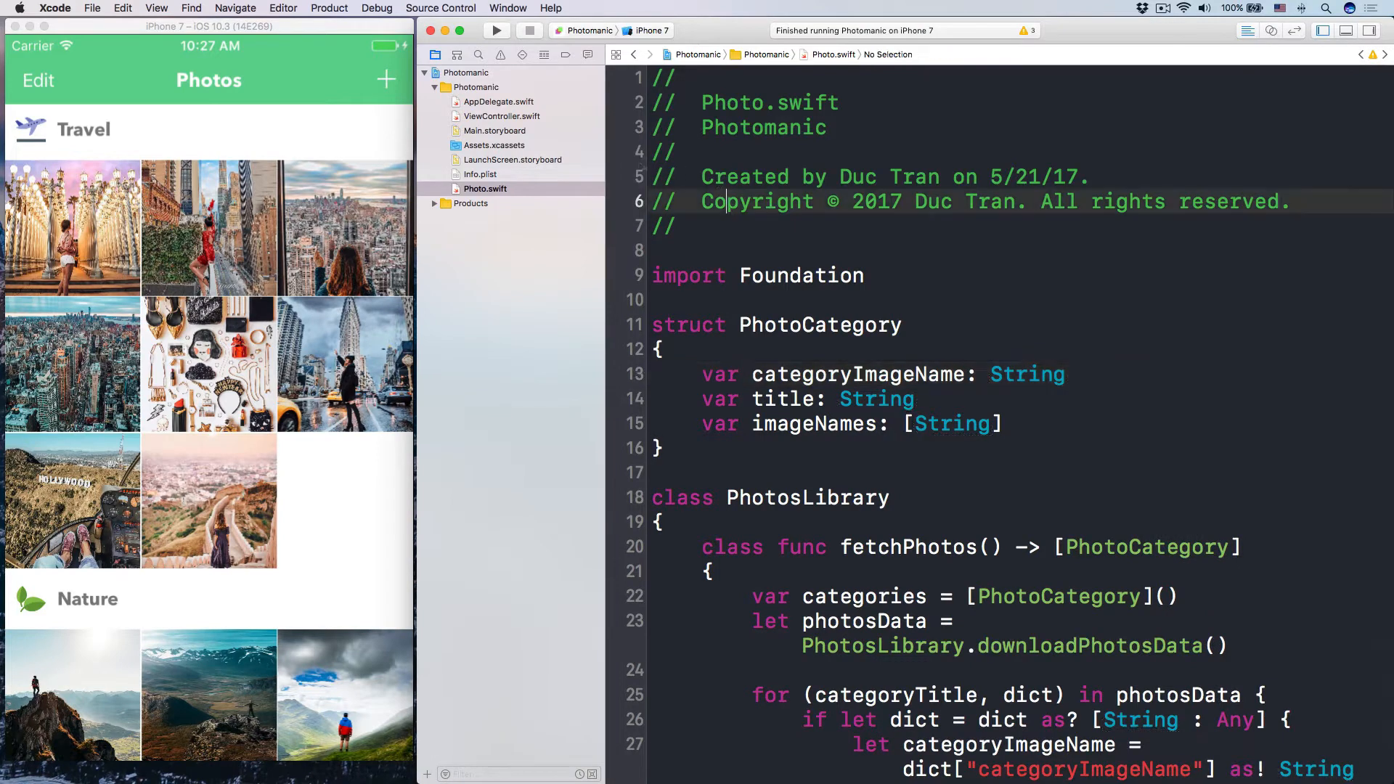
mouse_move(315, 102)
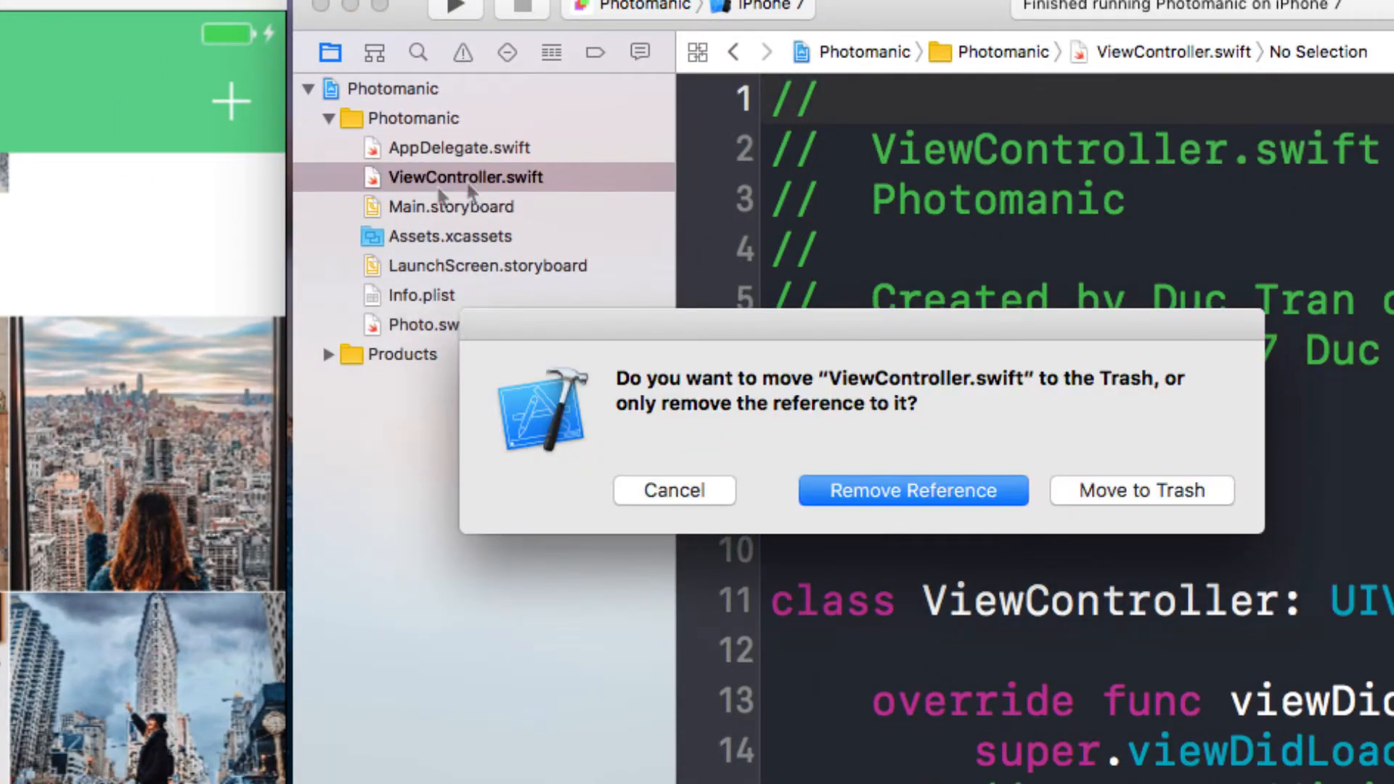
- Trash ViewController.swift and group AppDelegate.swift, LaunchScreen.storyboard and Info.plist into Supporting Files
click(912, 489)
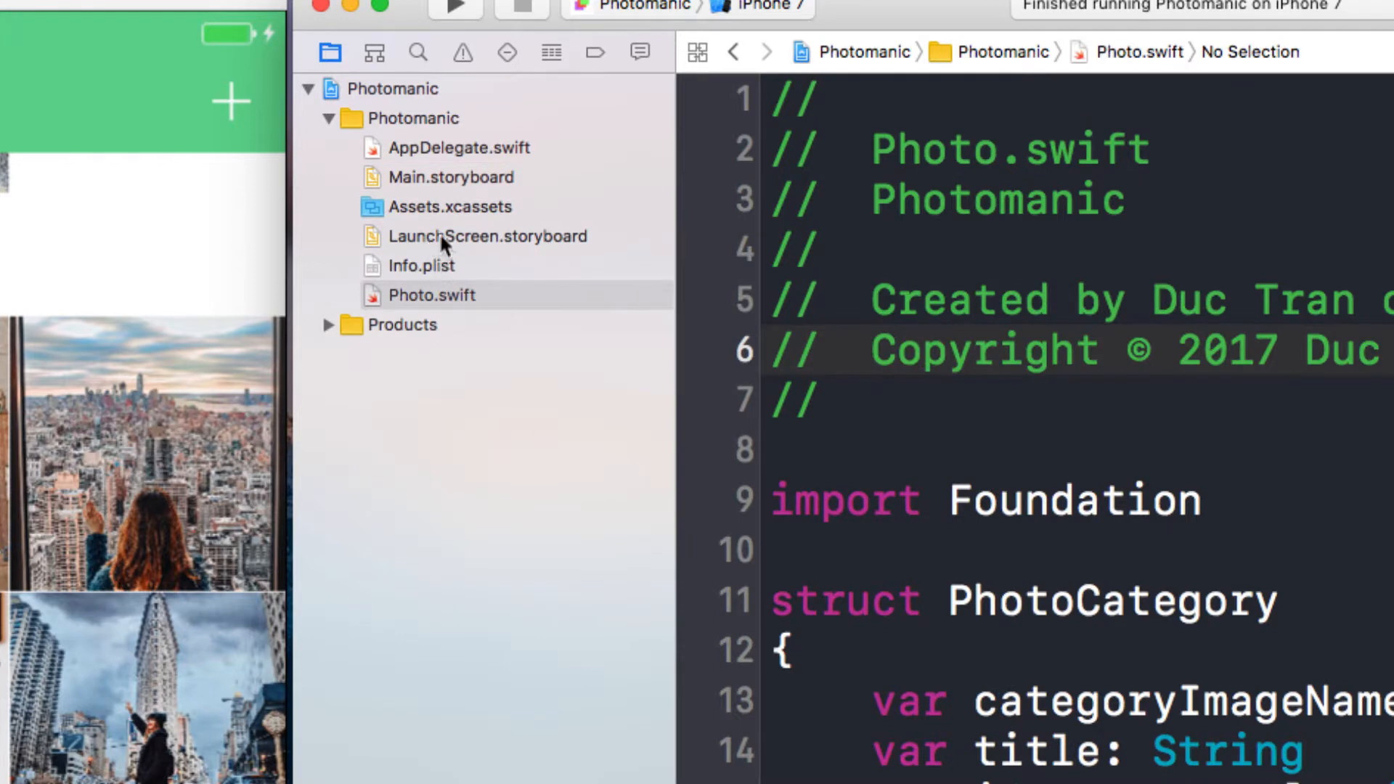
click(487, 235)
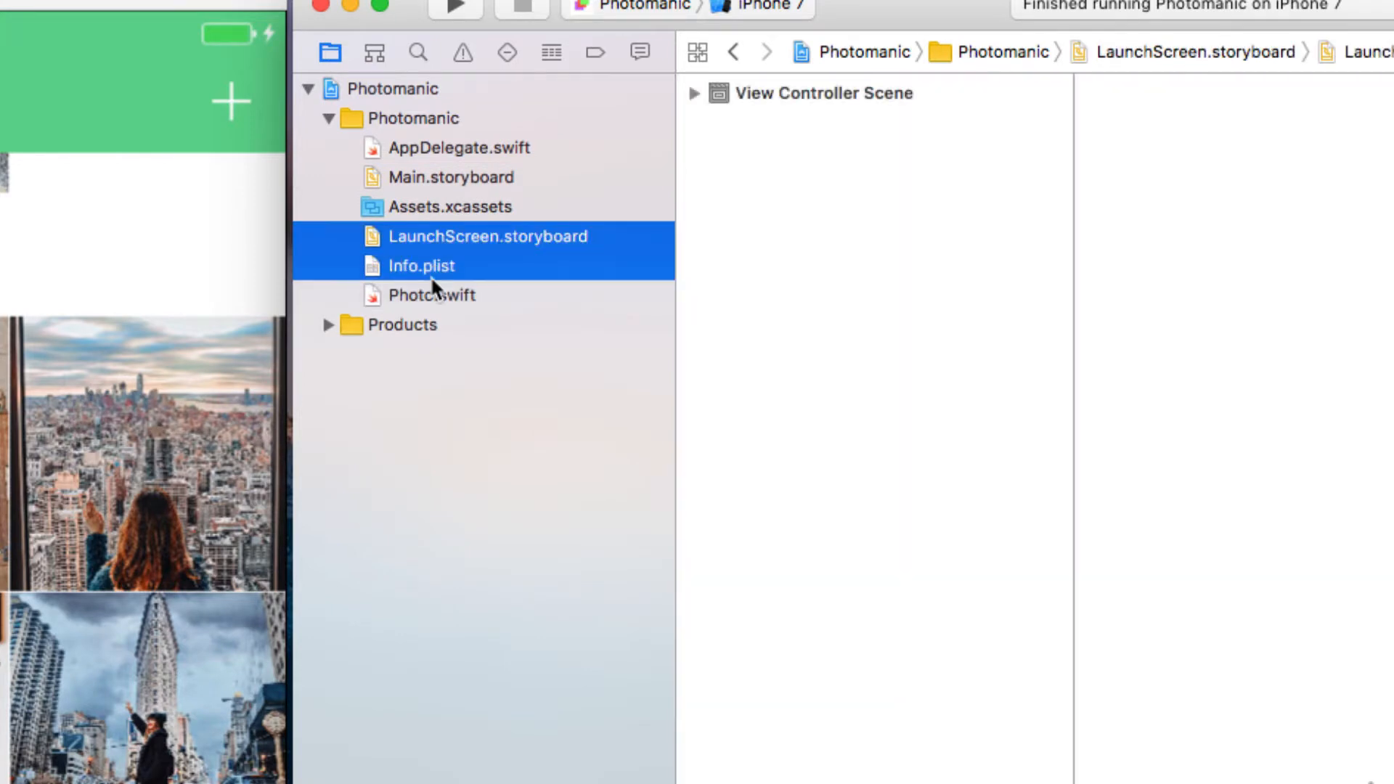
click(457, 148)
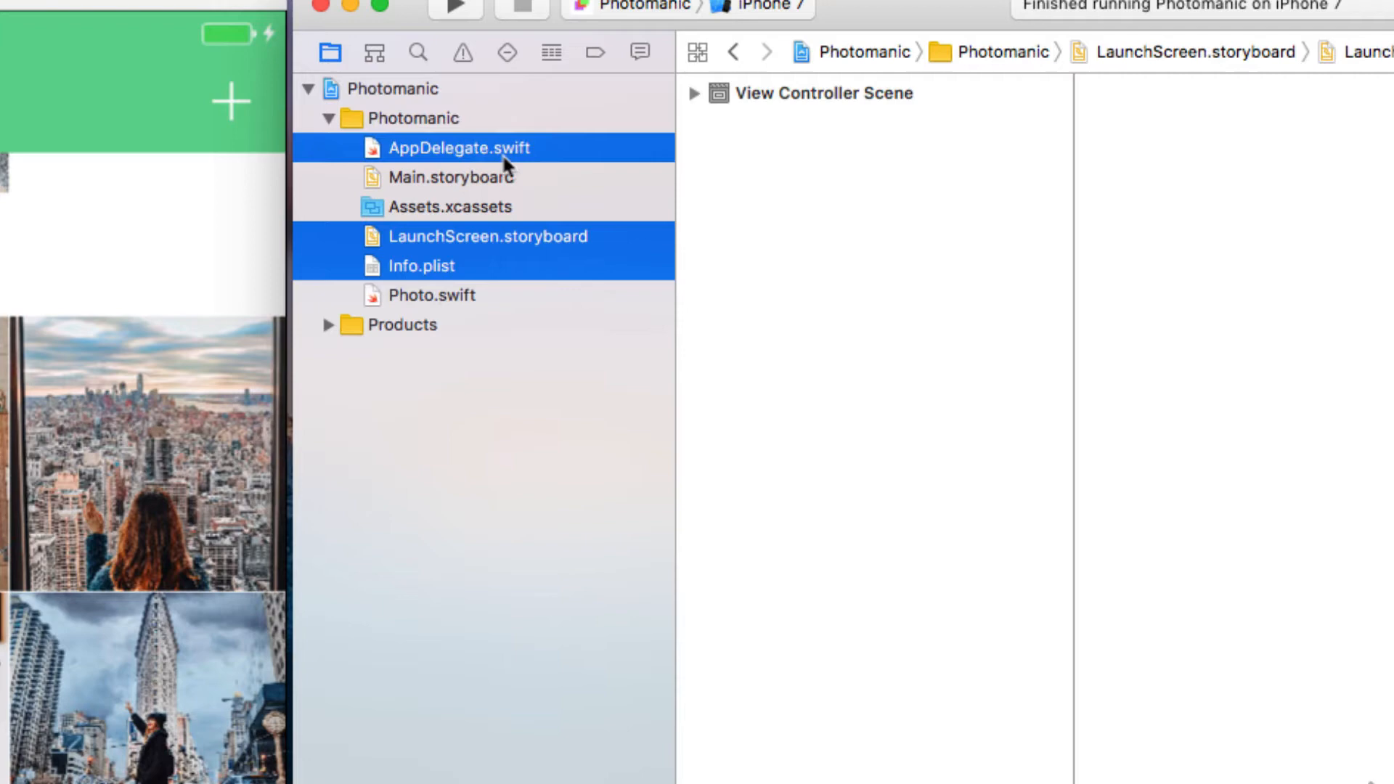
right_click(457, 148)
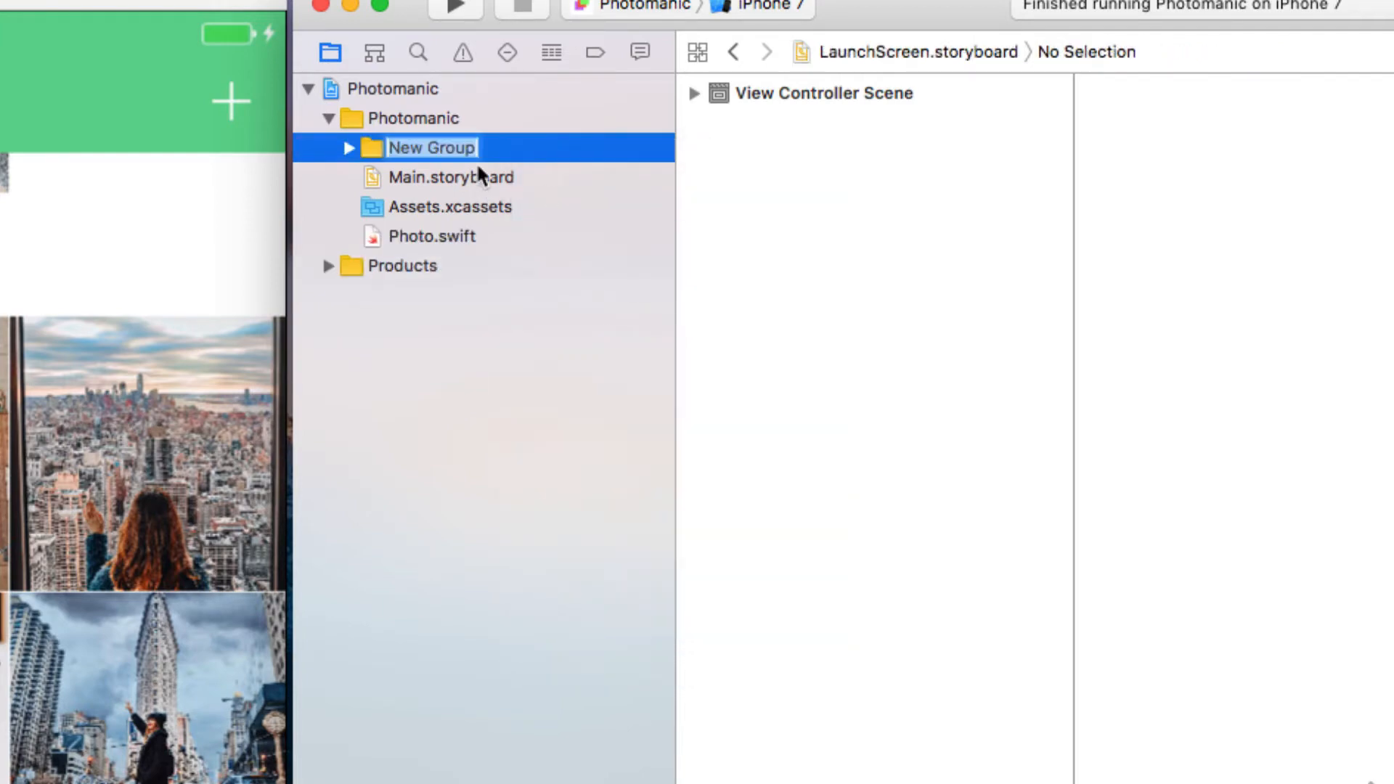
text(Supporting Files)
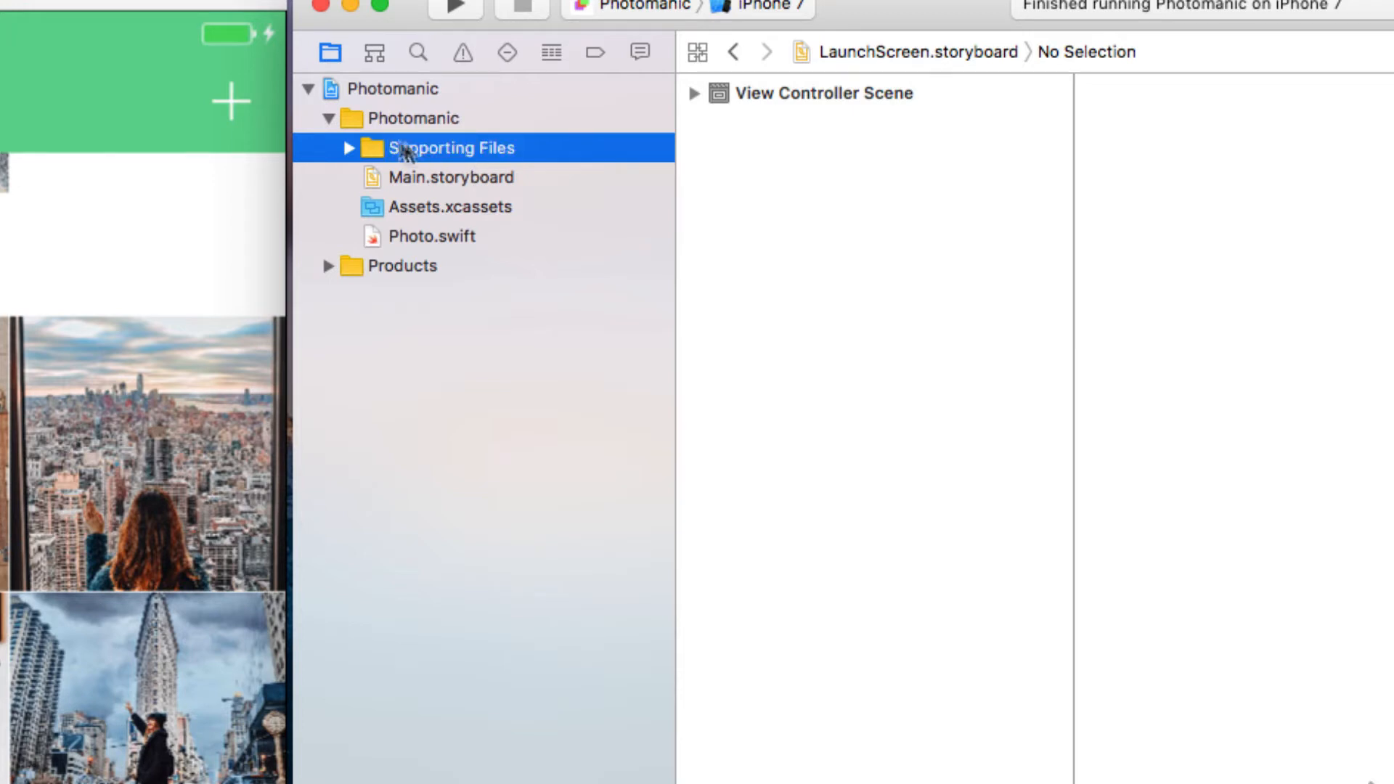
mouse_move(395, 215)
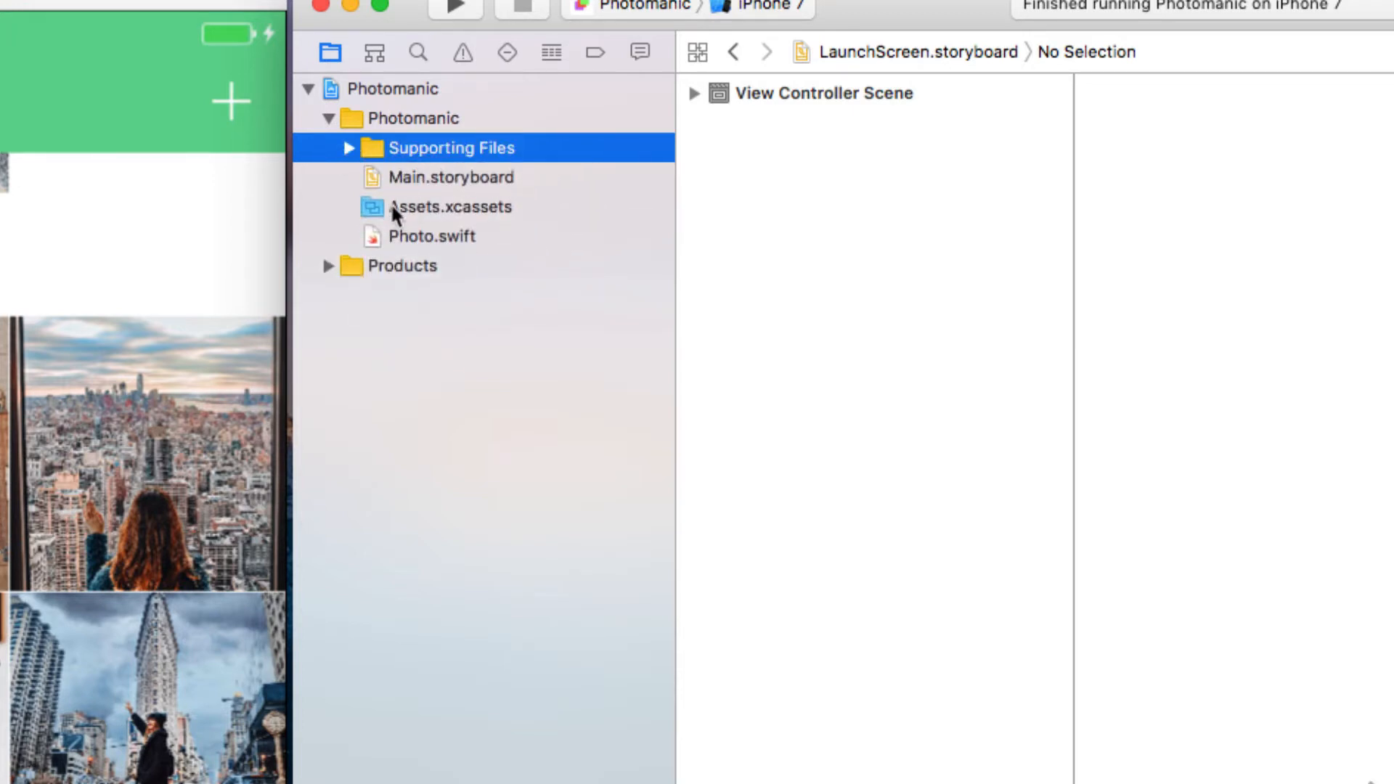
- Put Photo.swift in a Model group, add a Controllers group and move Main.storyboard into Views
right_click(433, 235)
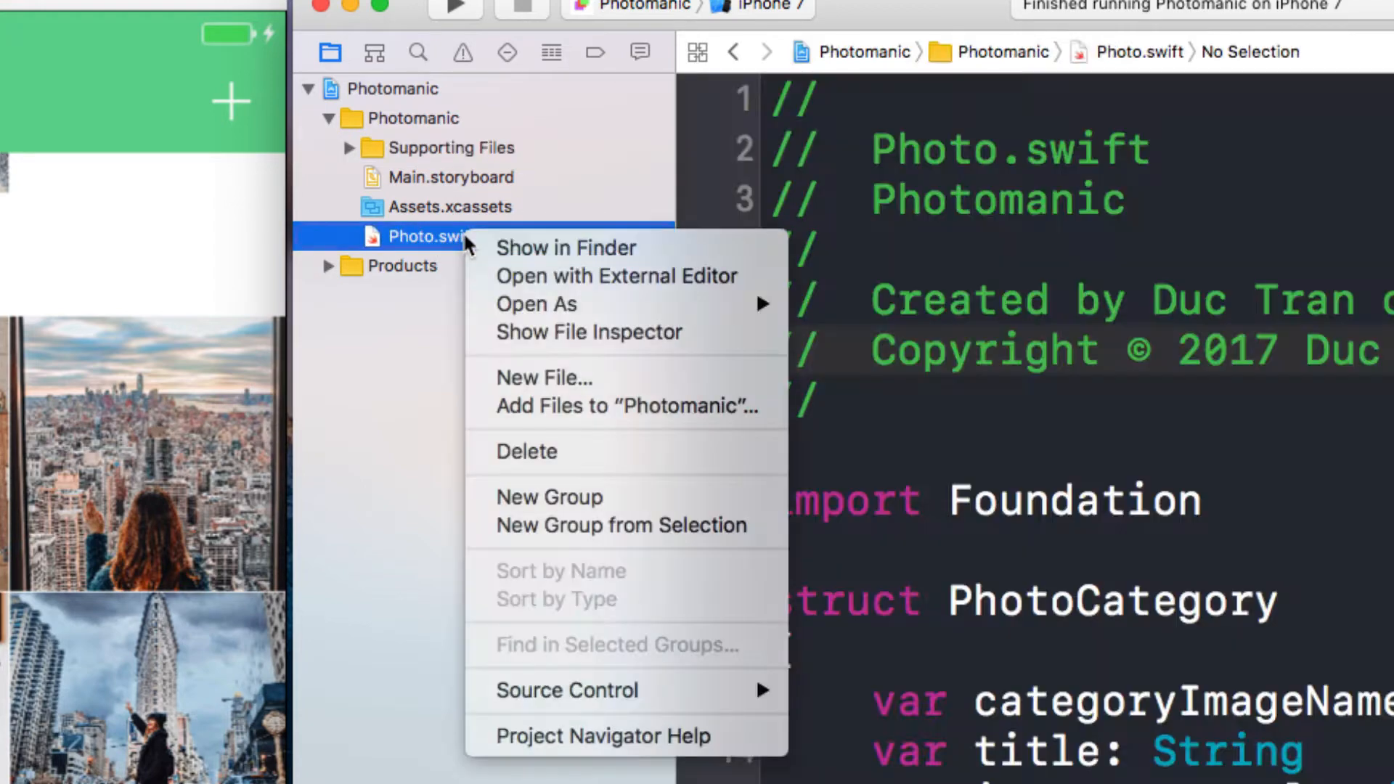
click(549, 497)
text(Model)
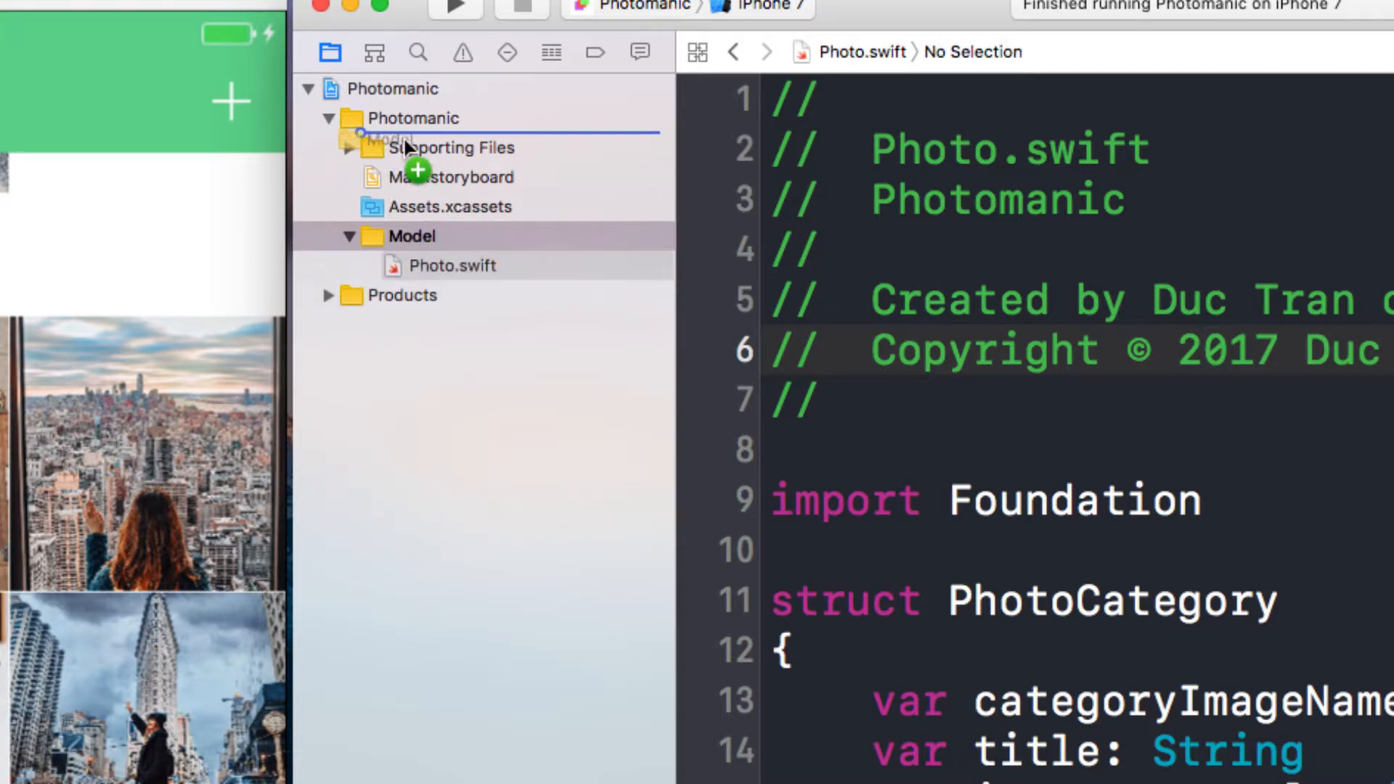
right_click(391, 117)
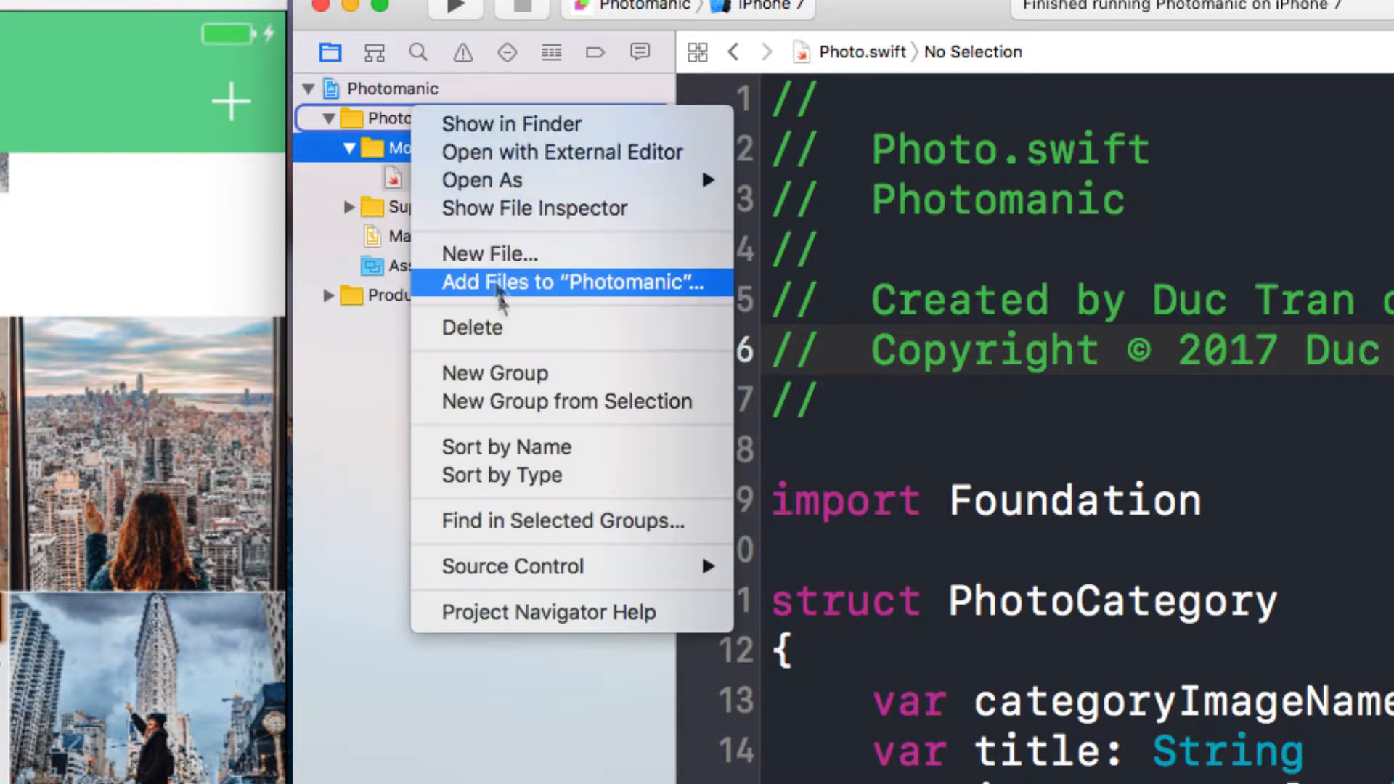
click(496, 373)
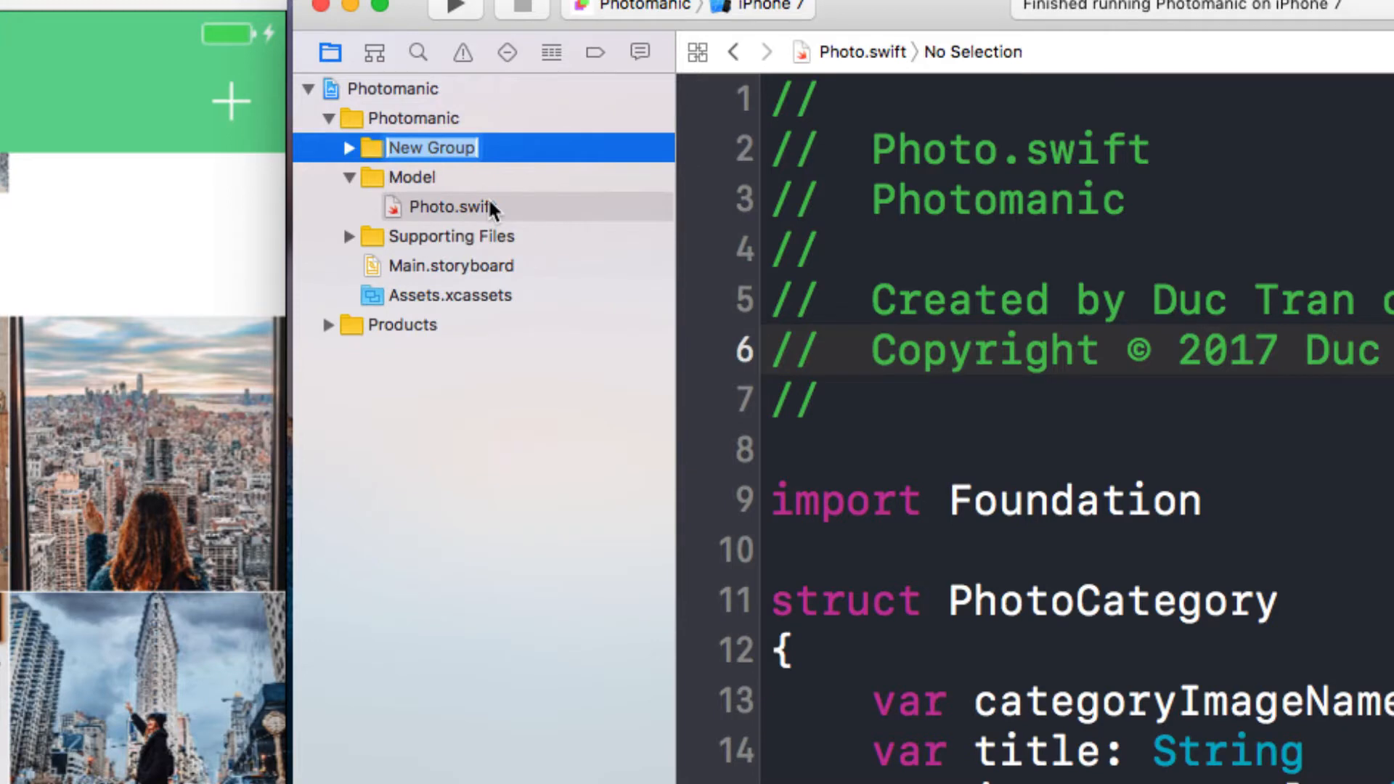
text(Controllers)
text(Views)
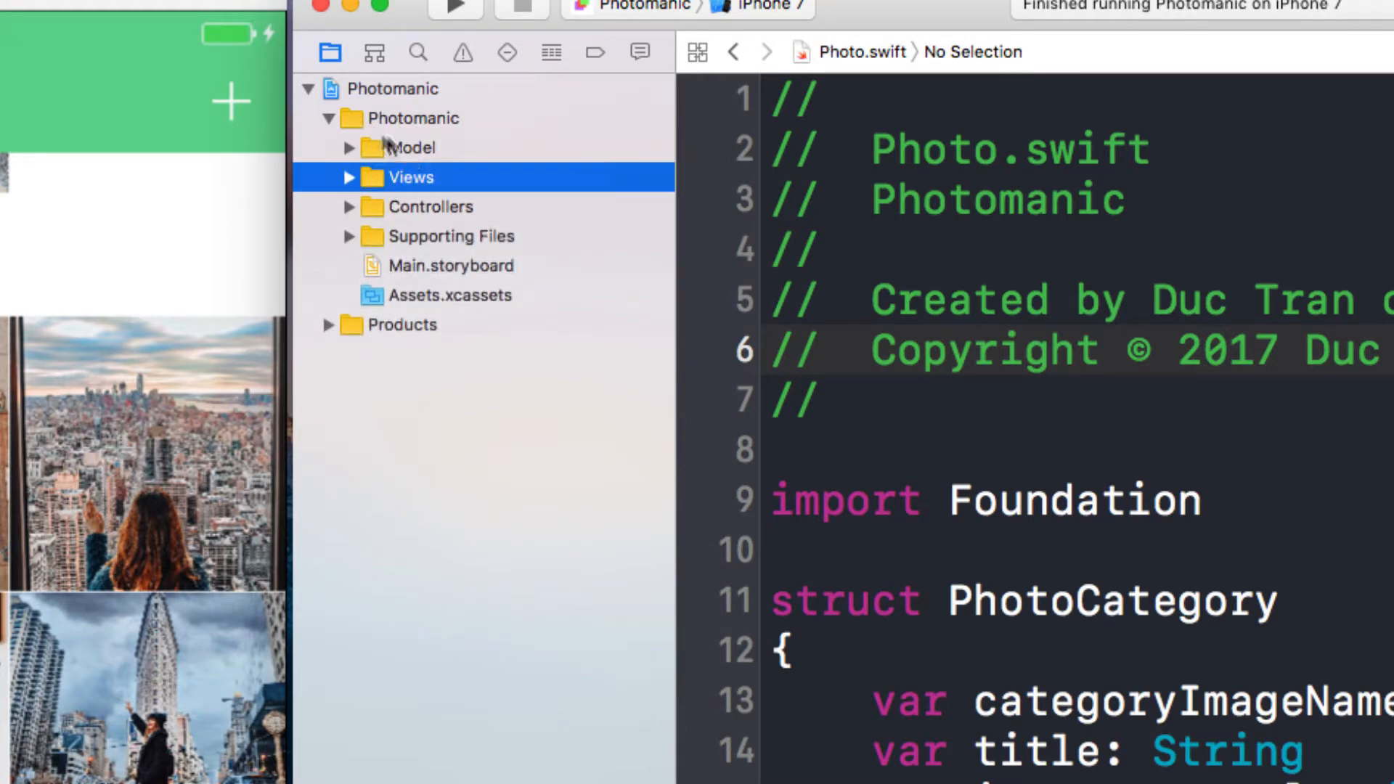
click(433, 206)
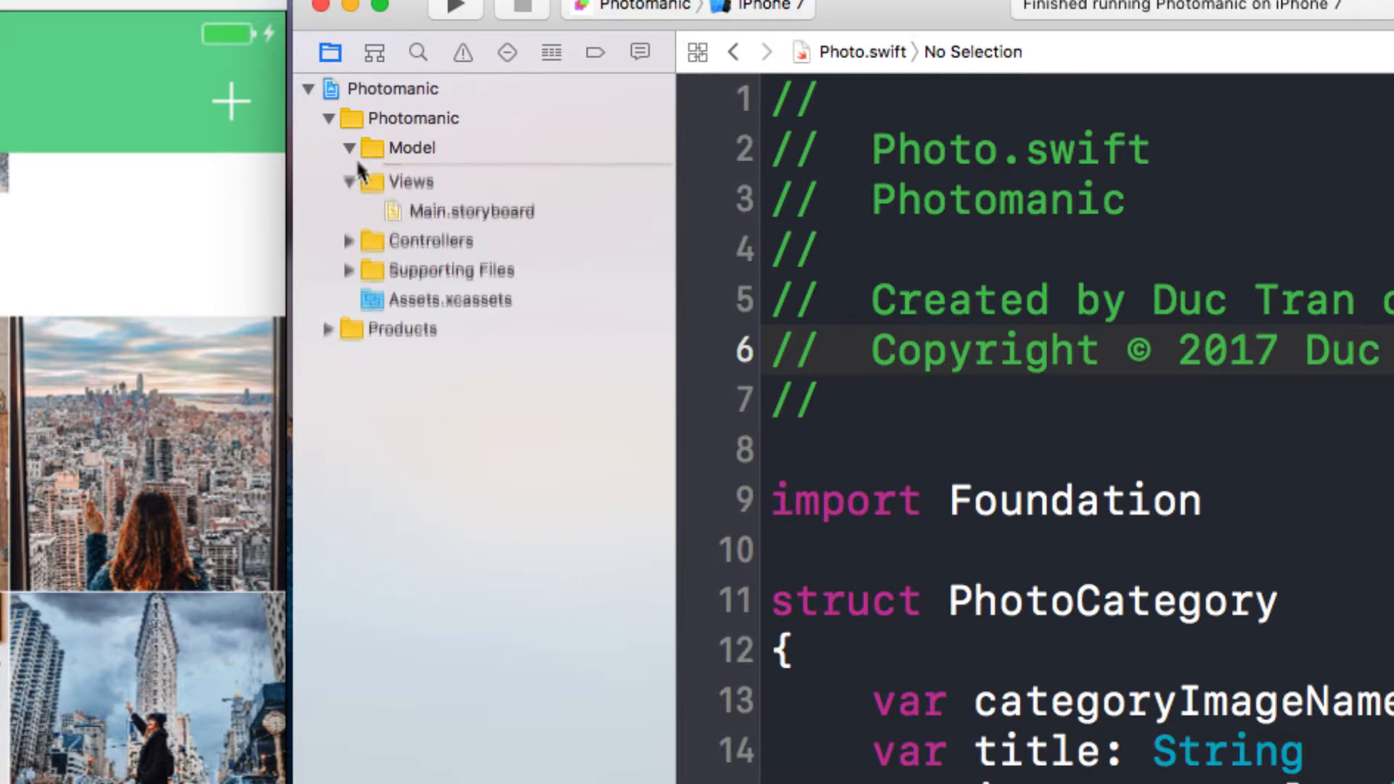
click(350, 149)
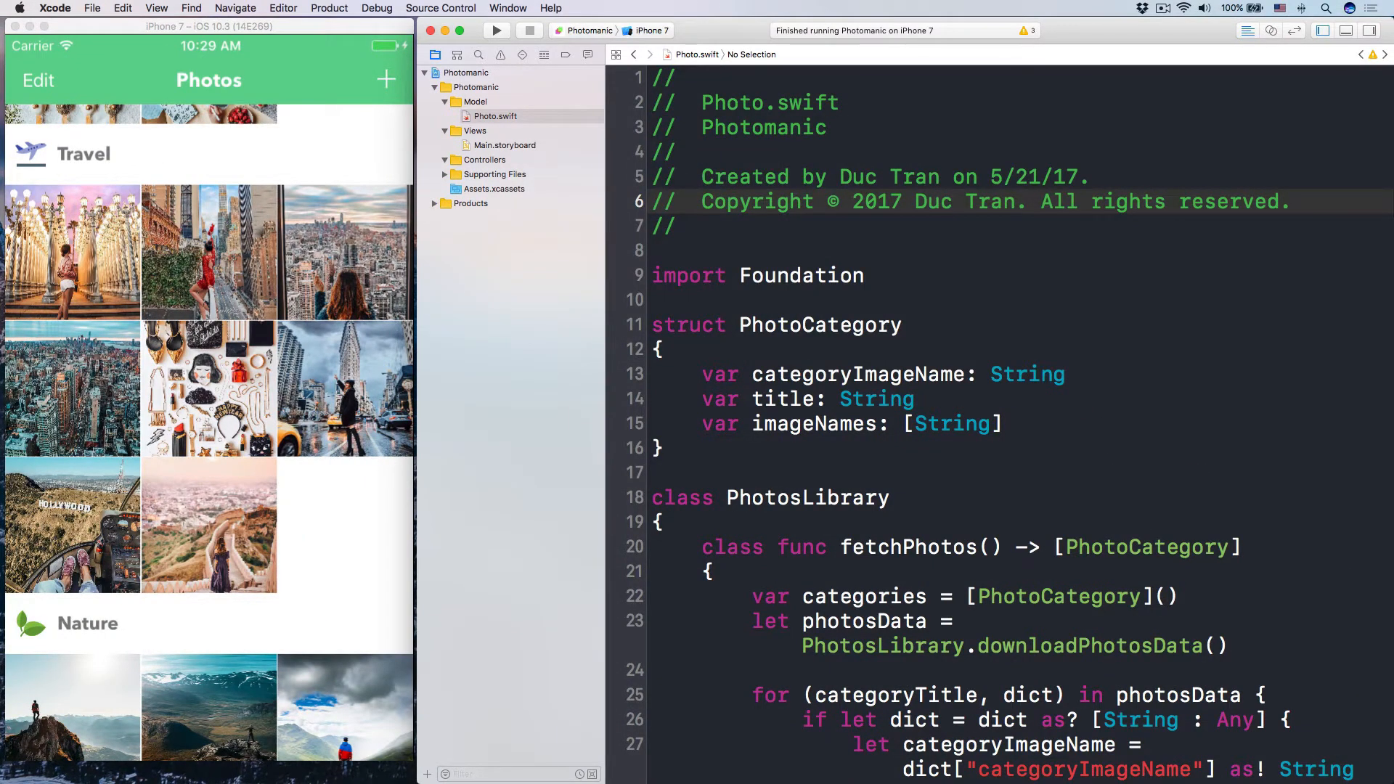
- Replace the original view controller scene in Main.storyboard with a Collection View Controller
click(504, 145)
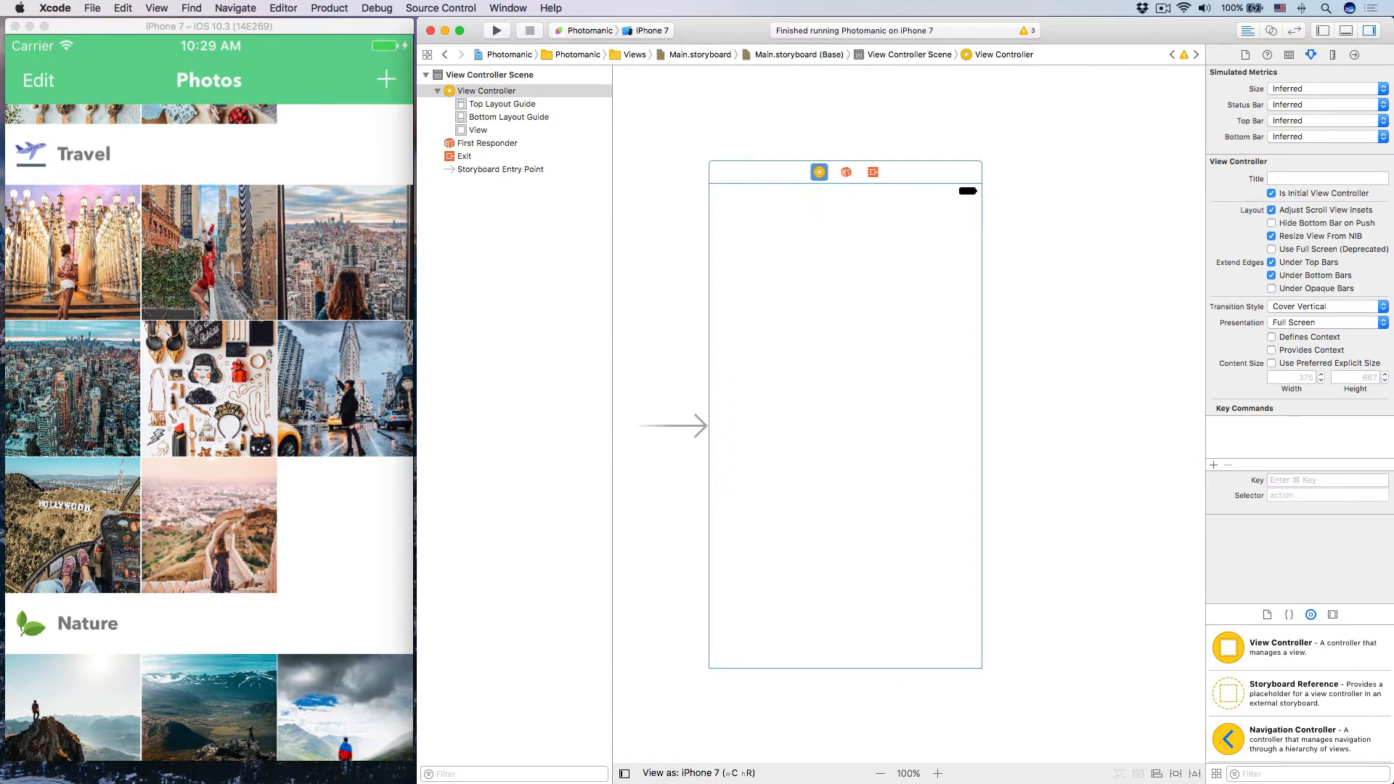
click(767, 176)
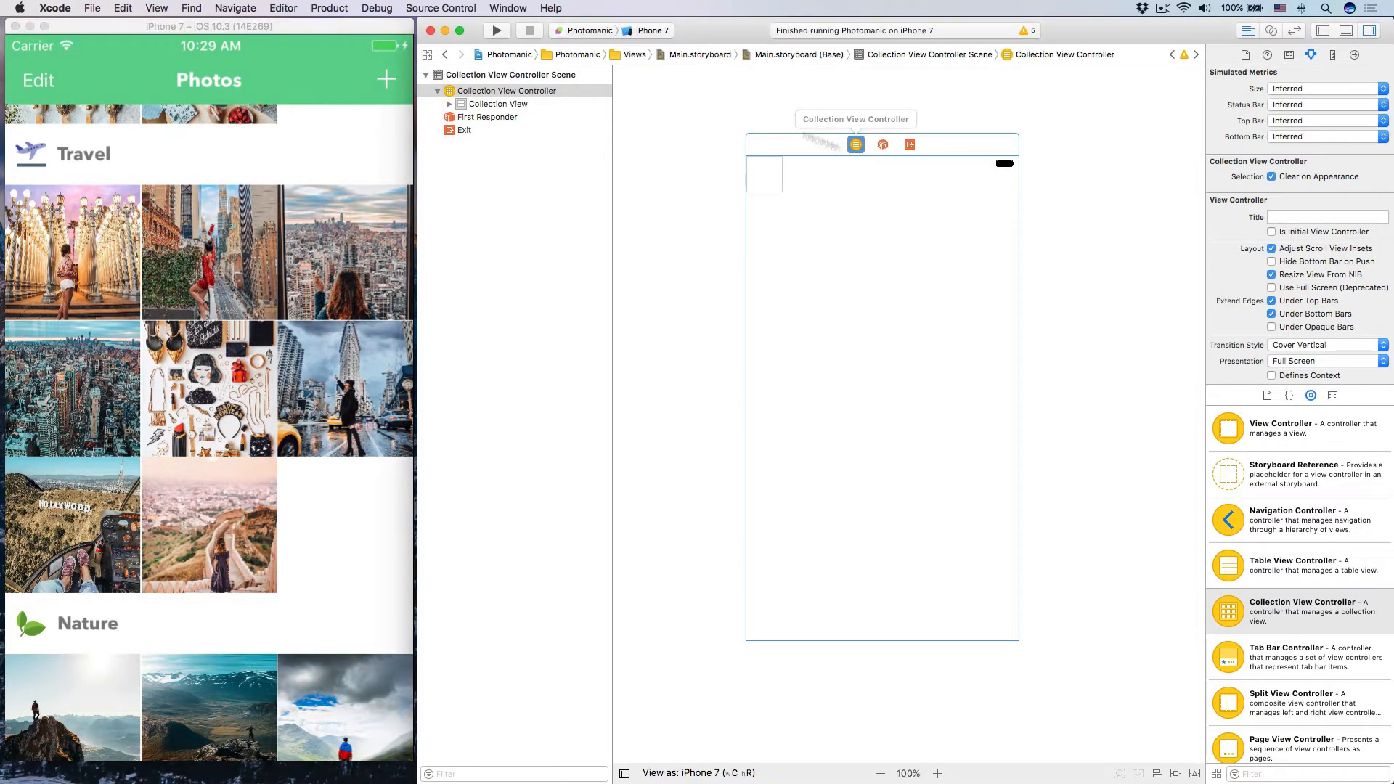
- Embed the collection view controller in a Navigation Controller marked as the initial view controller
click(283, 9)
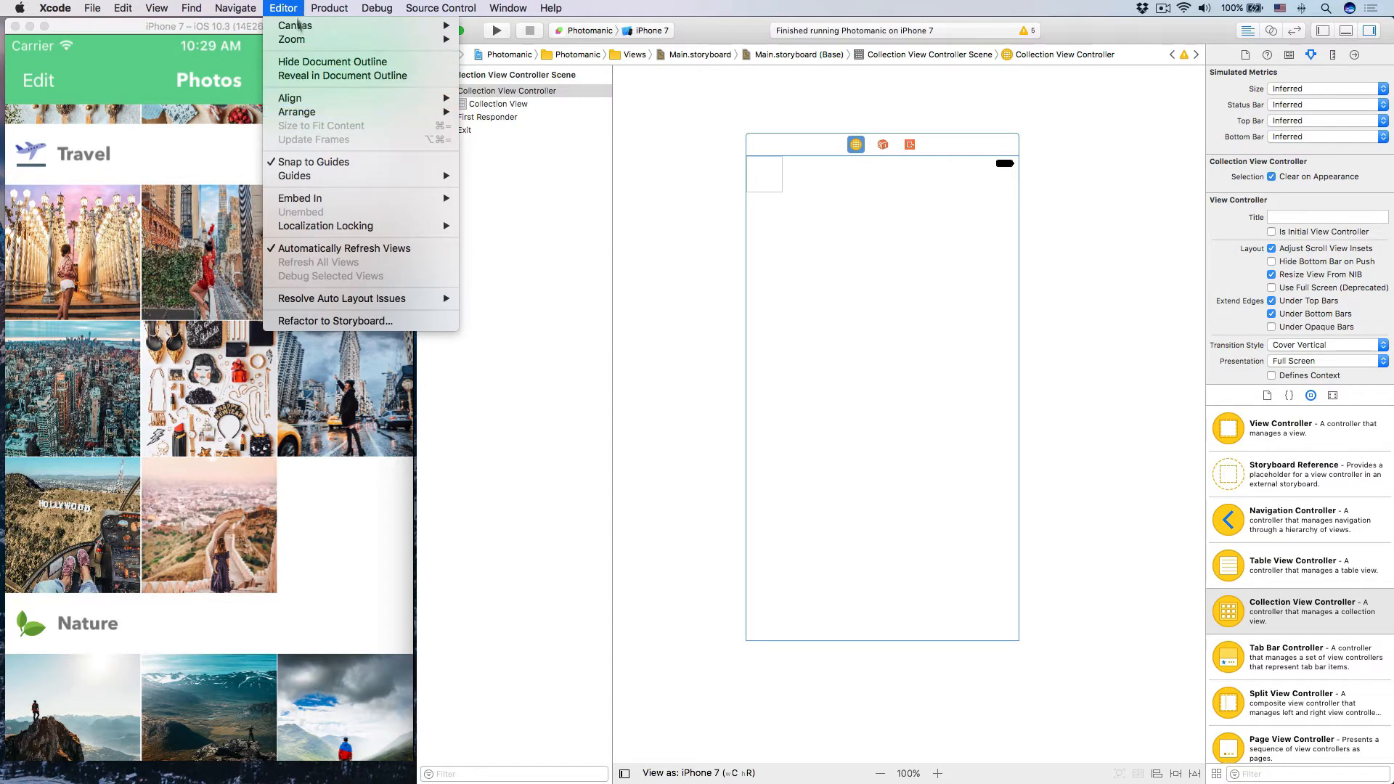
mouse_move(299, 198)
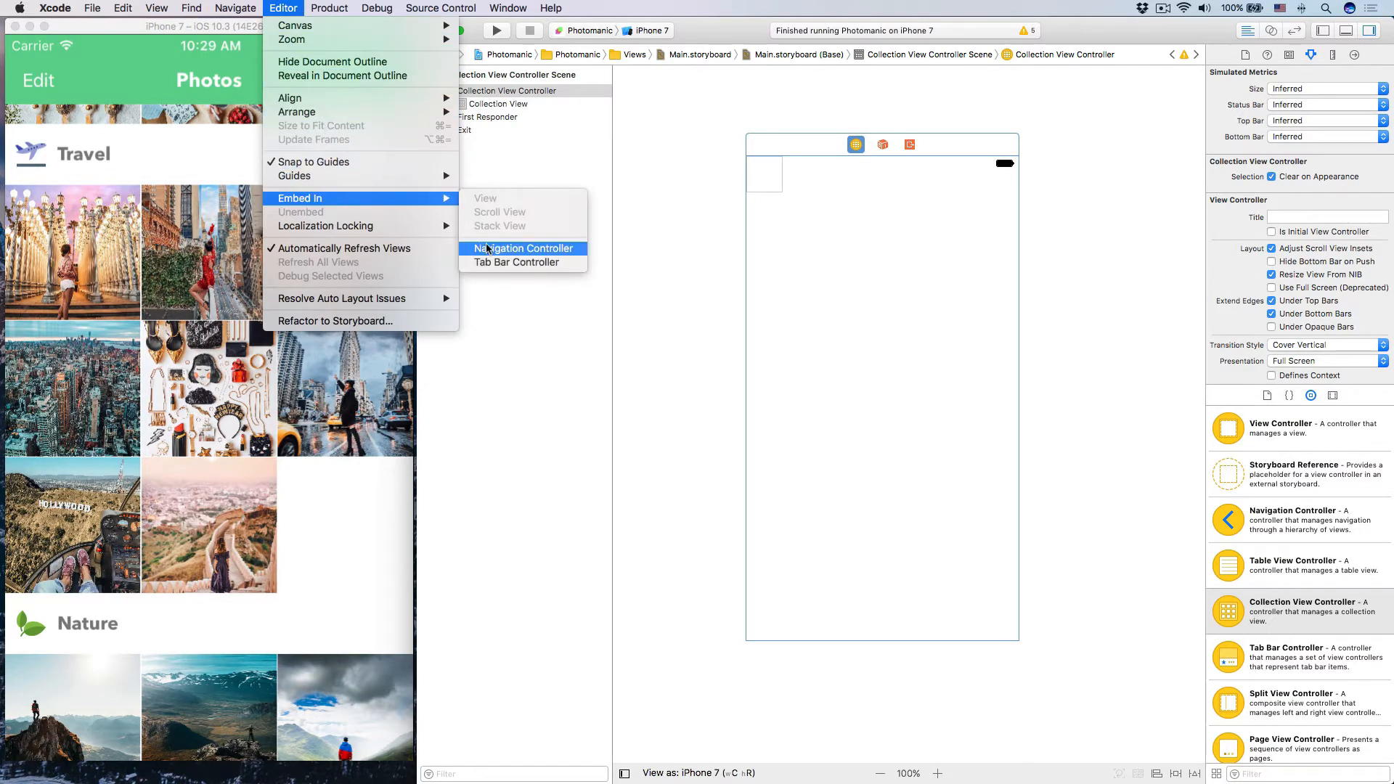
click(523, 248)
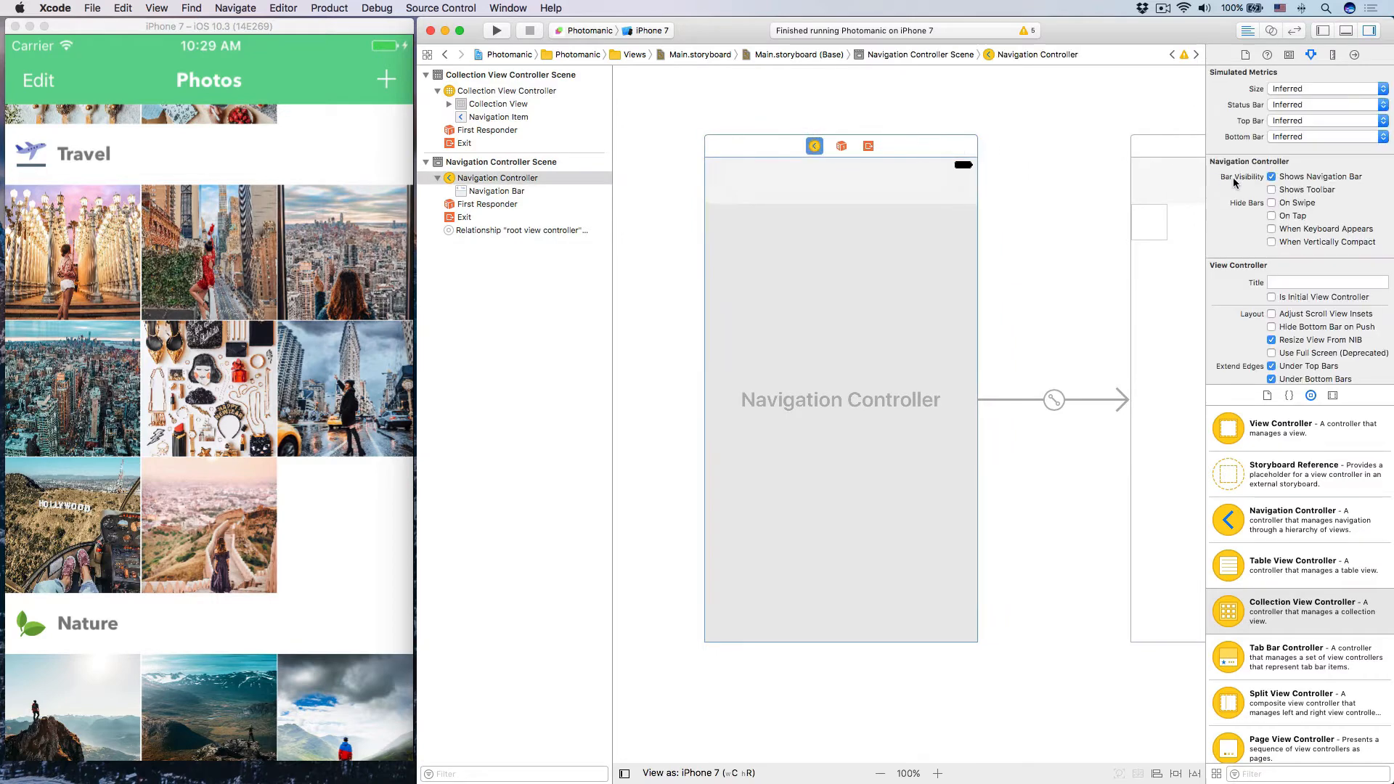
click(1272, 297)
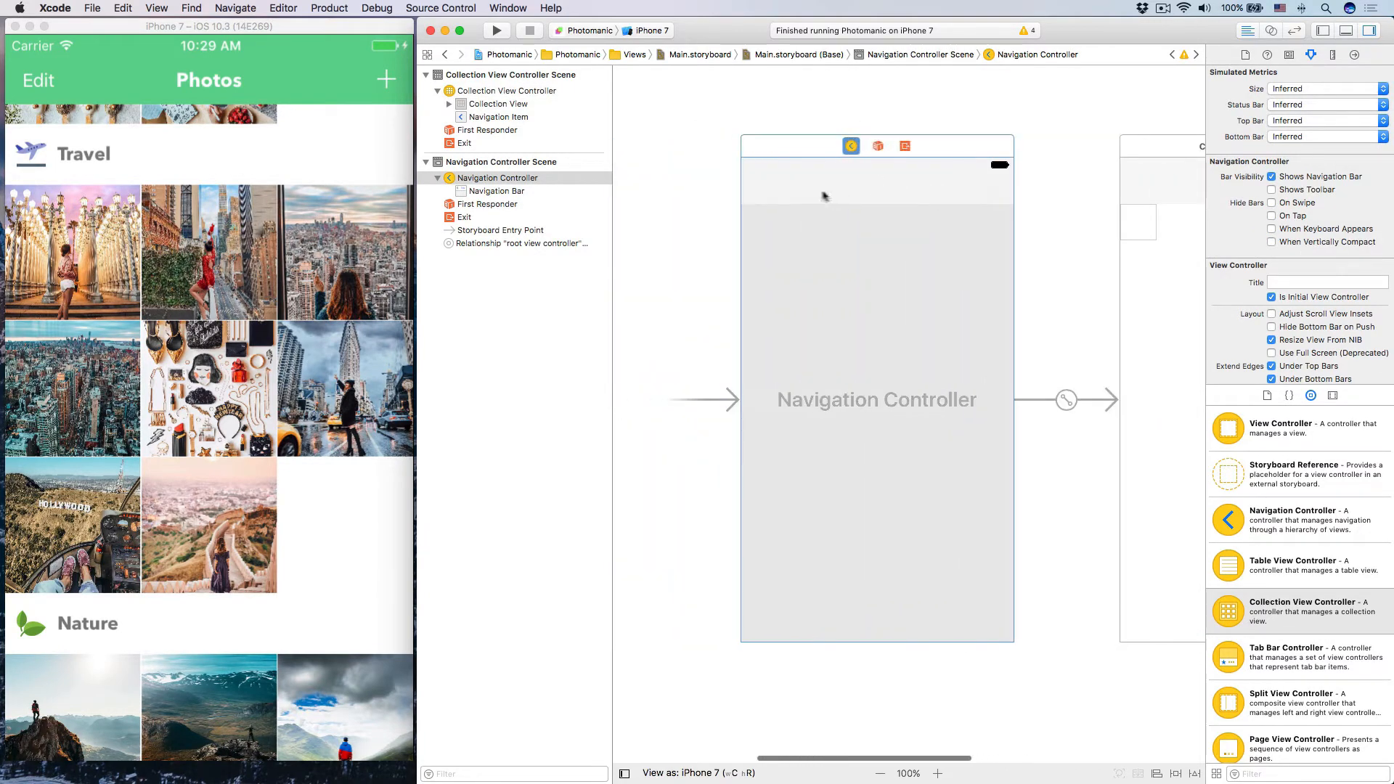
mouse_move(789, 187)
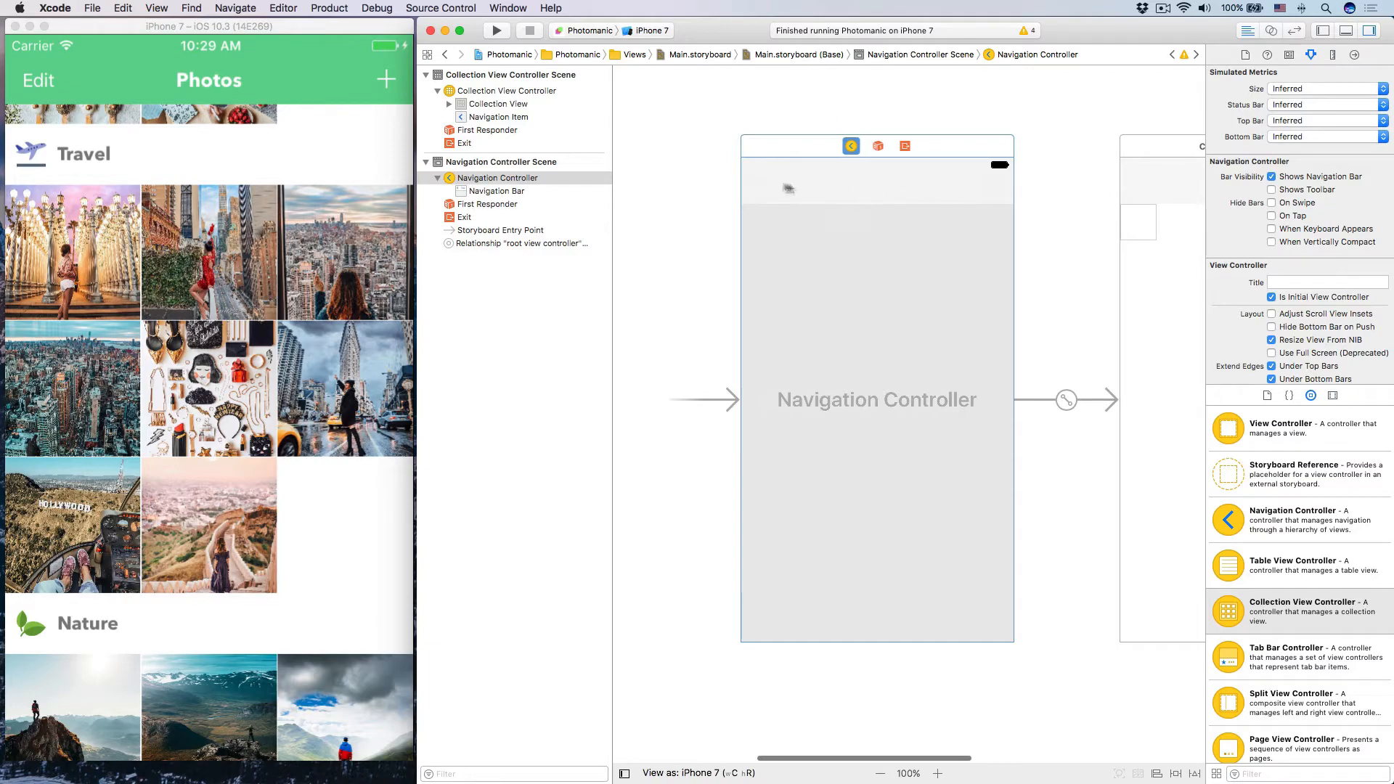
- Select the Navigation Bar and bring up the custom Bar Tint colour picker
click(493, 190)
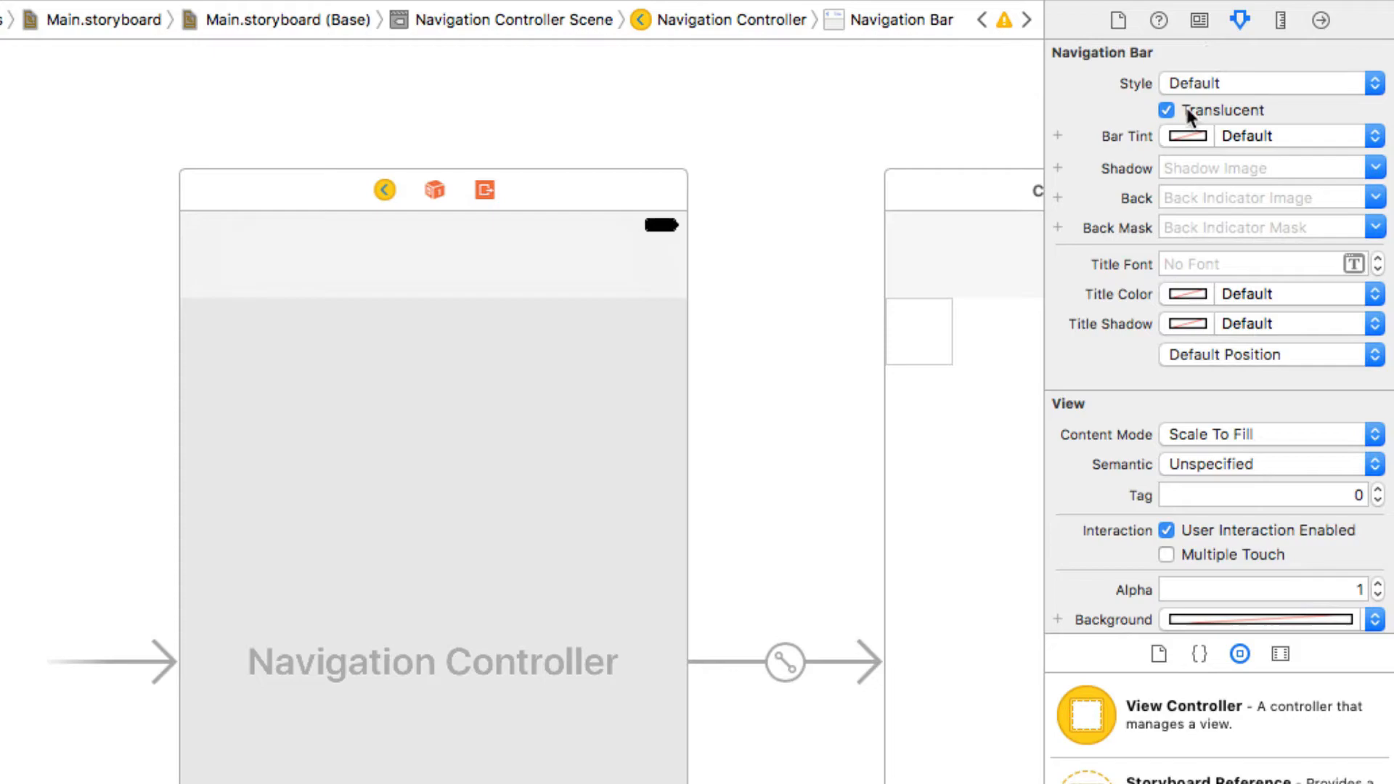
mouse_move(1201, 142)
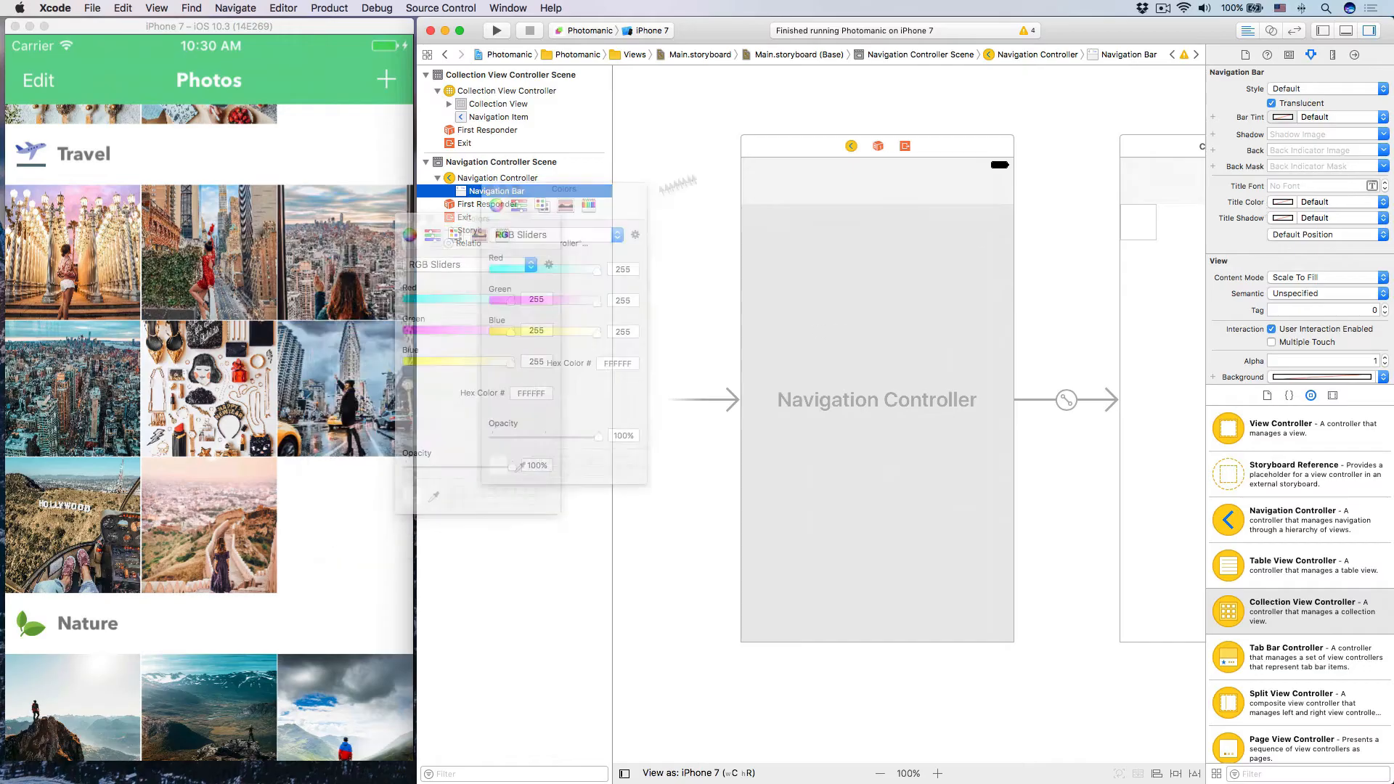
click(1012, 109)
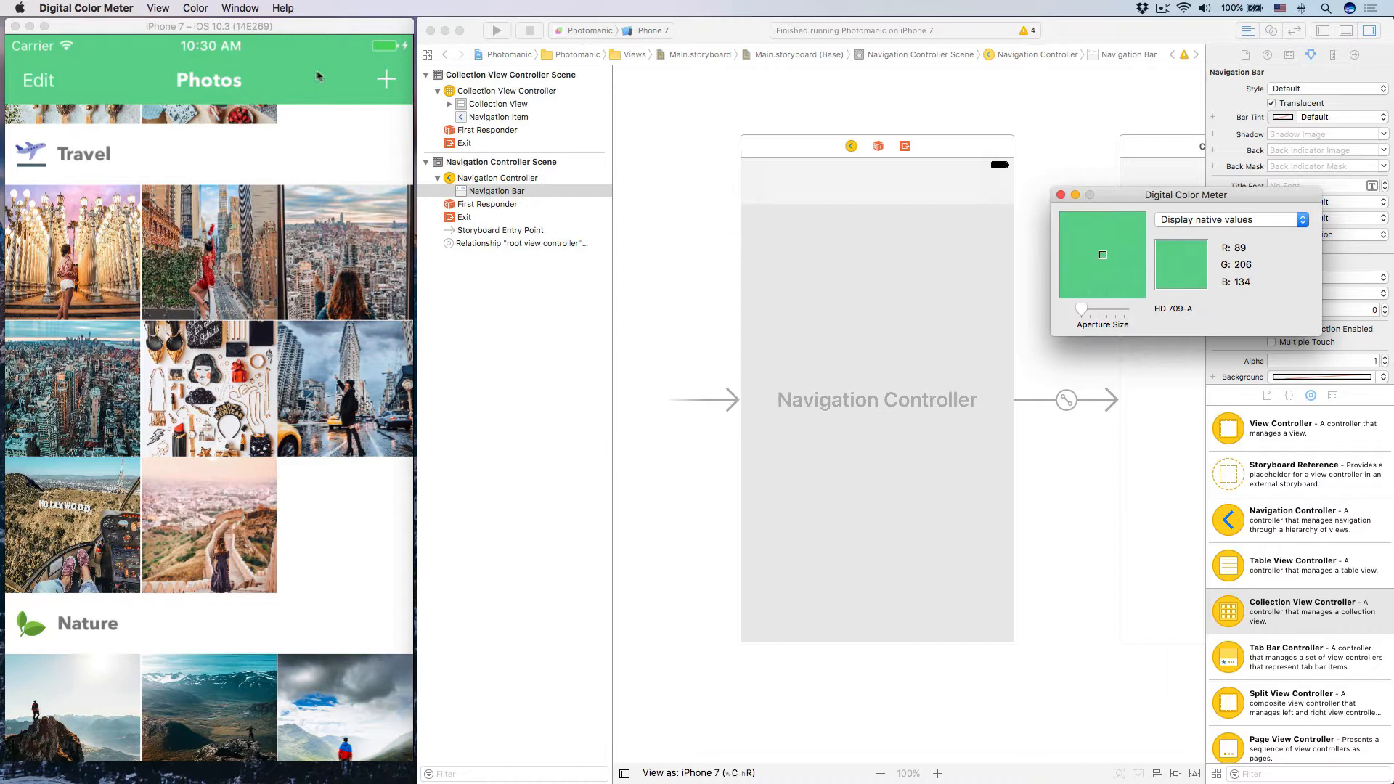
mouse_move(311, 73)
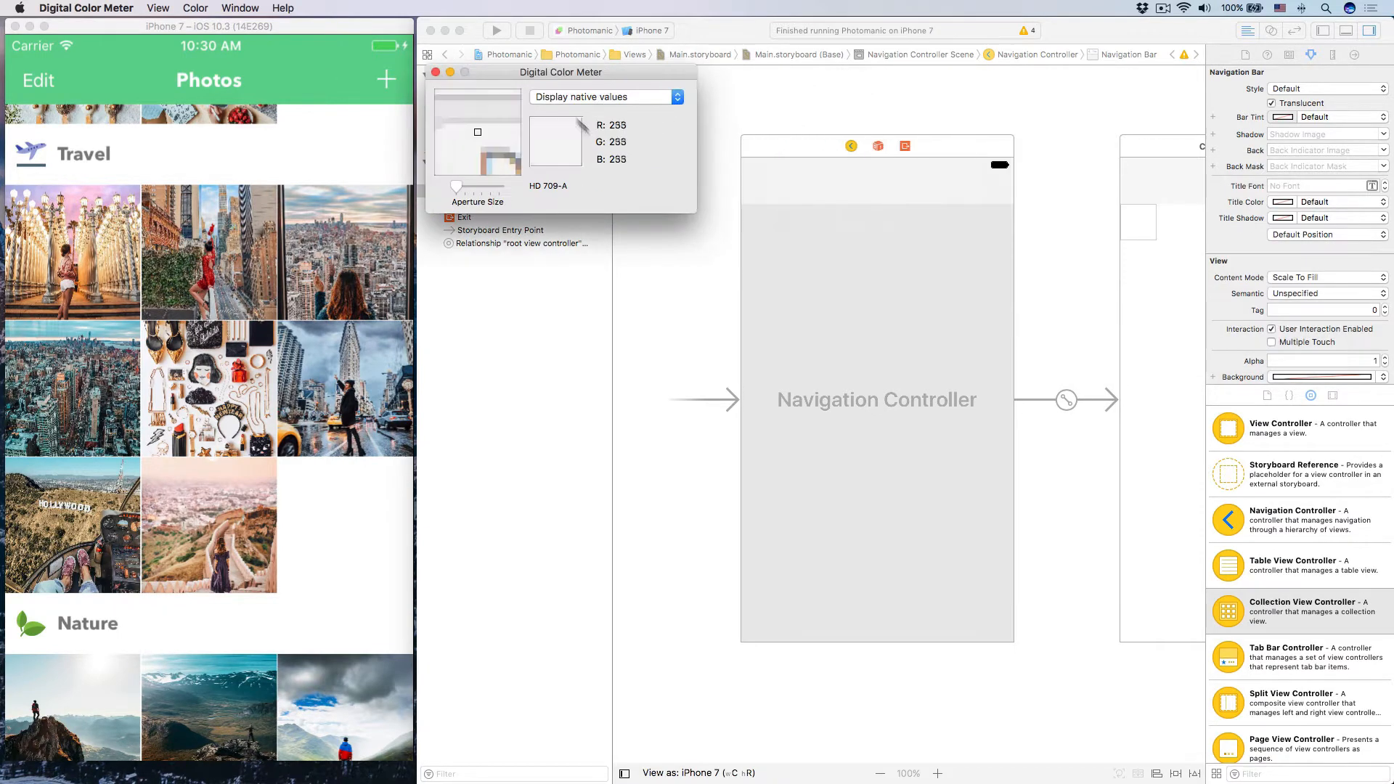
mouse_move(643, 80)
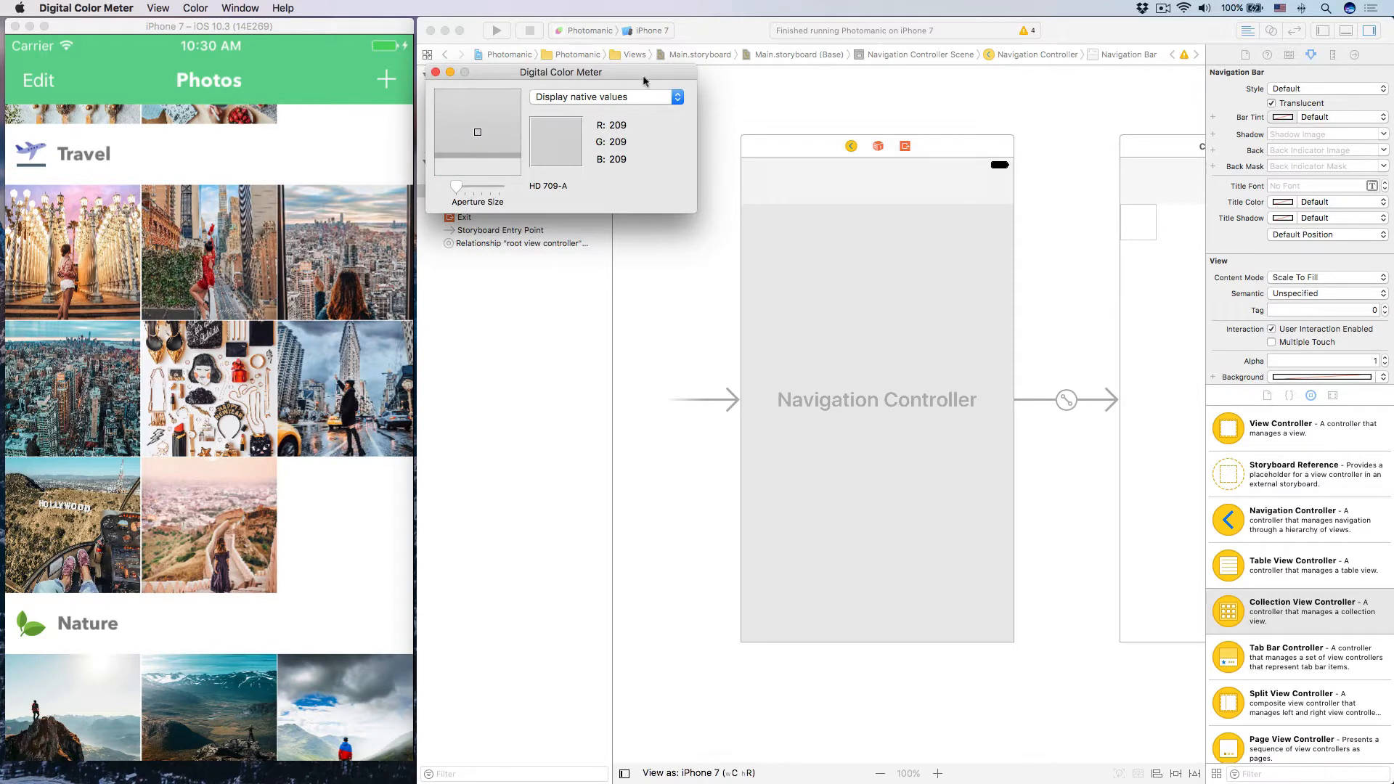
- Launch Digital Color Meter via Spotlight and keep it reading native values (green bar R 89, G 206, B 134)
key(cmd+space)
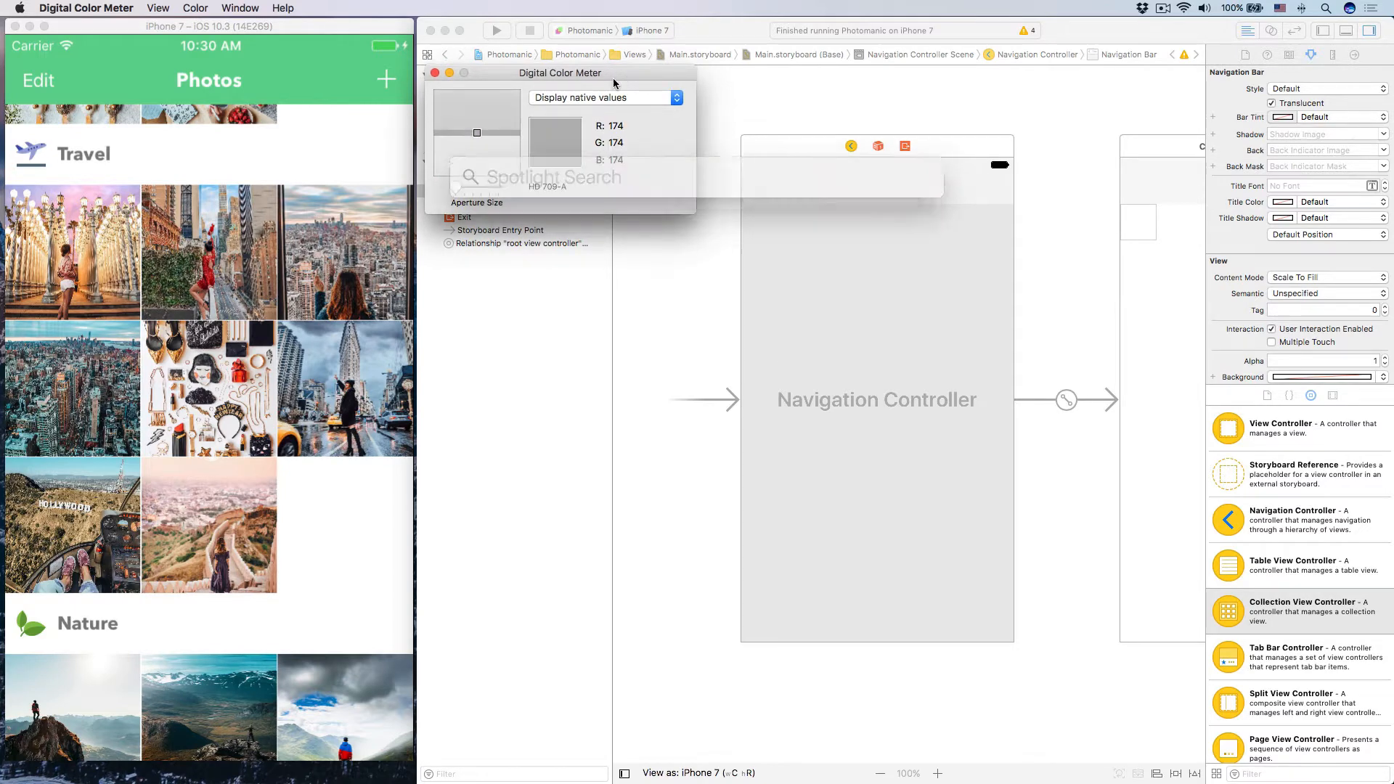
text(calendar)
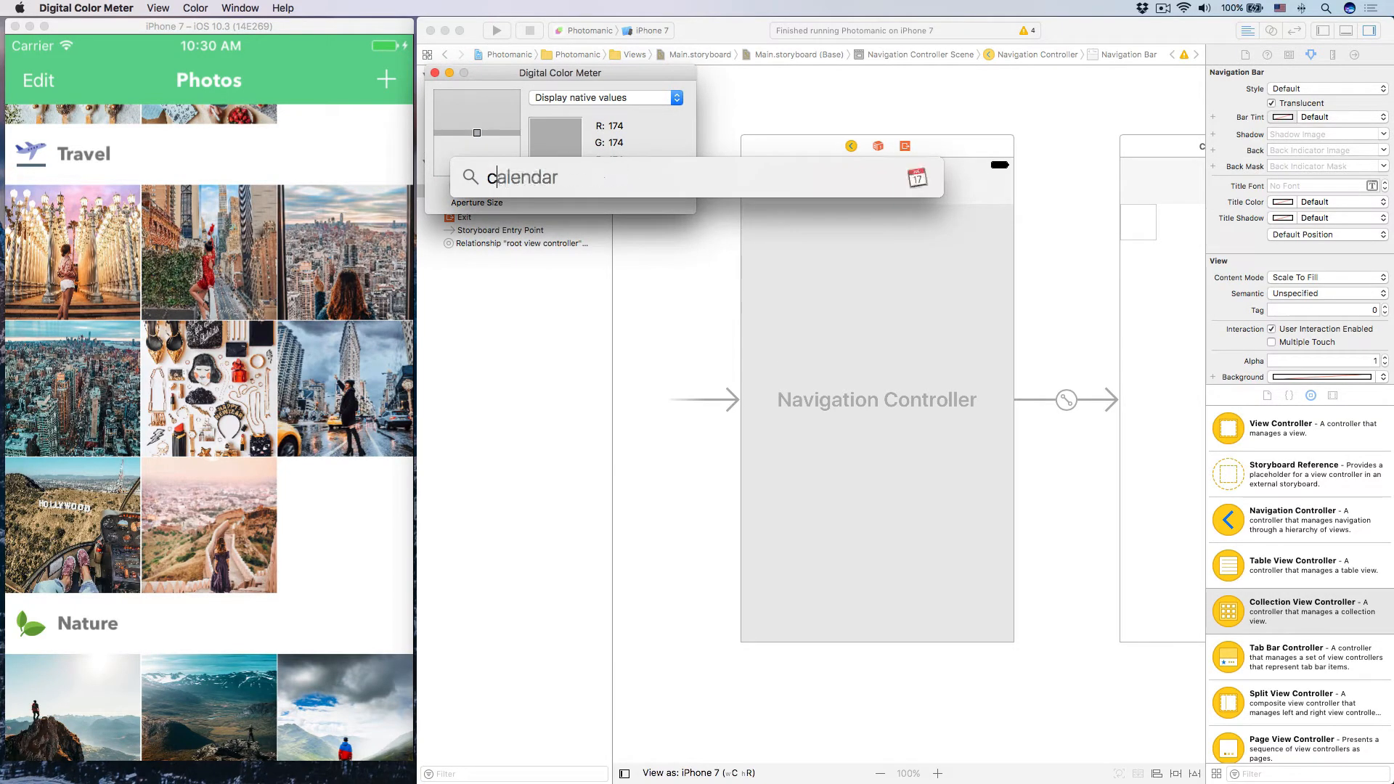
text(color meter)
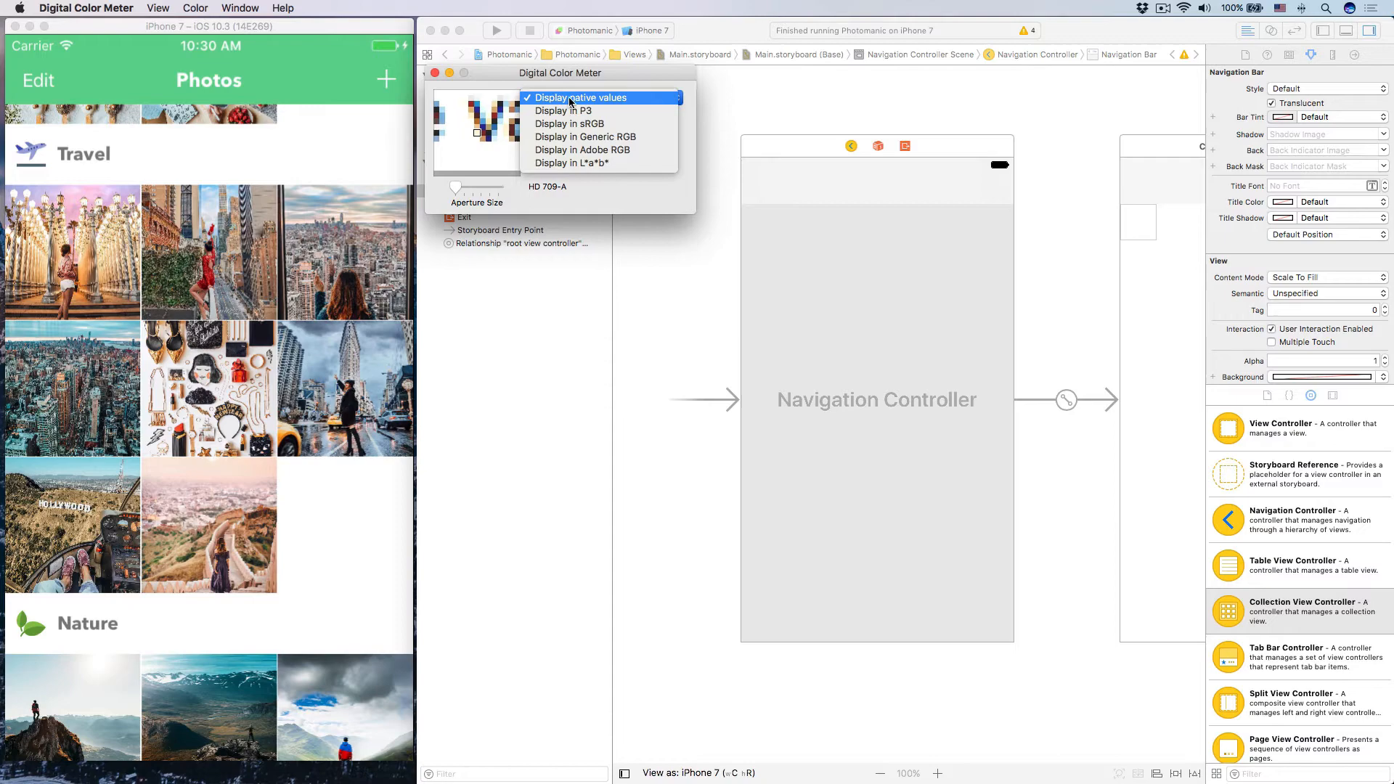
click(581, 97)
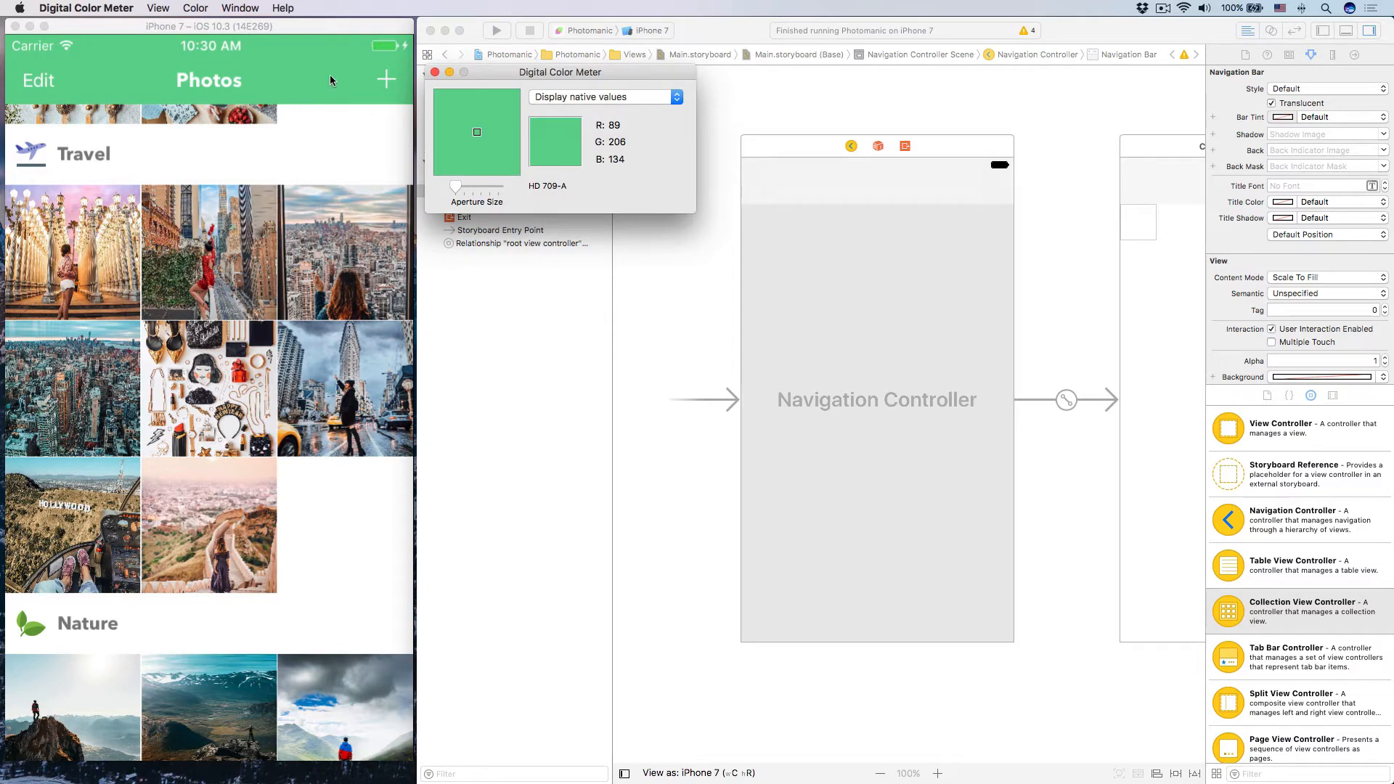
mouse_move(323, 79)
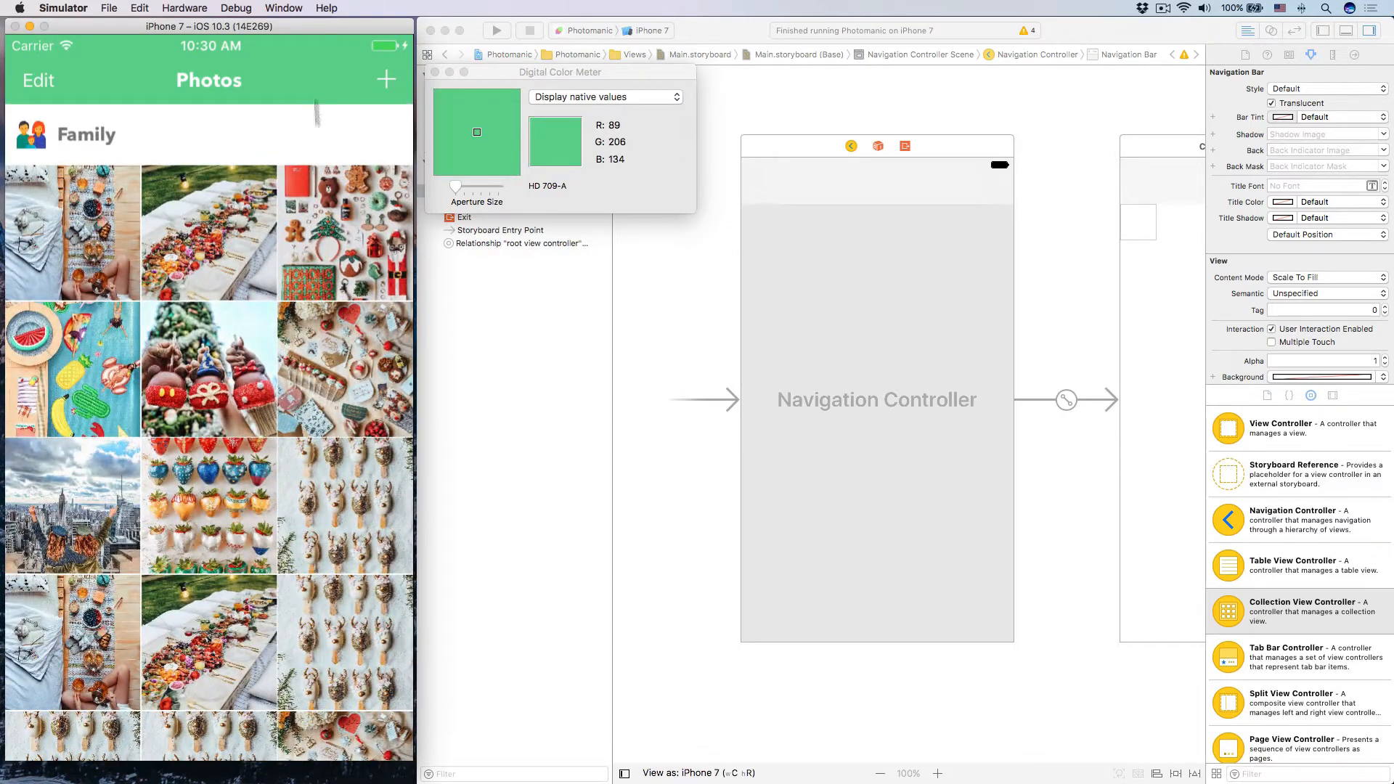
- Scroll the simulator view before tinting the navigation bar green RGB 89, 206, 134
scroll(down, 3)
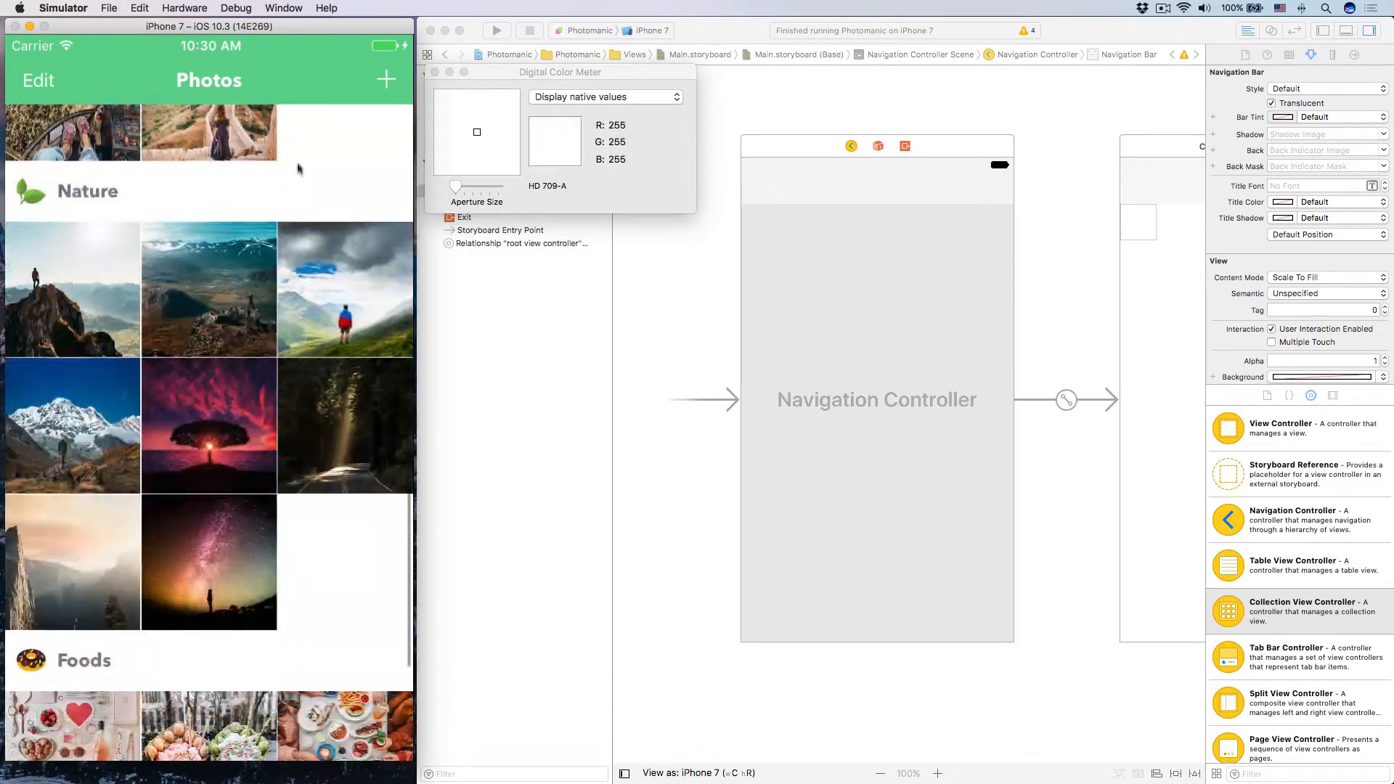
scroll(down, 3)
text(134)
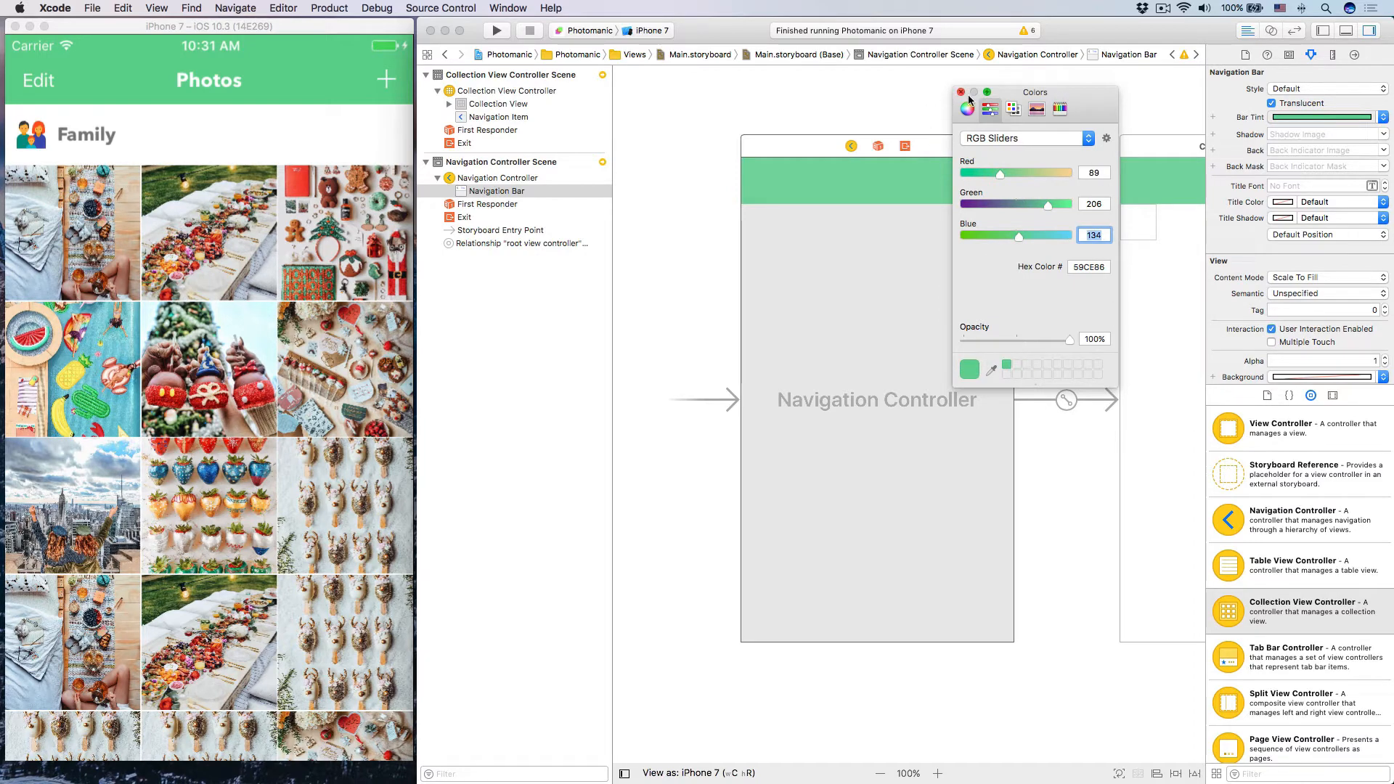
- Close the colour panel and set the navigation bar's Tint to White Color
click(961, 93)
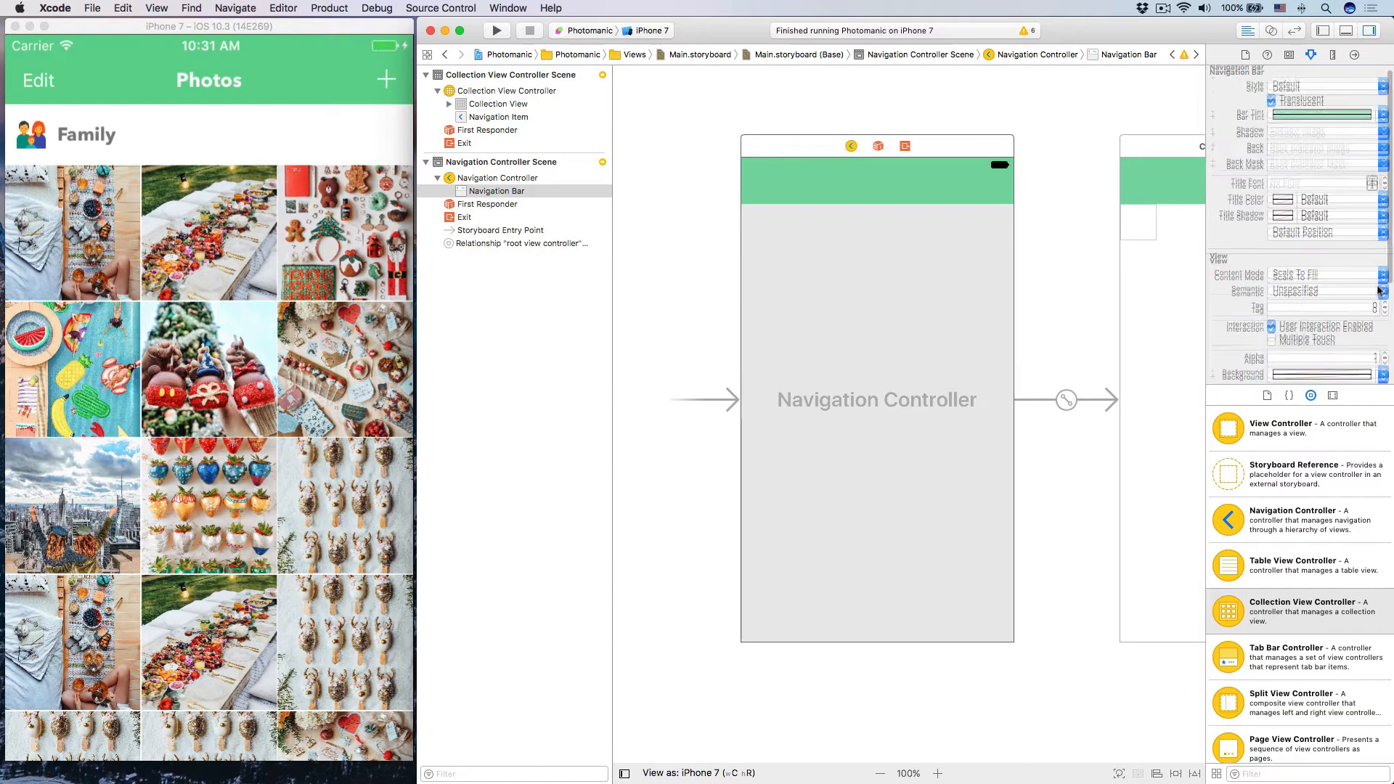
scroll(down, 3)
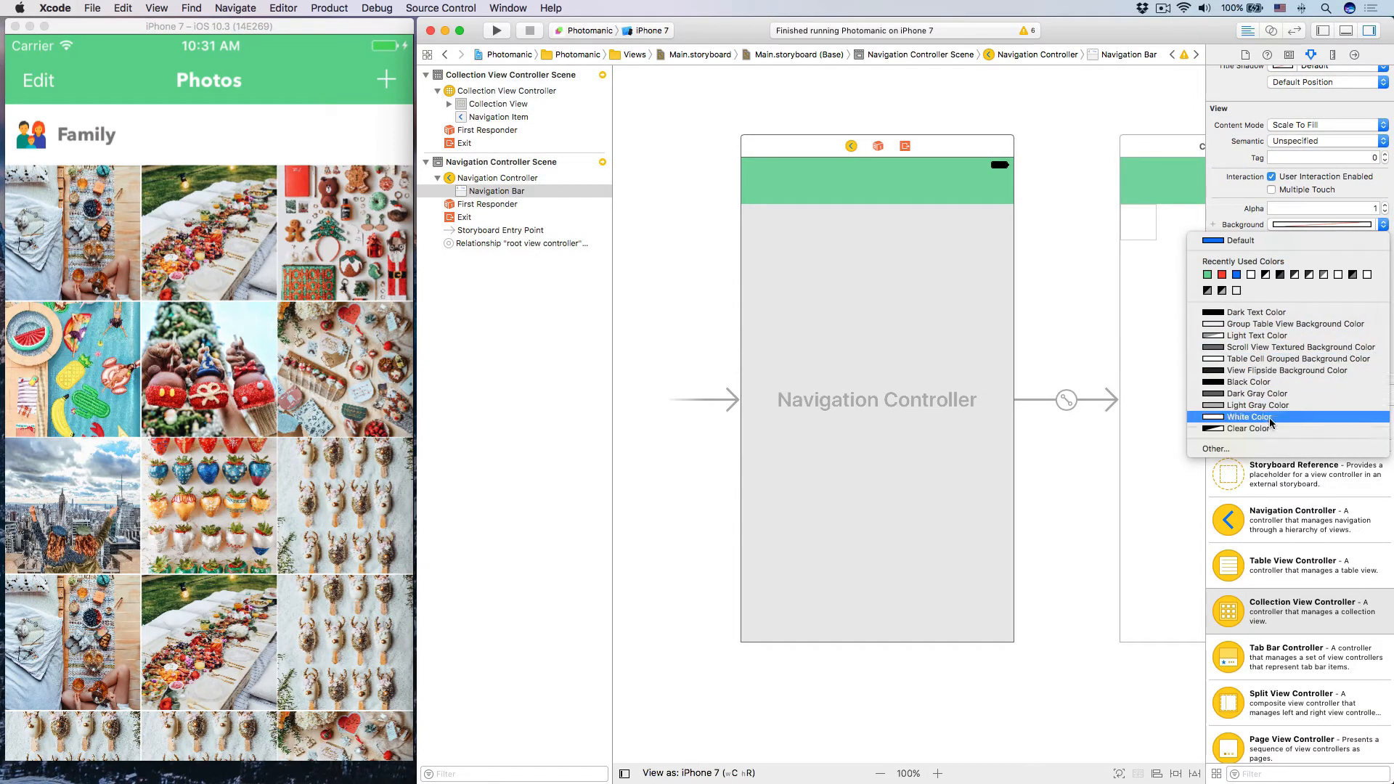
click(1249, 417)
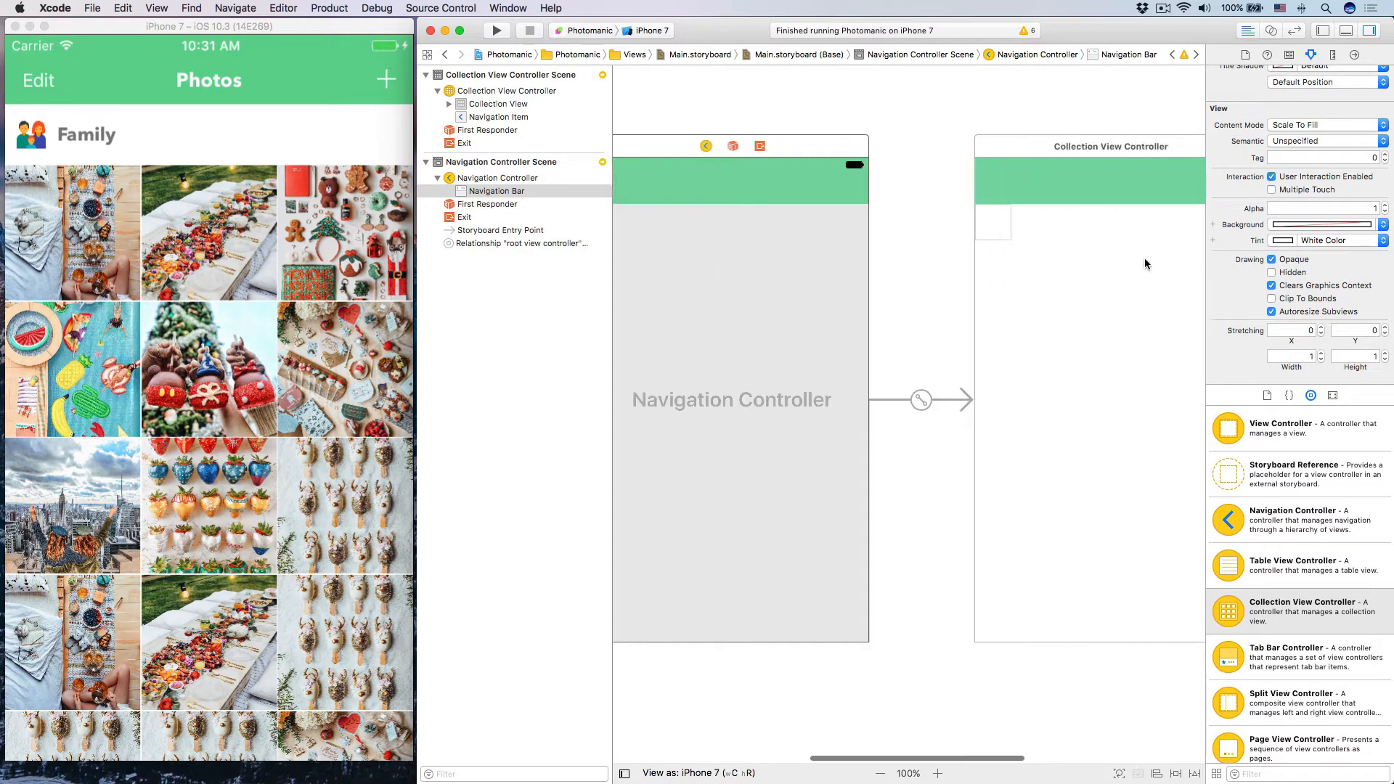
scroll(up, 3)
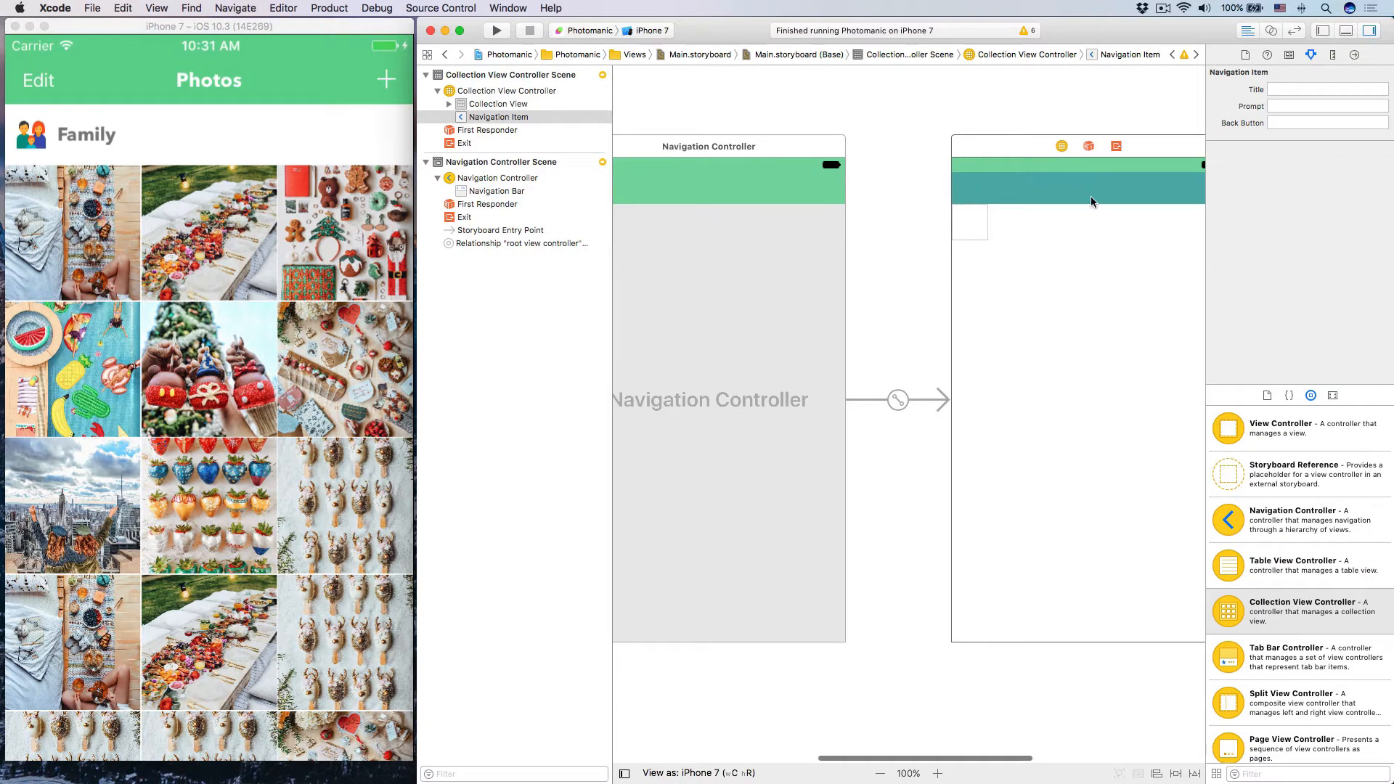
mouse_move(1086, 191)
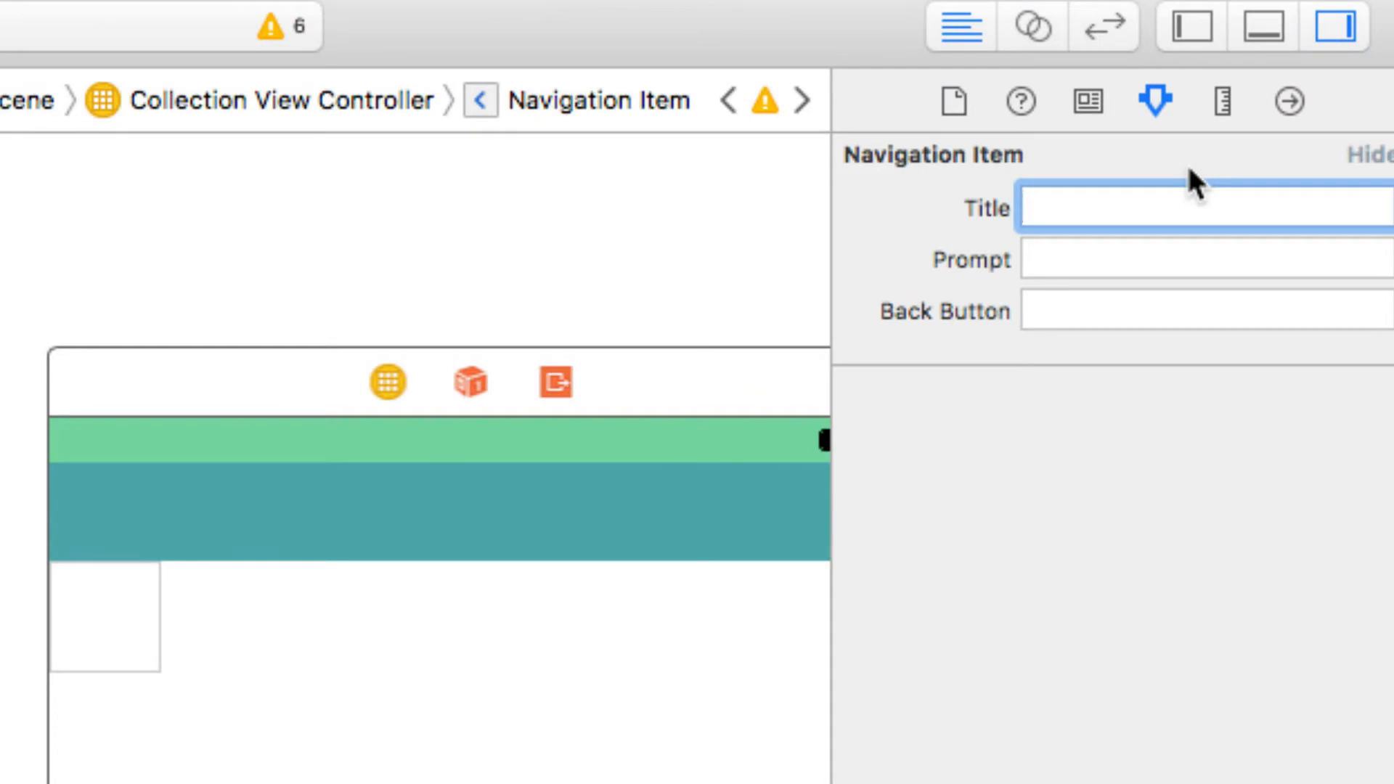
- Title the collection view's navigation item 'Photos', then select the Navigation Bar
text(Photos)
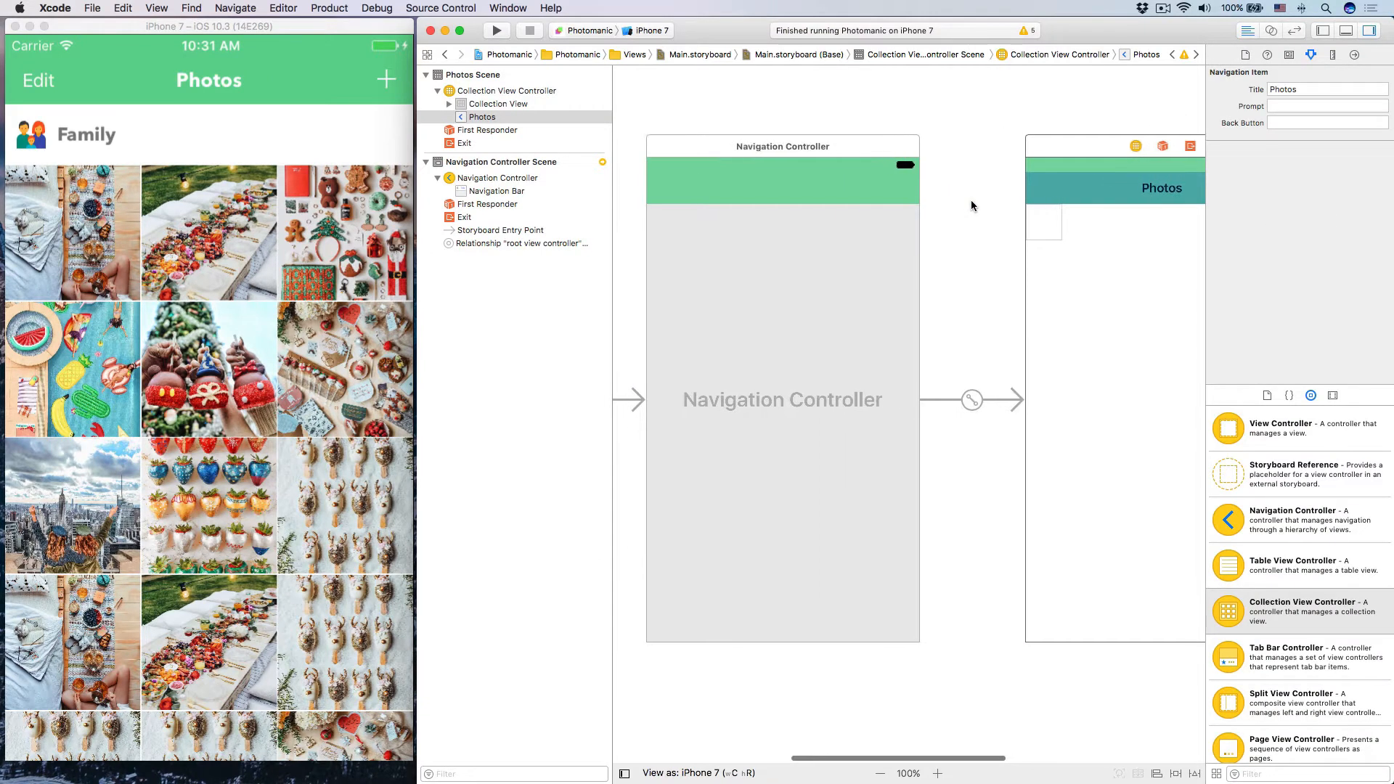
click(495, 190)
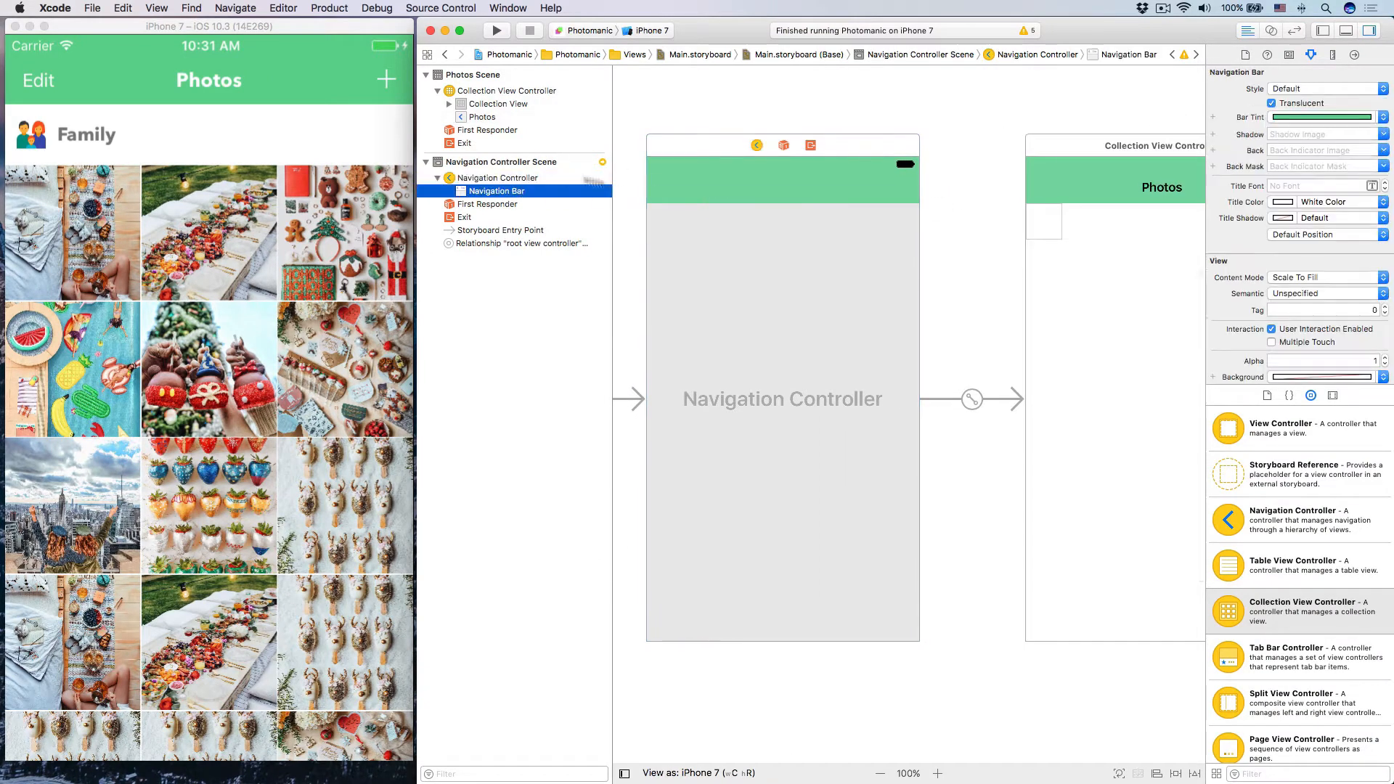
- Set the bar style to Black and its title font to custom Avenir Next Bold 17
click(1325, 88)
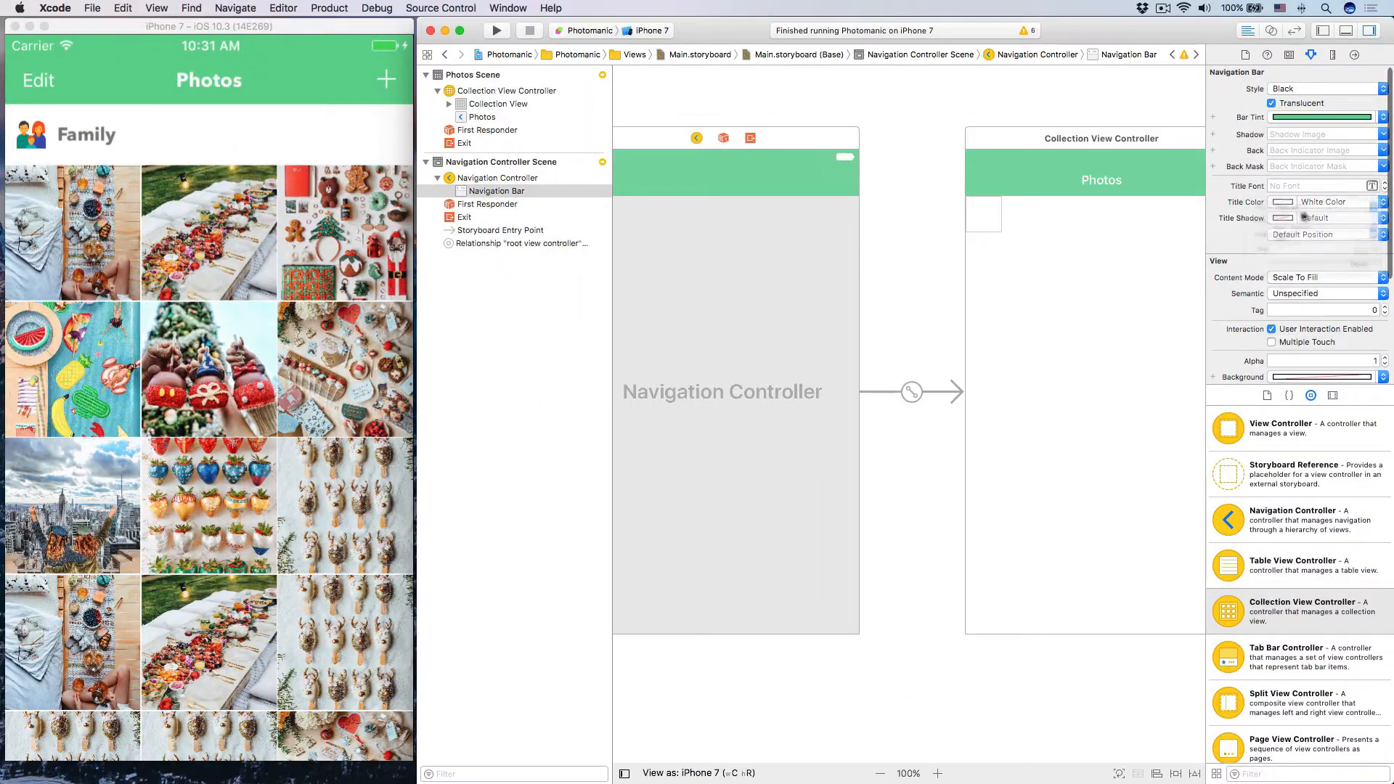
click(1383, 186)
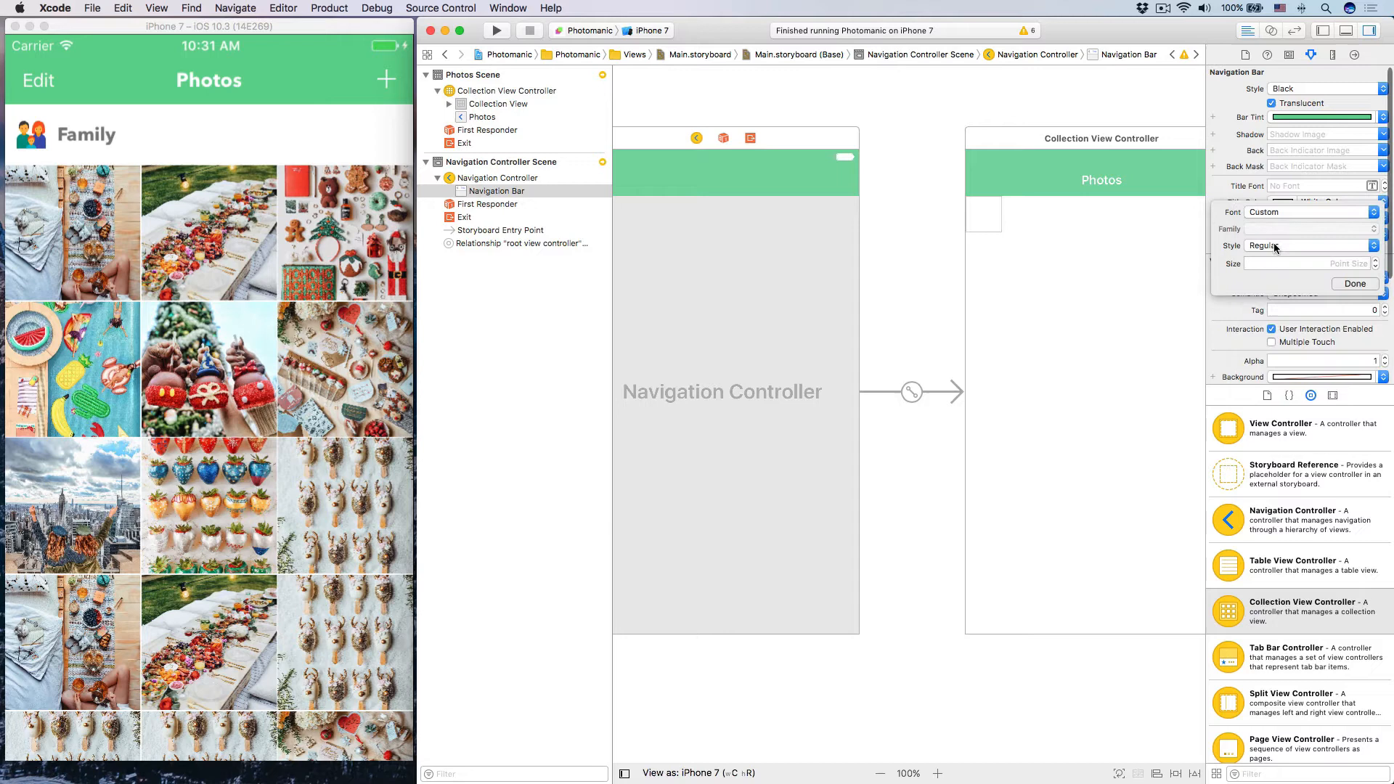
click(1307, 212)
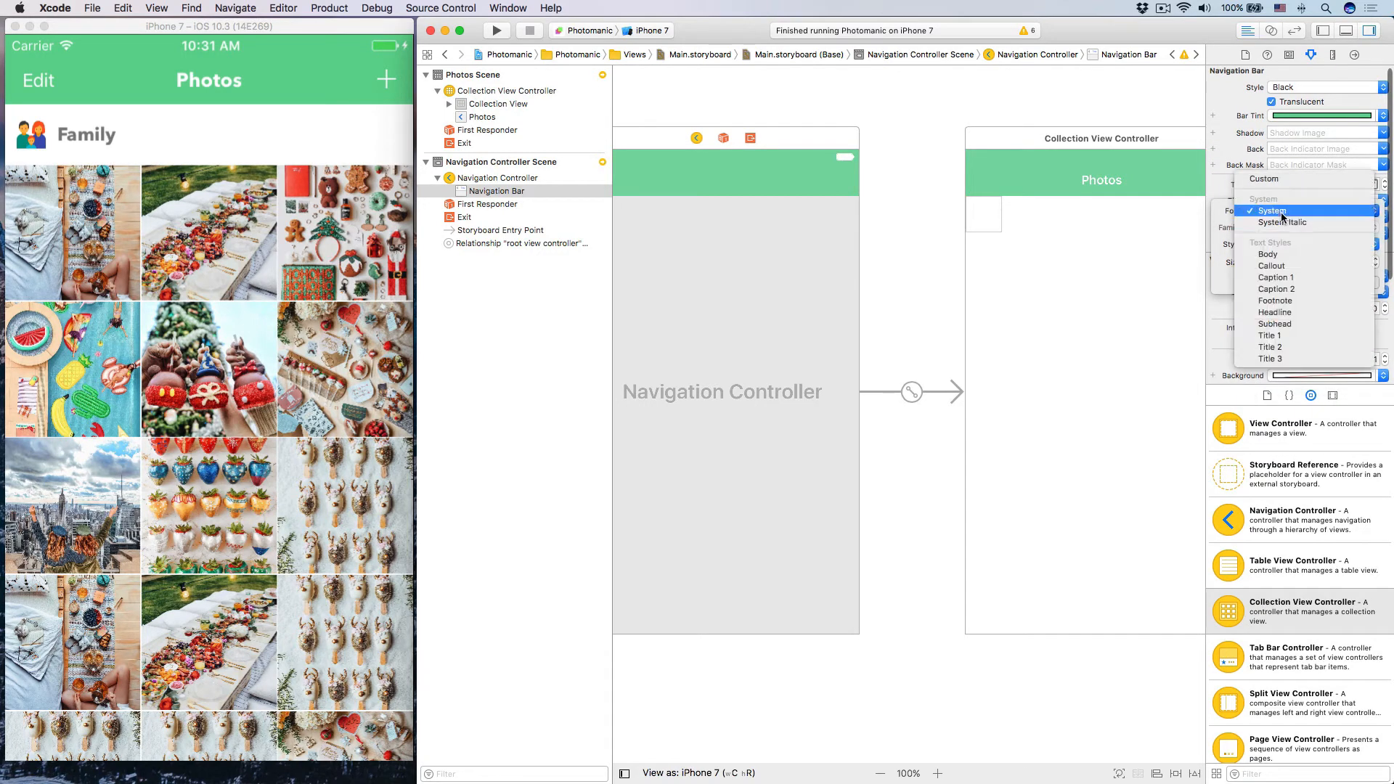
click(1261, 177)
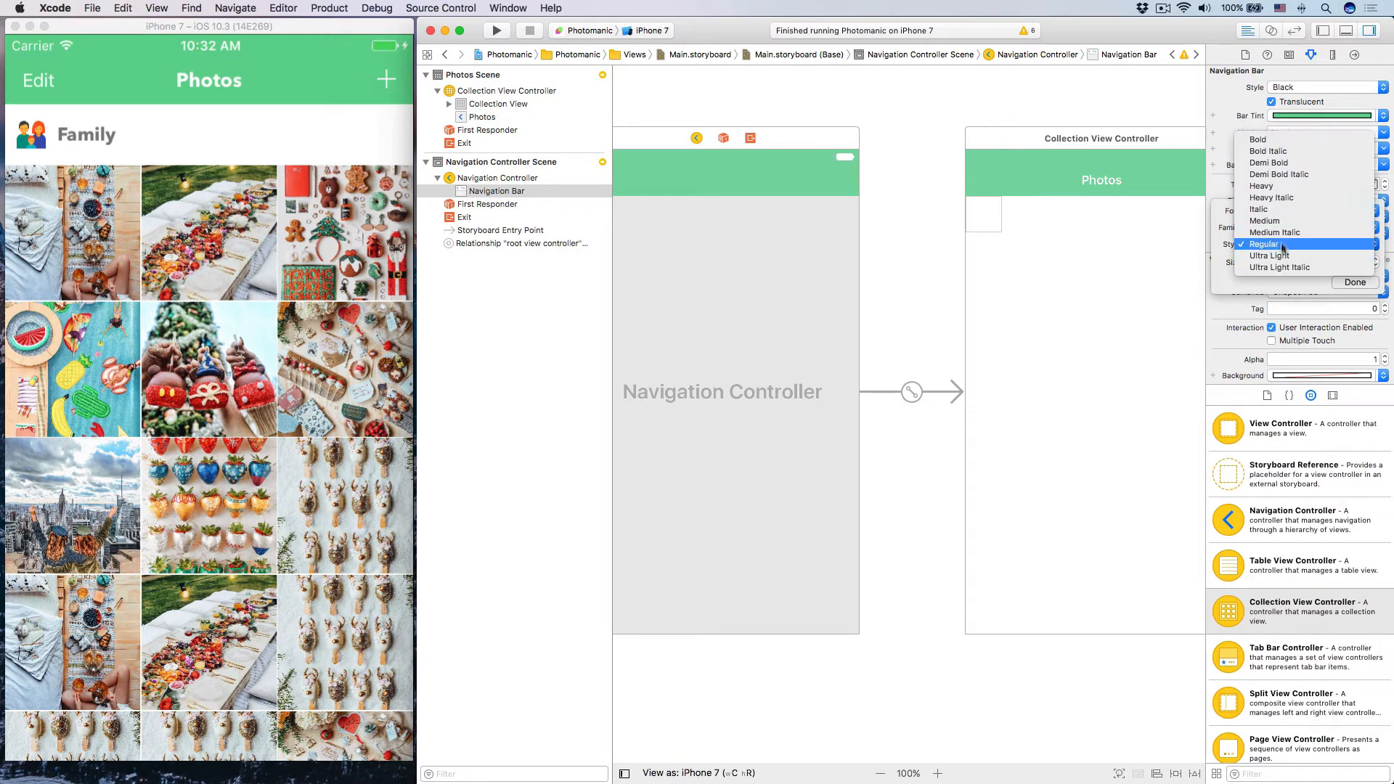
mouse_move(1268, 151)
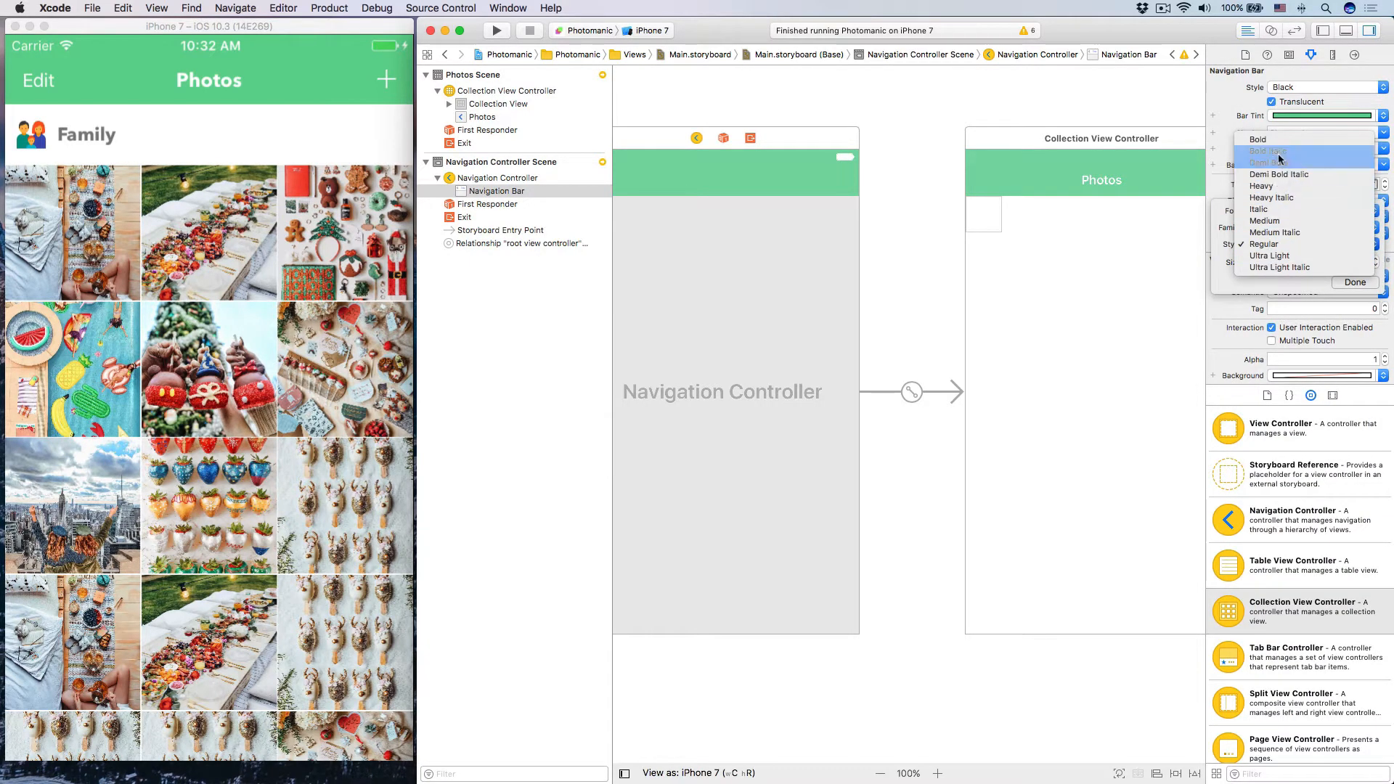
click(1257, 151)
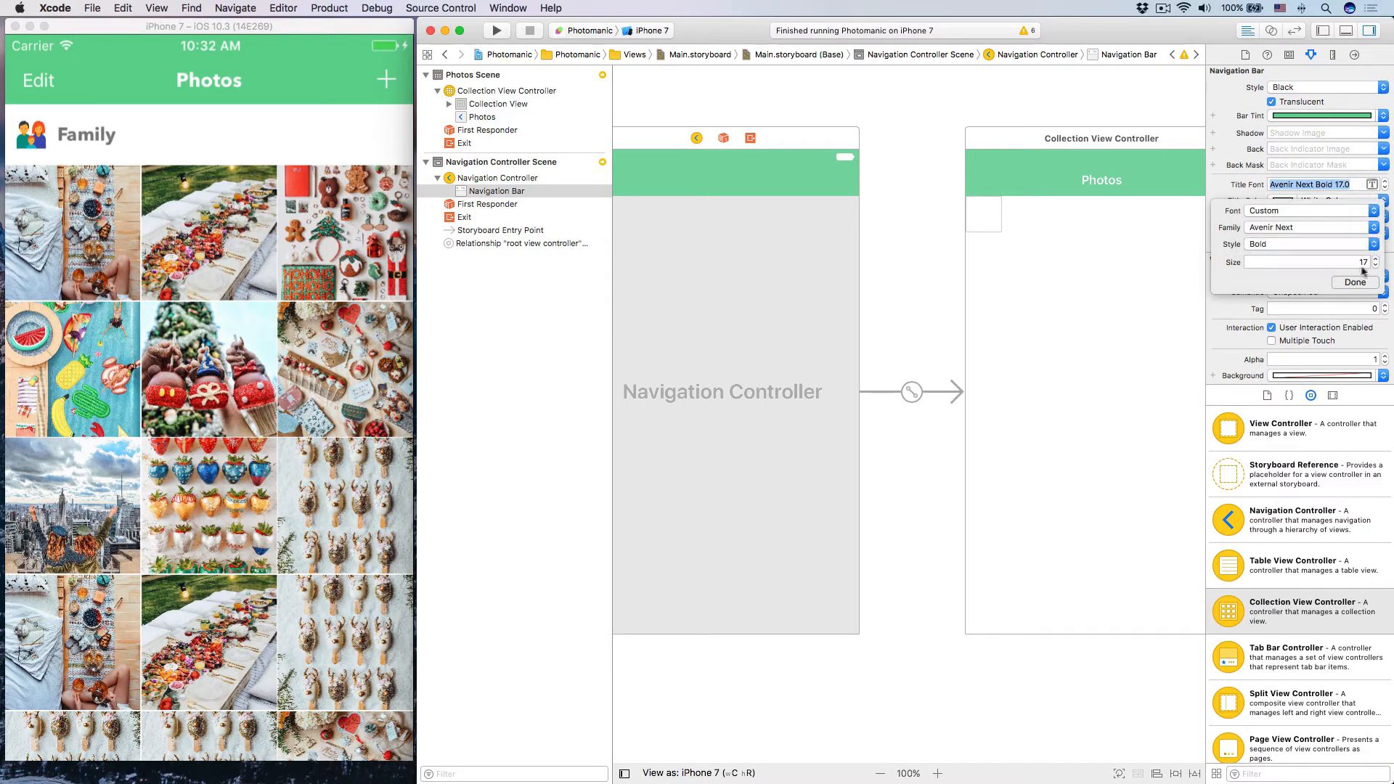
click(496, 103)
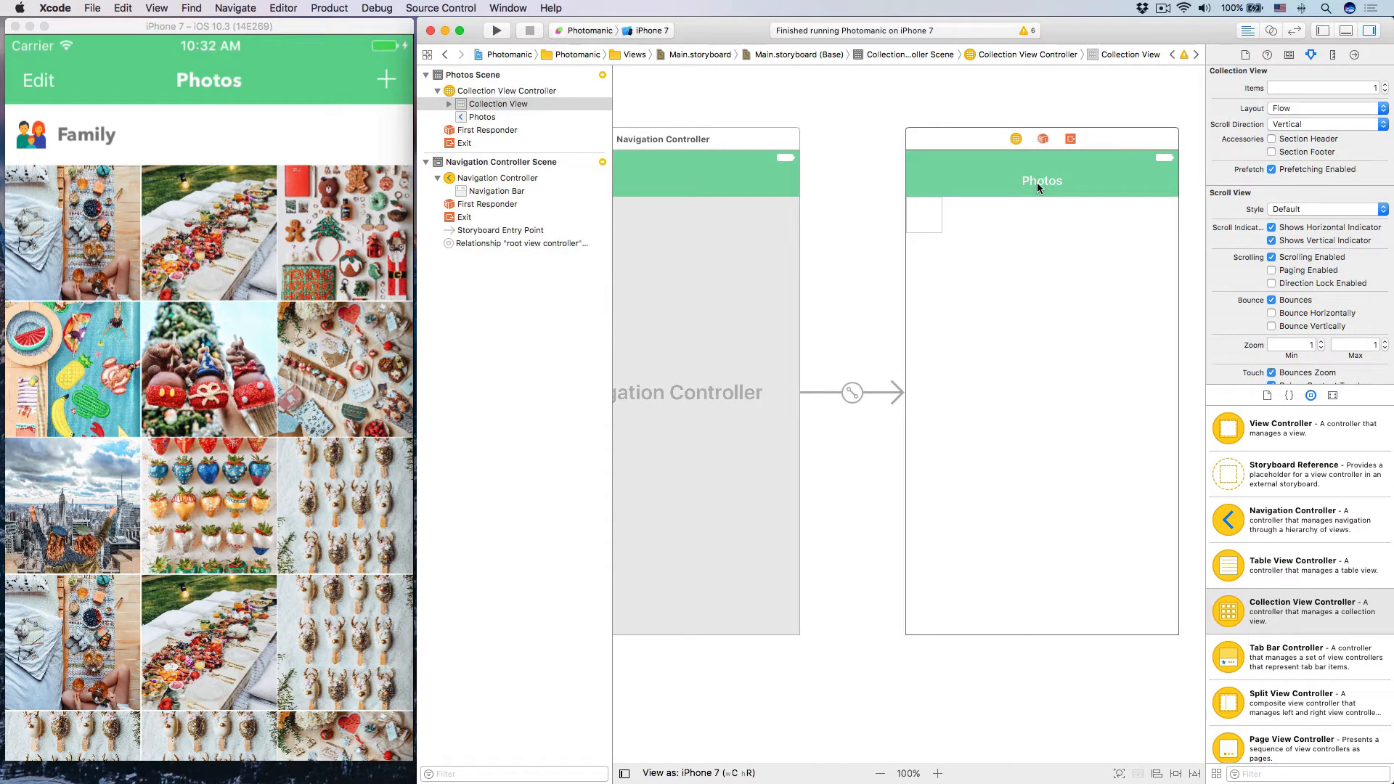
mouse_move(856, 236)
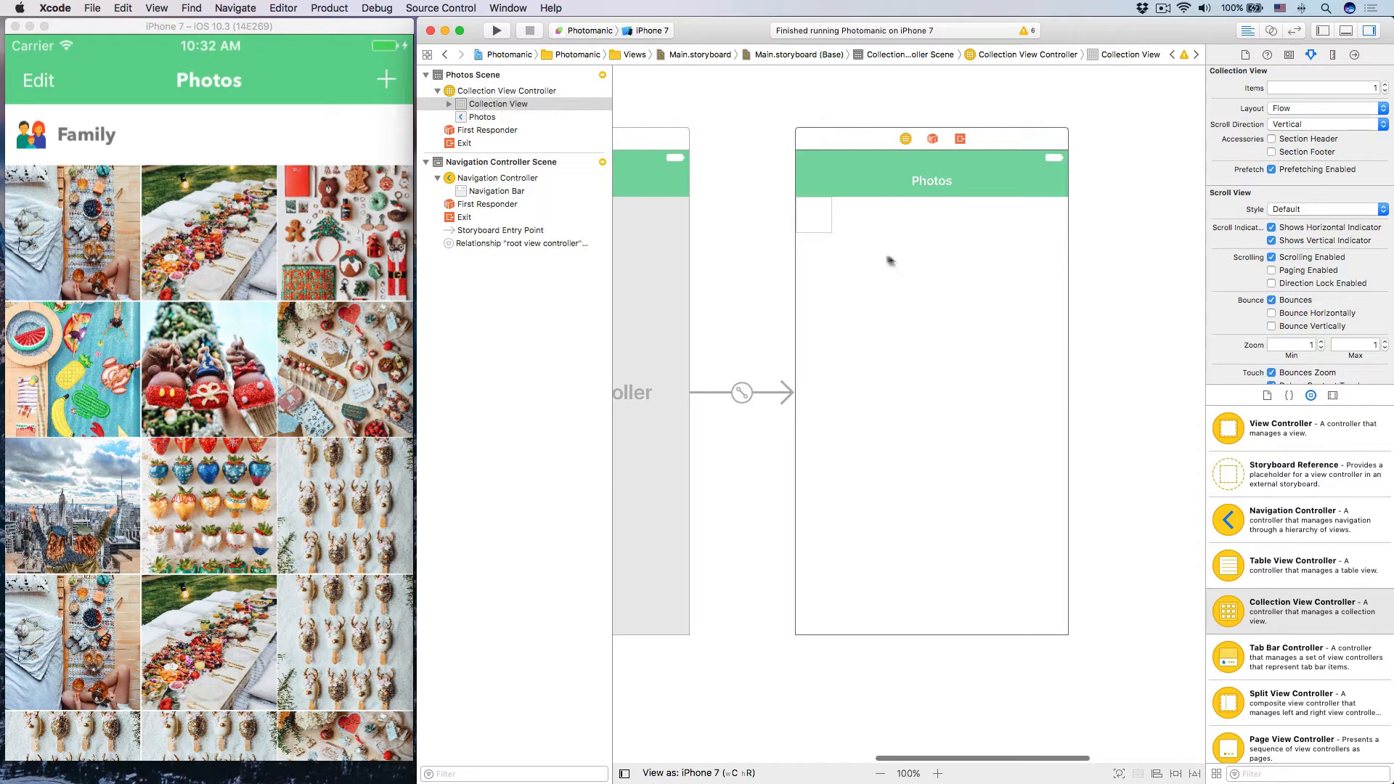
mouse_move(1054, 267)
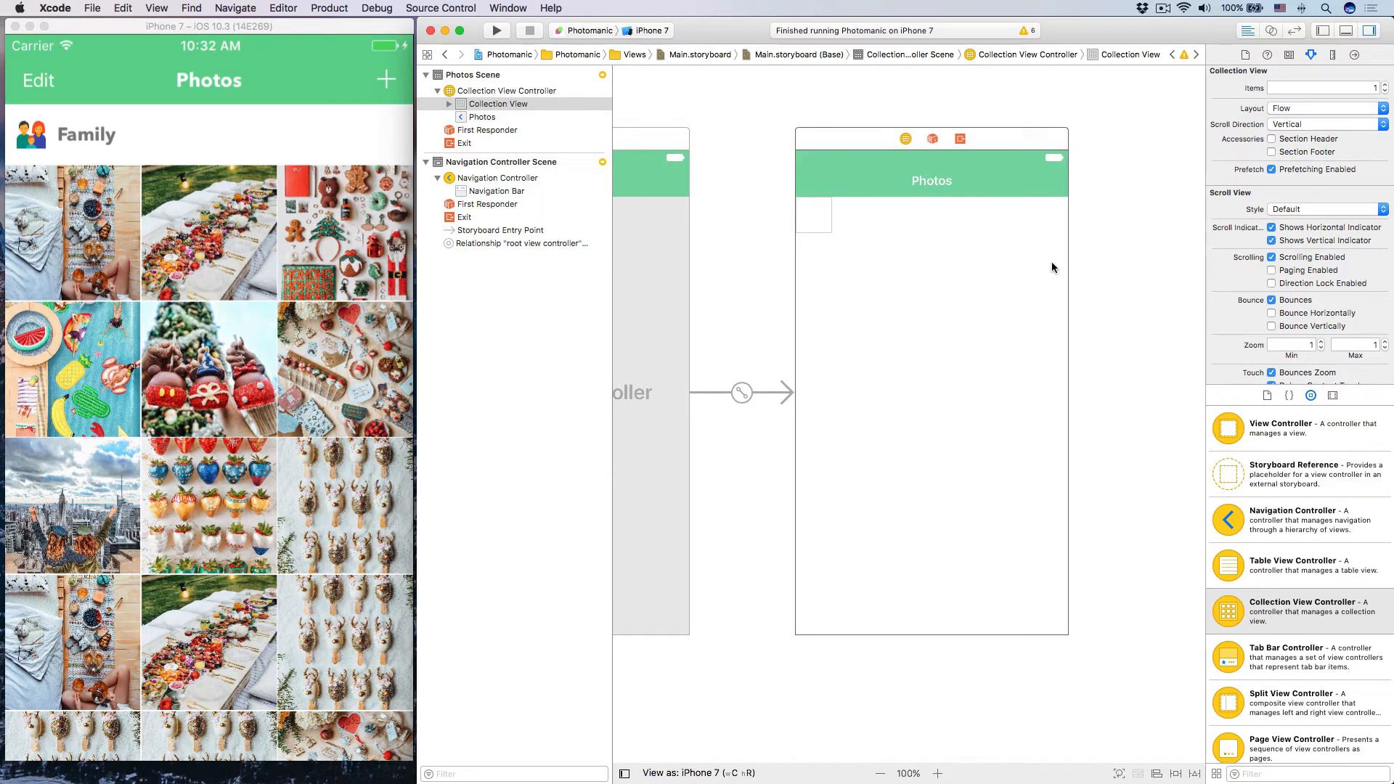
mouse_move(1051, 272)
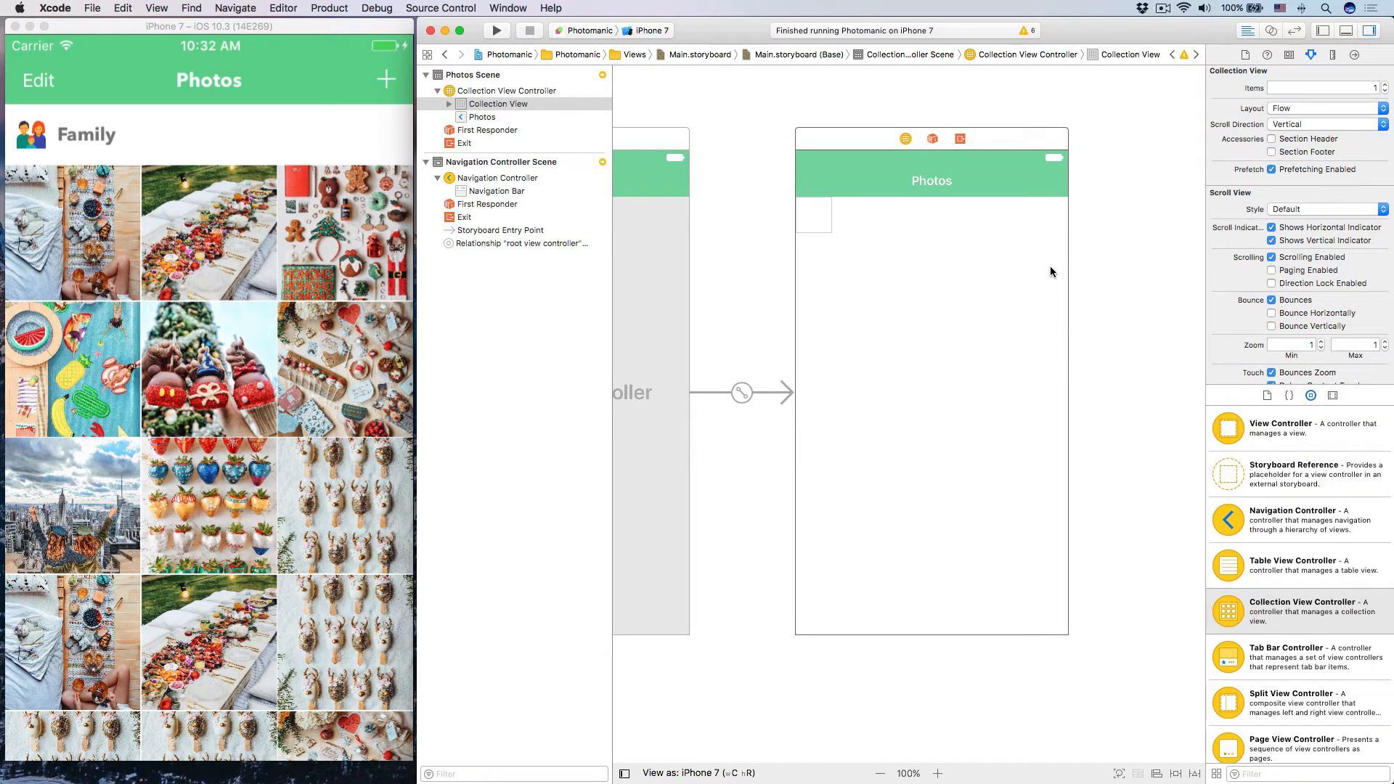
mouse_move(1020, 237)
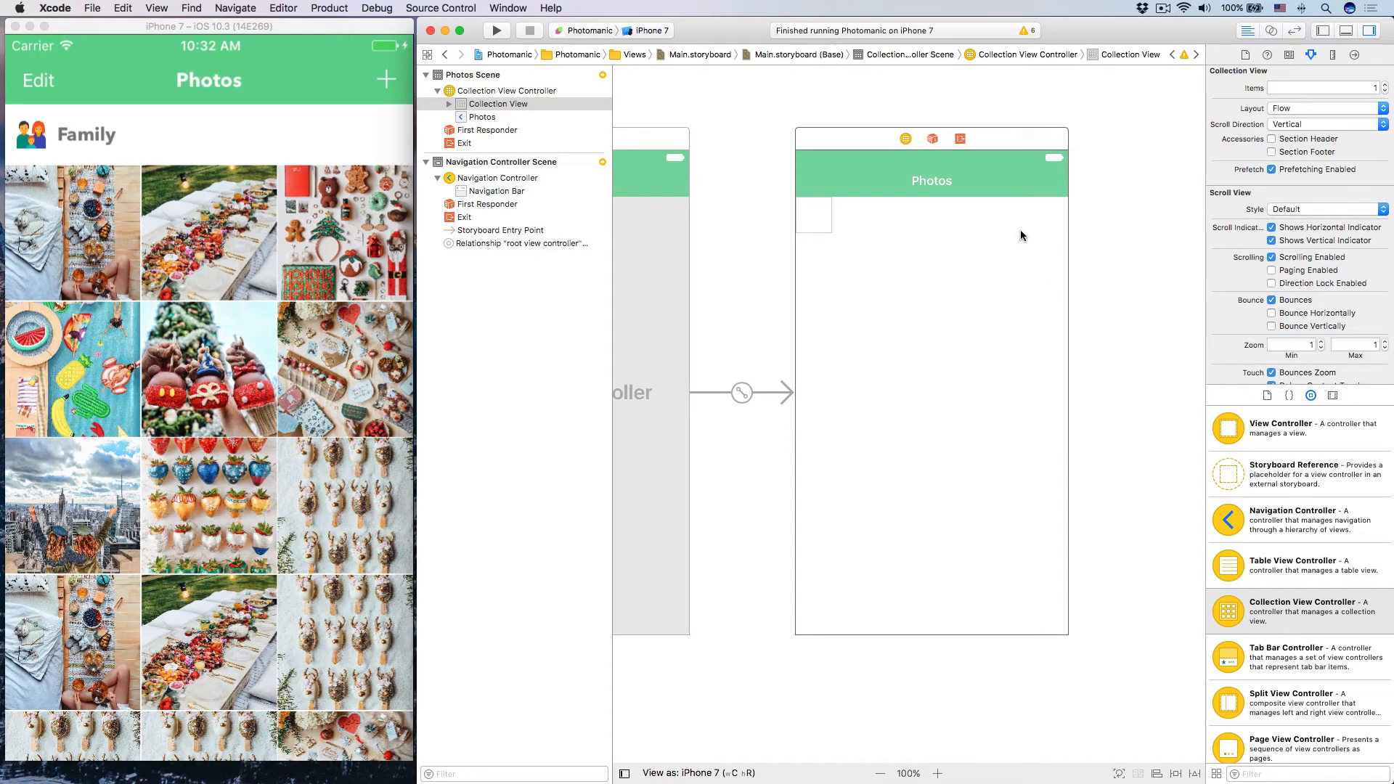
mouse_move(960, 290)
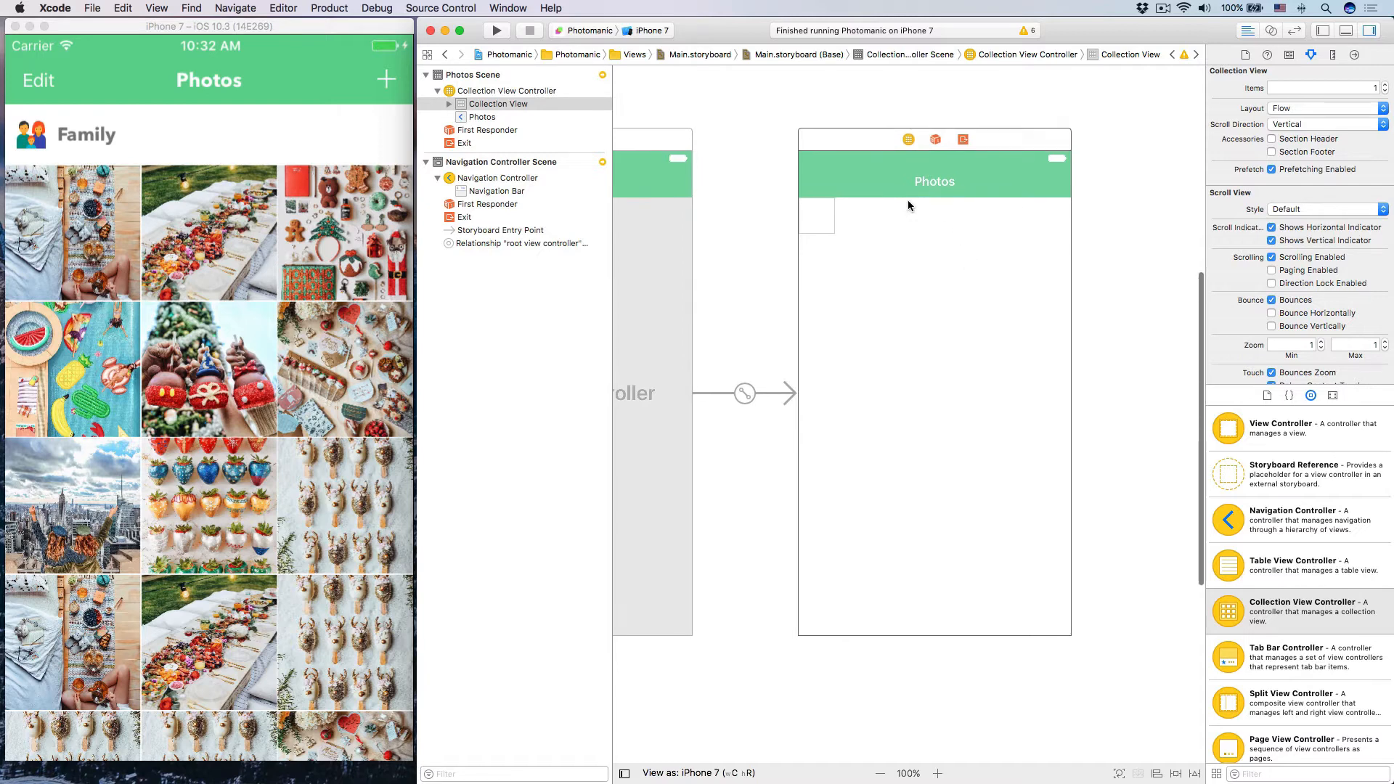
- Select the Photos collection view controller and its nested Collection View in the outline
click(908, 139)
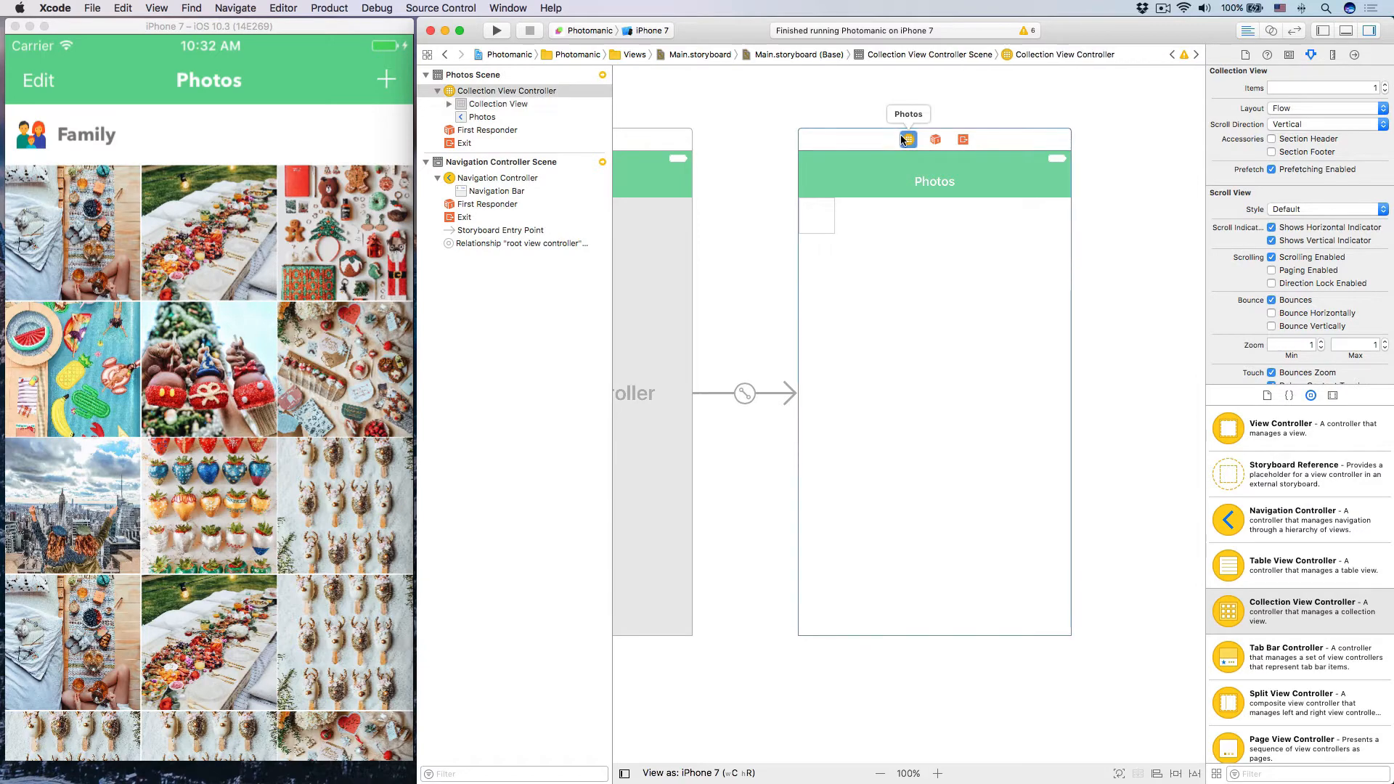
click(504, 90)
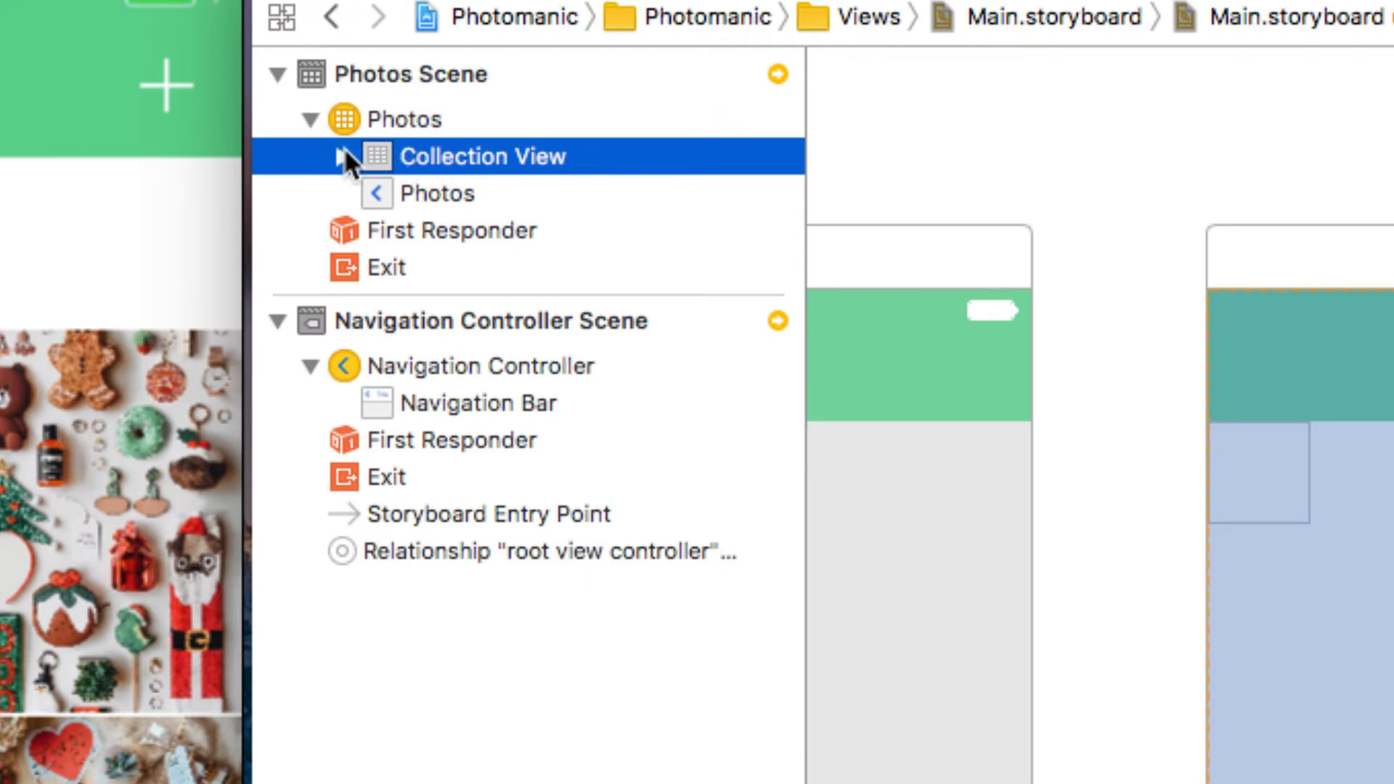
- Expand the collection view to its cell and flow layout and show the flow layout's scroll direction
click(343, 155)
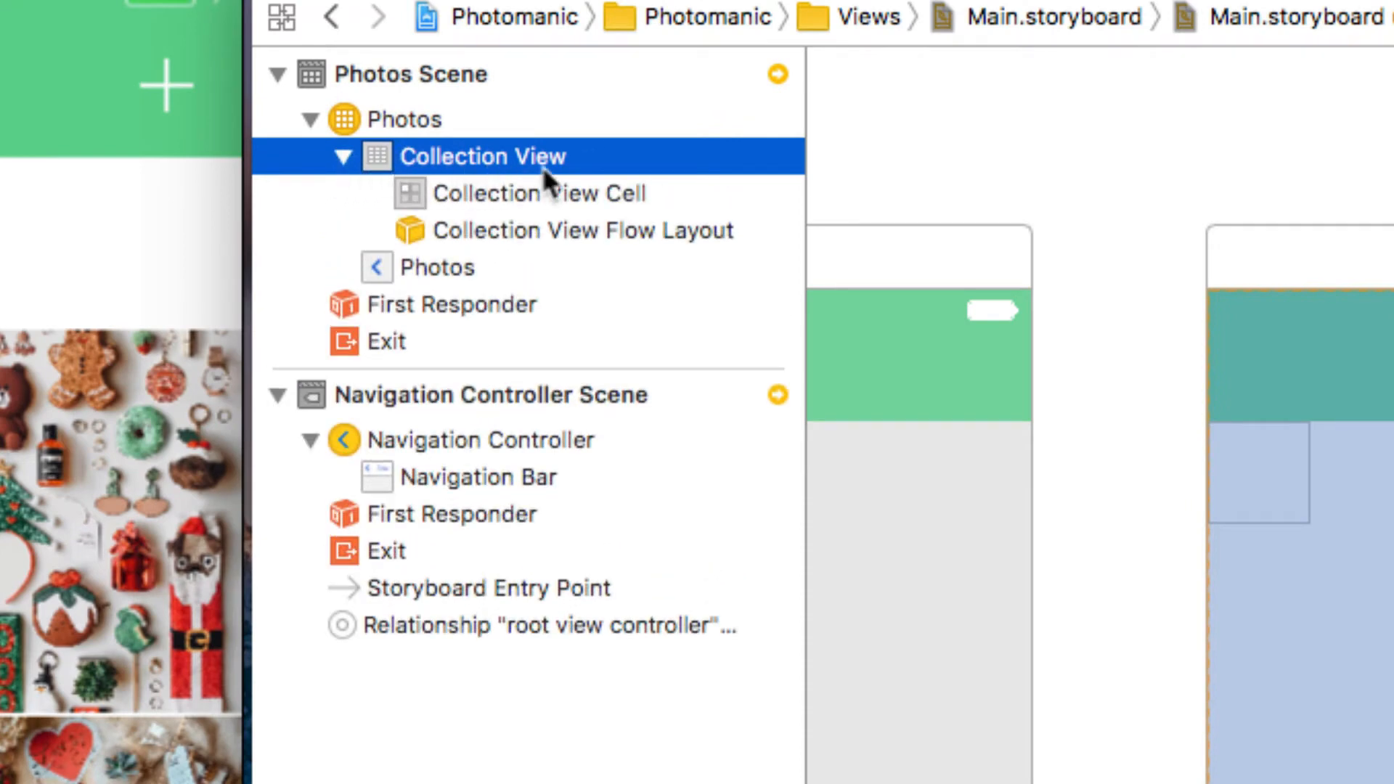
click(540, 193)
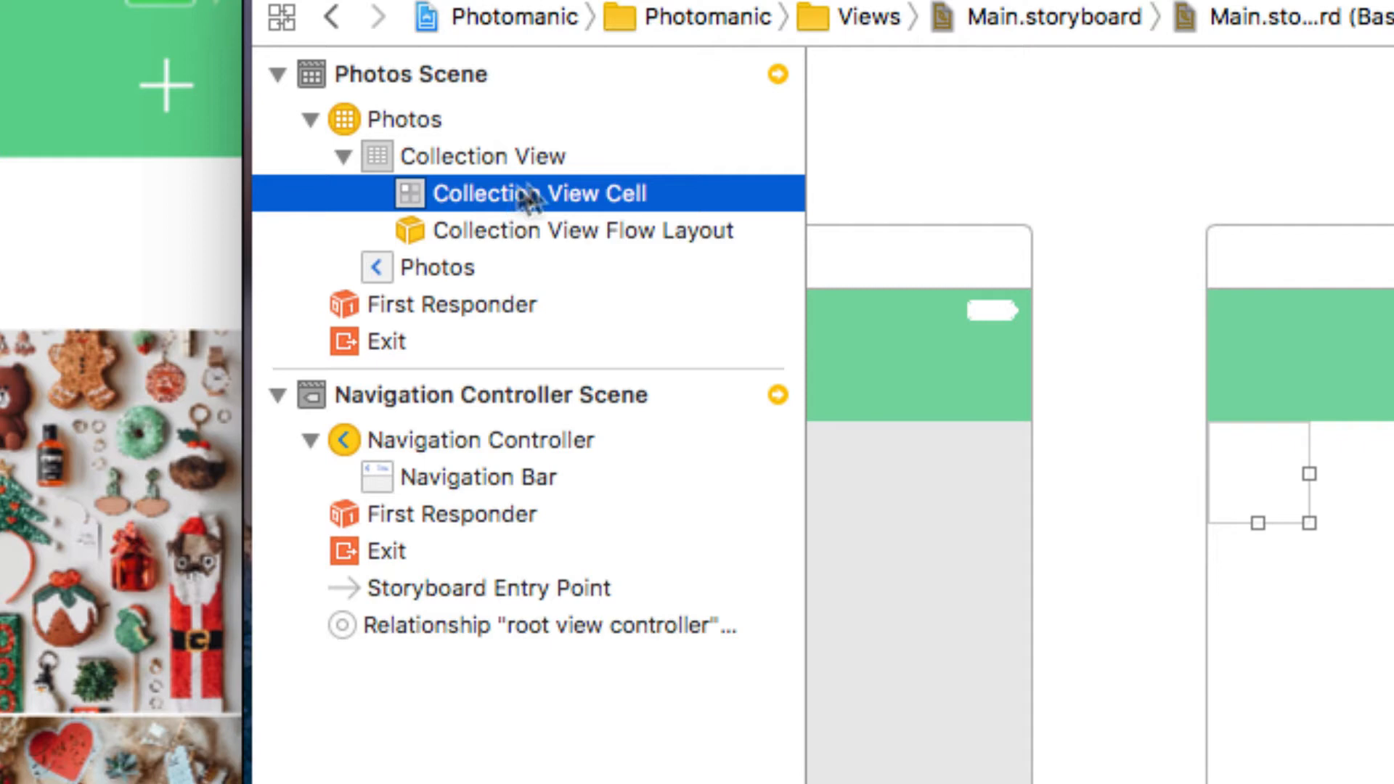
mouse_move(520, 207)
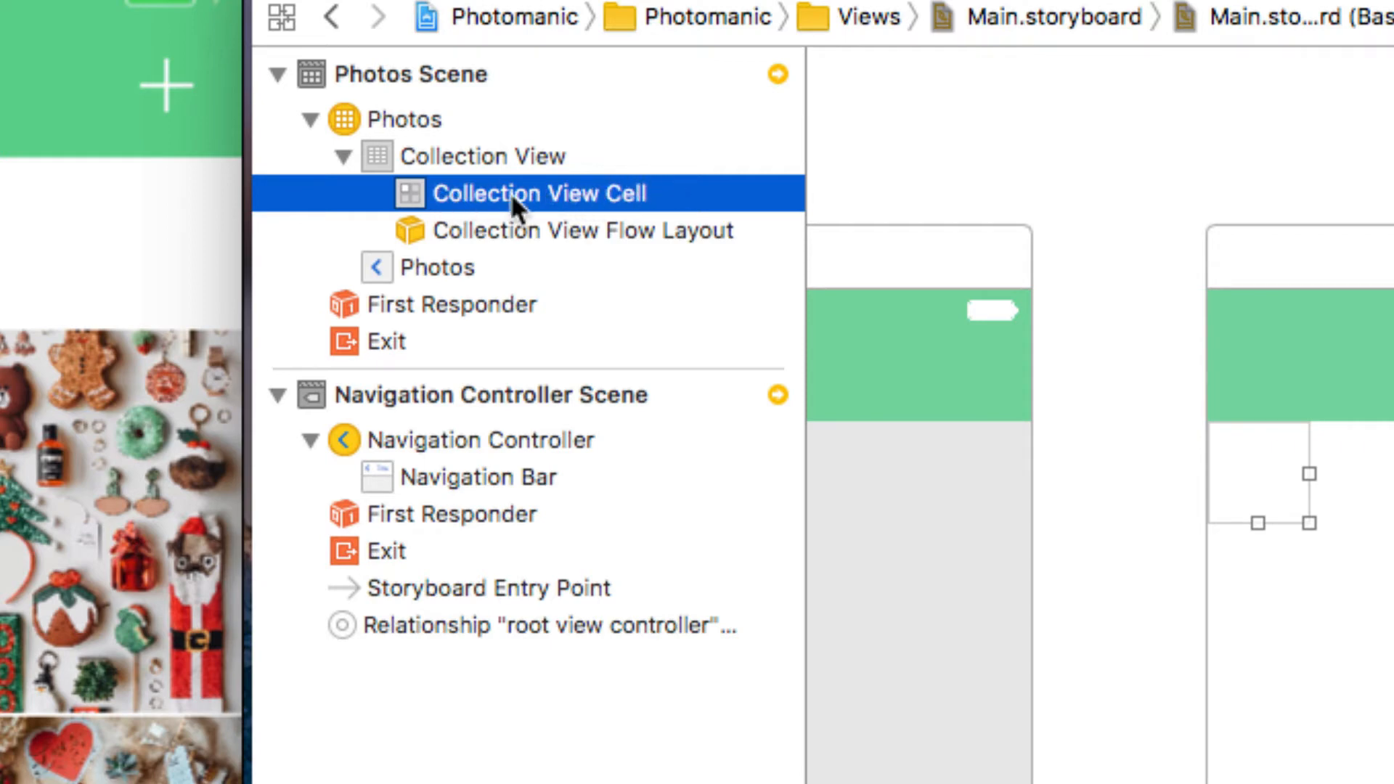
mouse_move(533, 240)
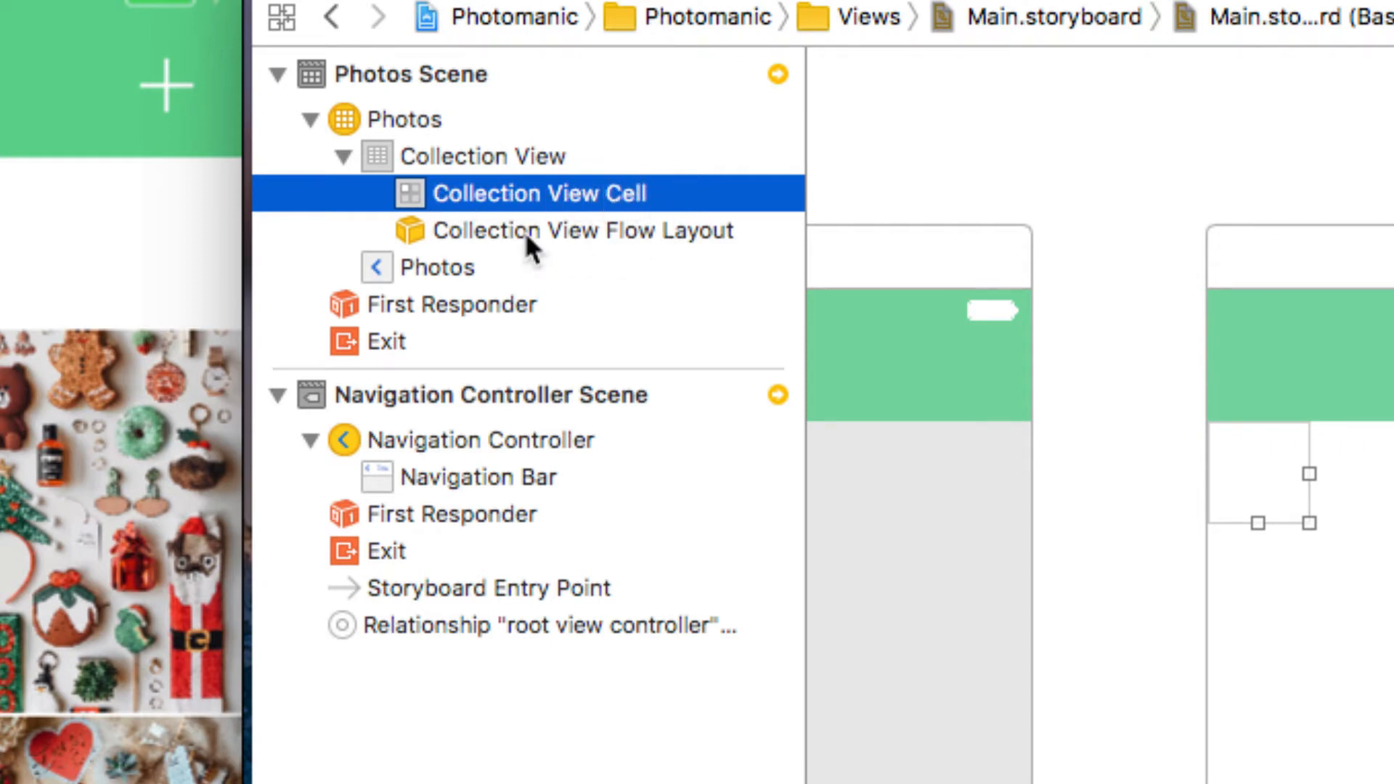
mouse_move(739, 300)
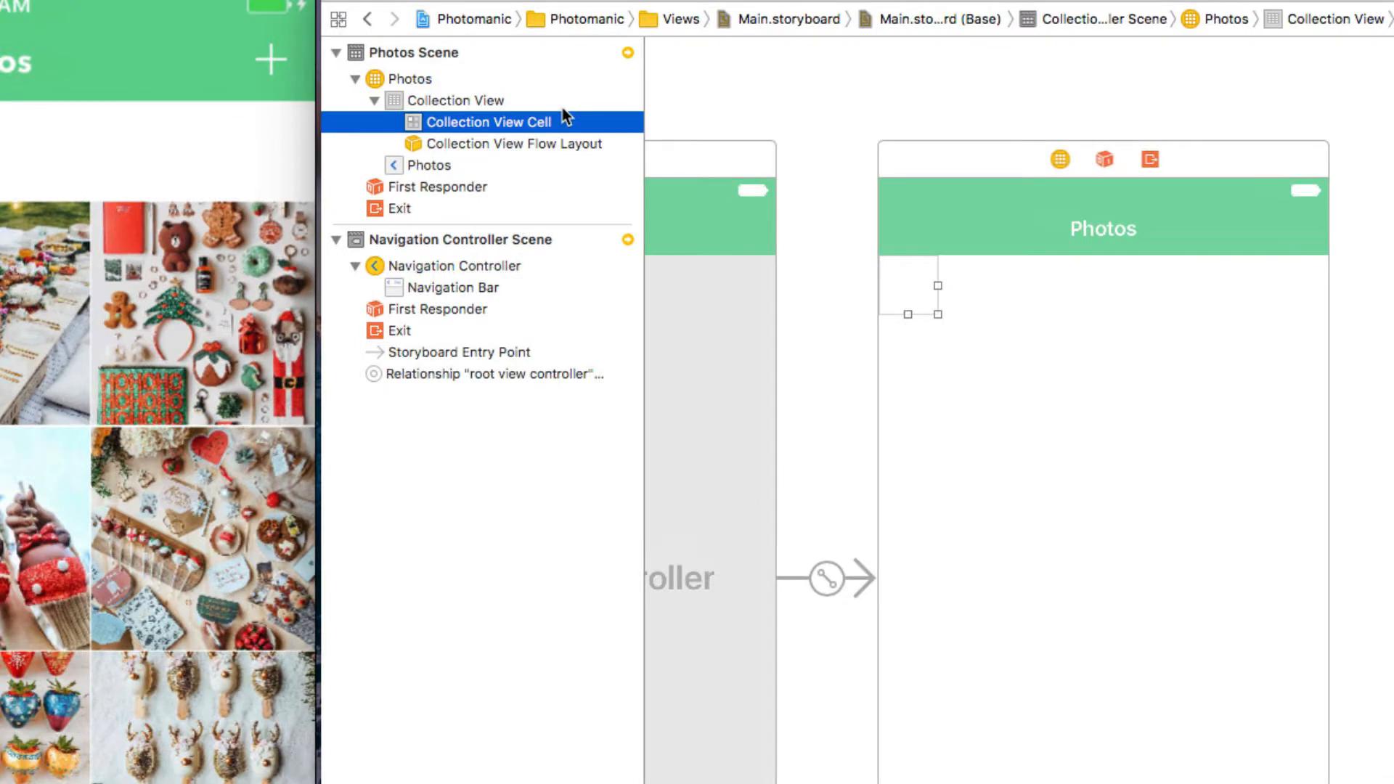
mouse_move(558, 131)
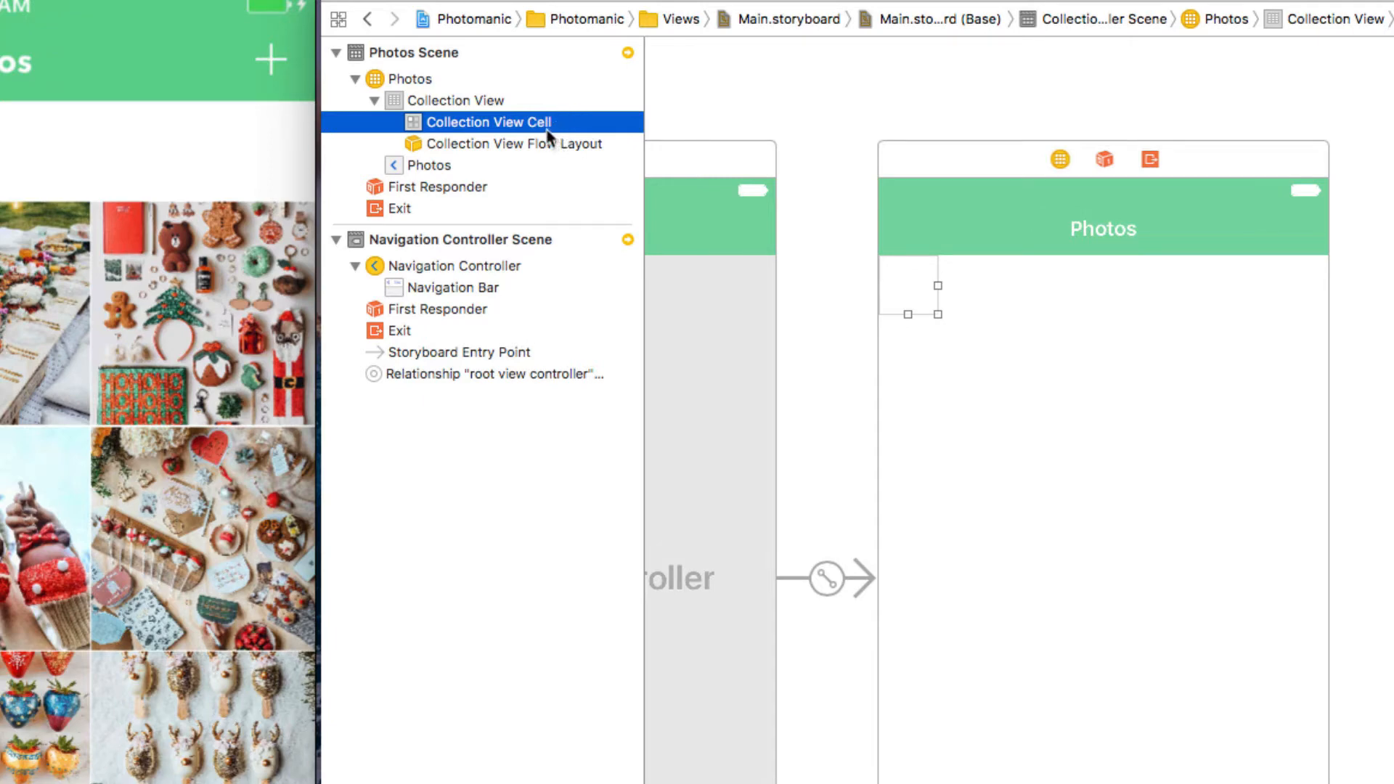
mouse_move(562, 136)
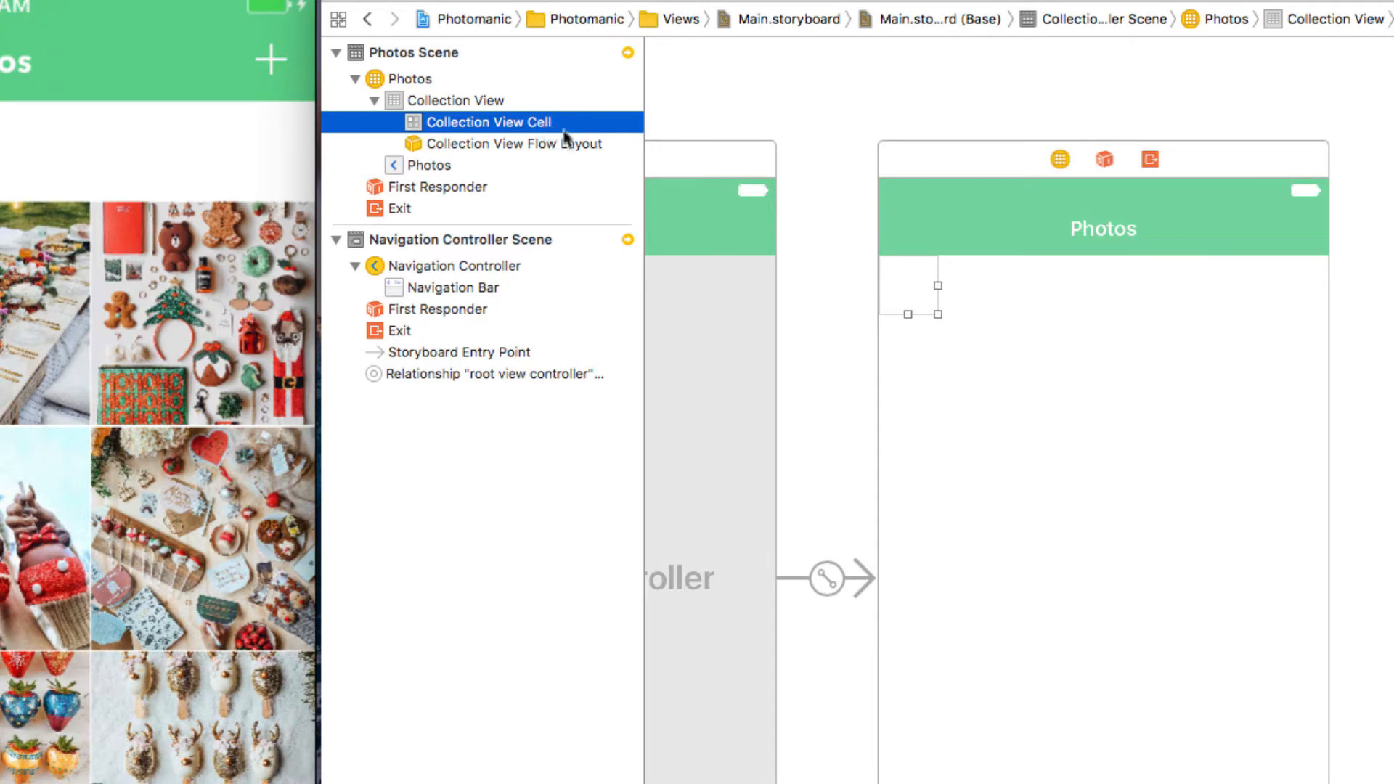
click(514, 144)
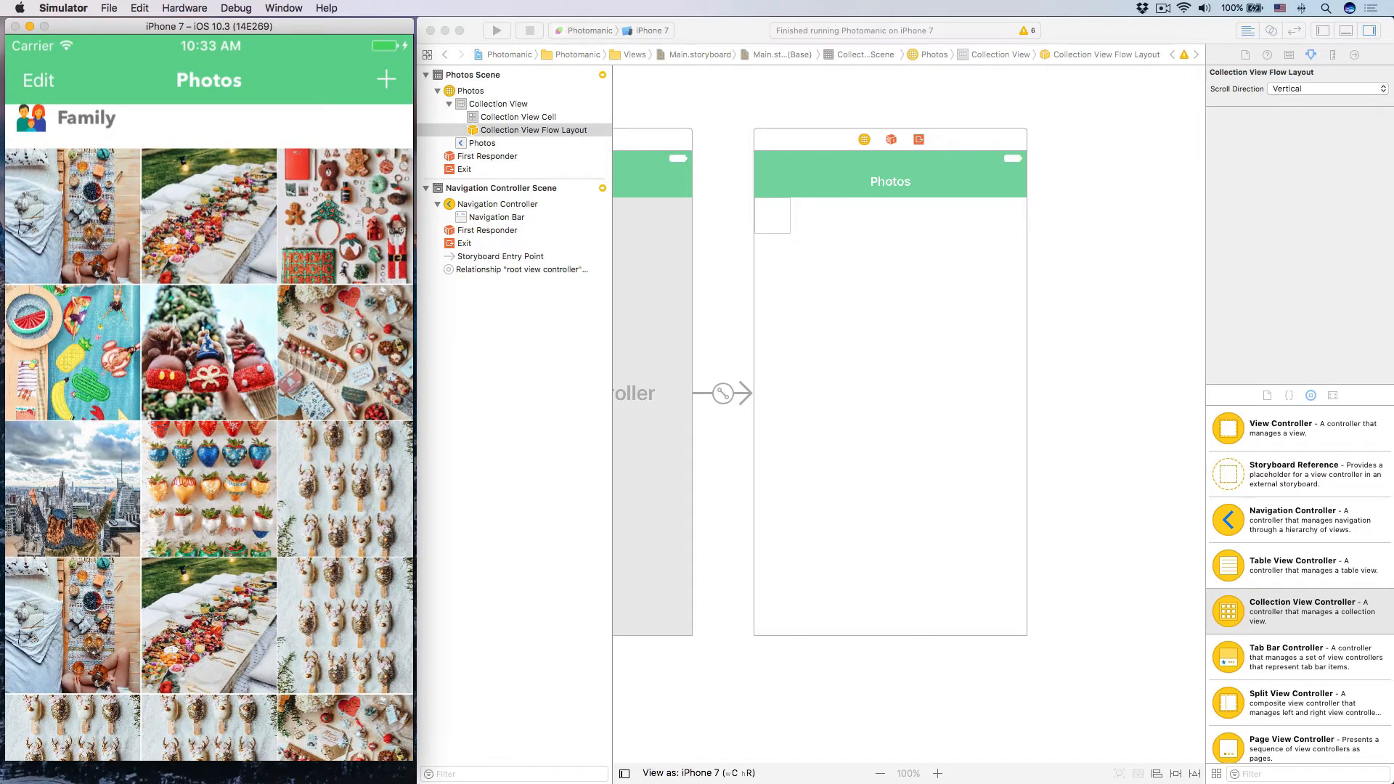
scroll(down, 3)
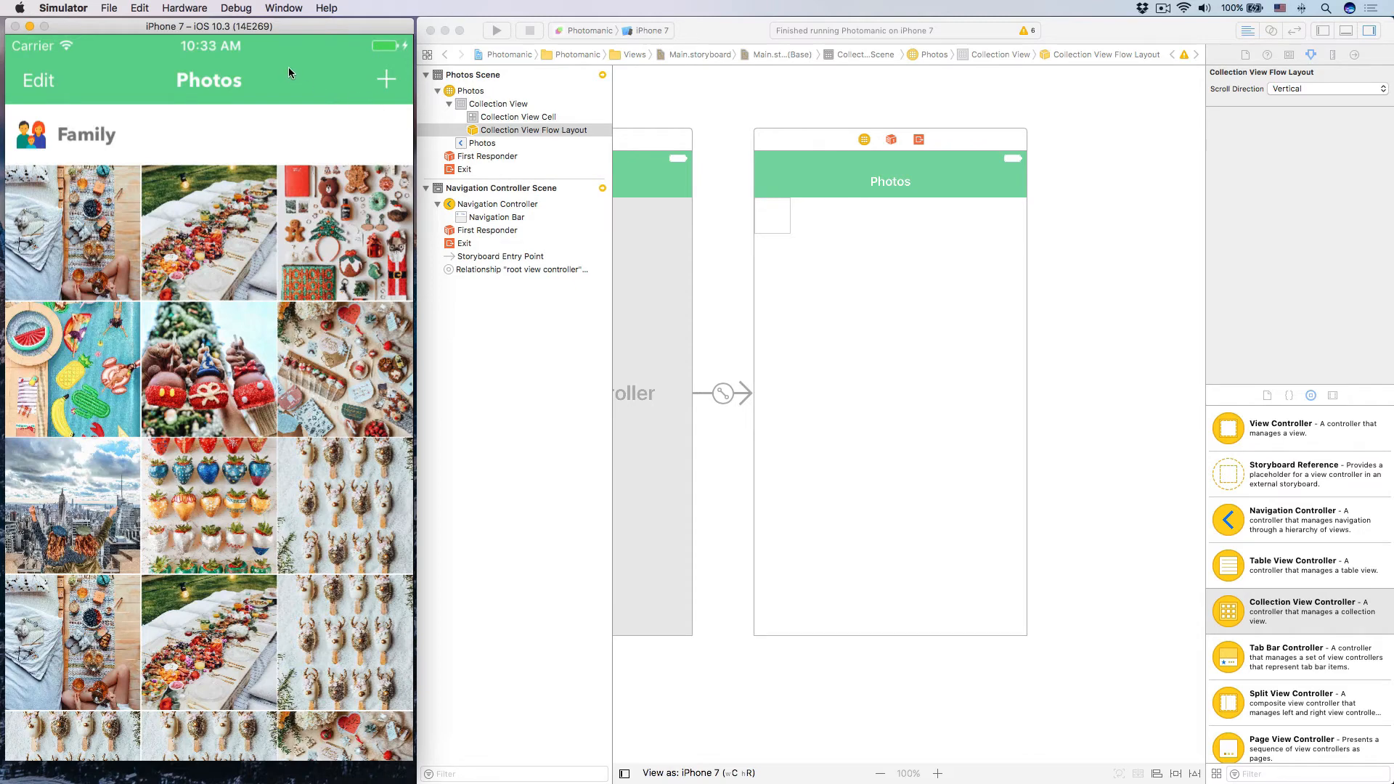
mouse_move(244, 84)
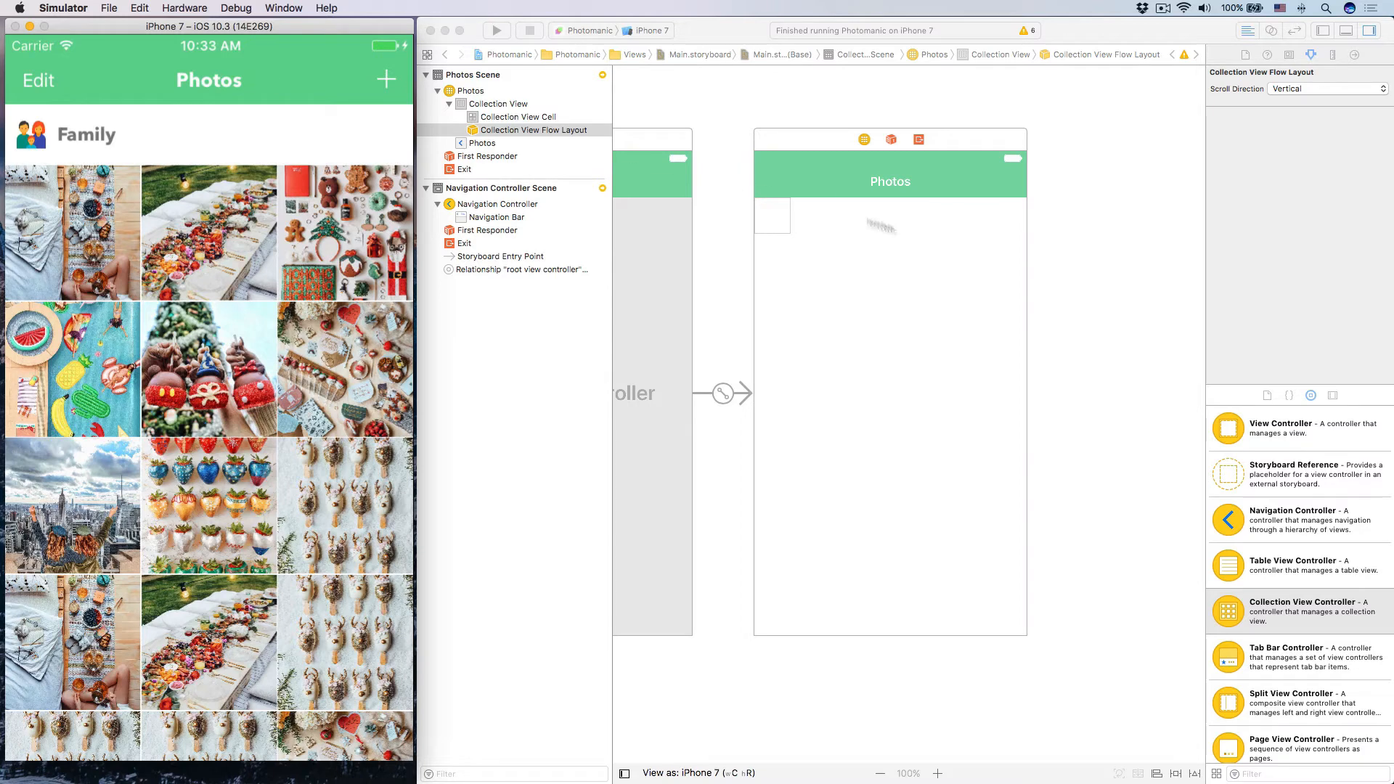
- Set the collection view's Cell Size to 200 by 200 in the Size inspector
click(517, 116)
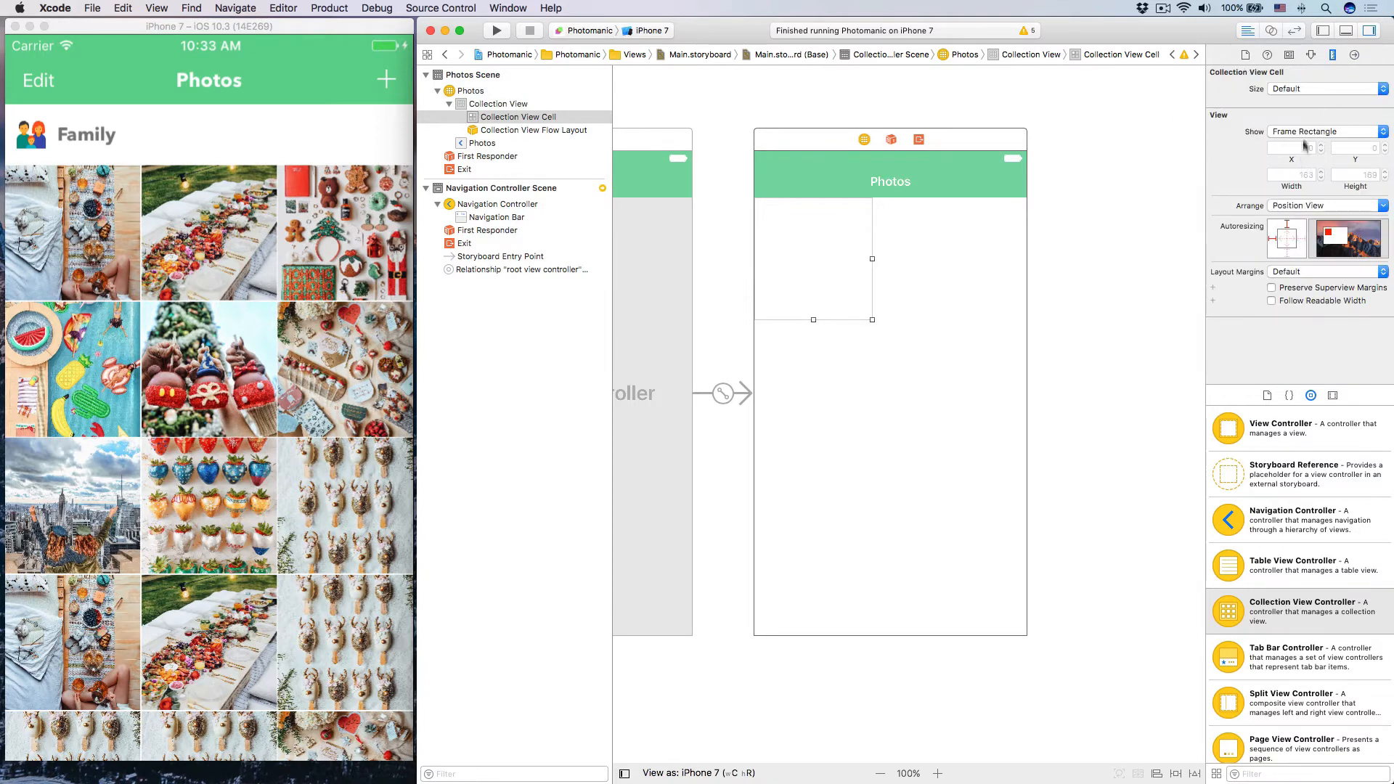
click(991, 311)
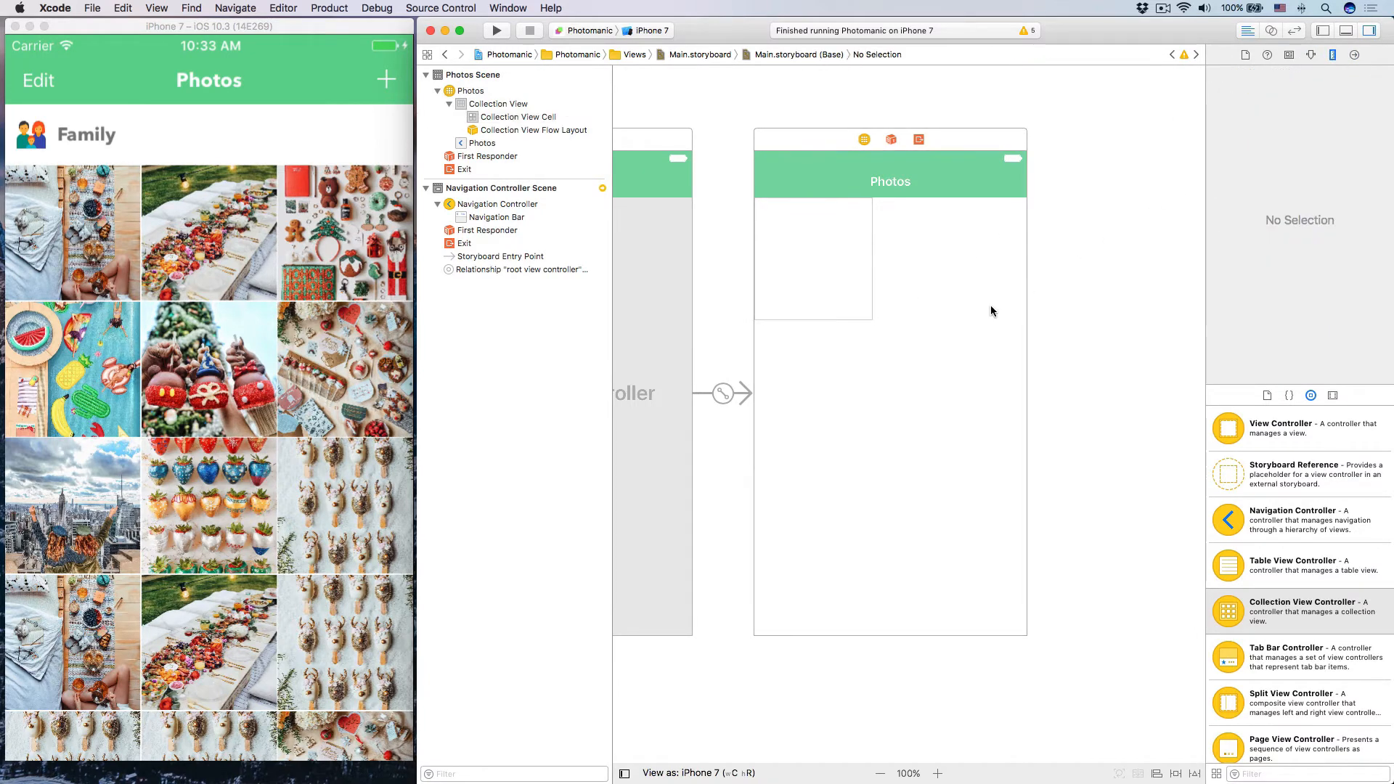
click(497, 104)
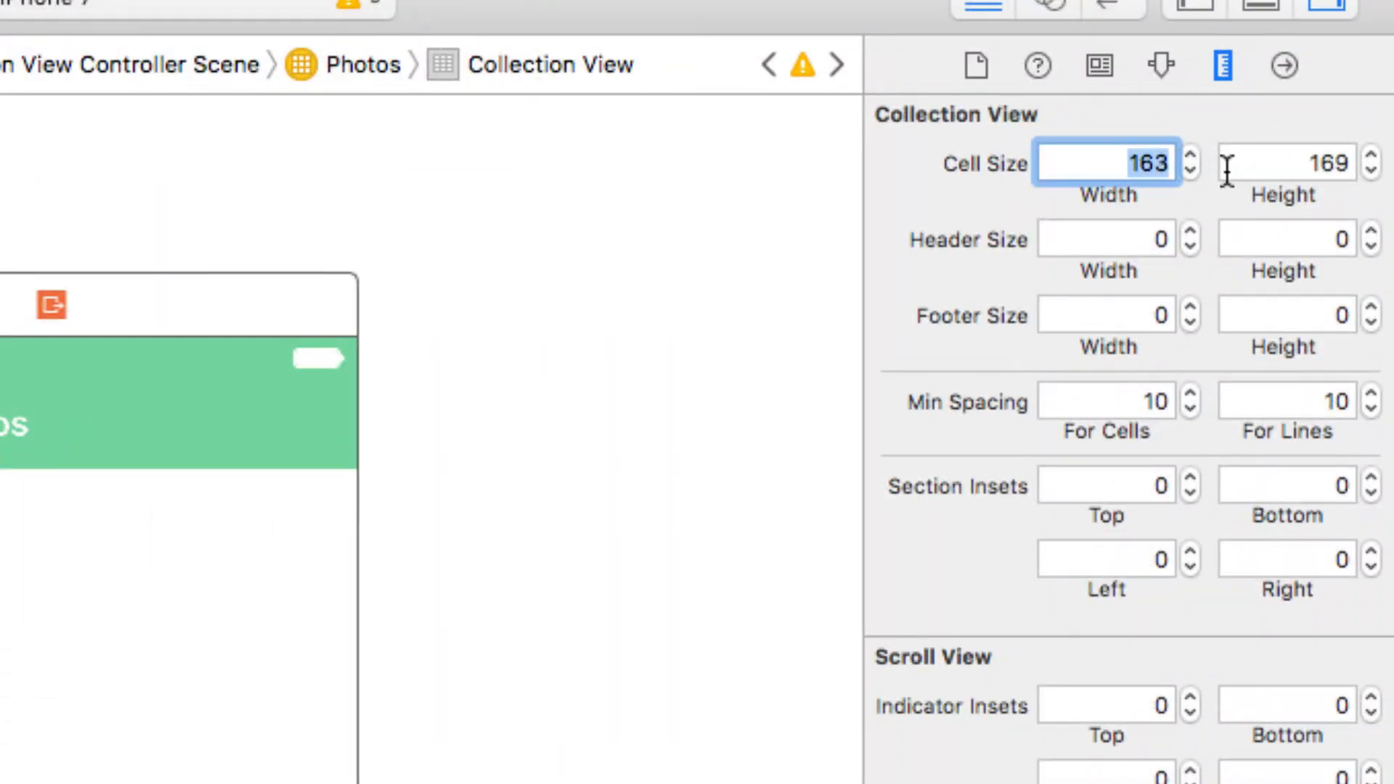
text(200)
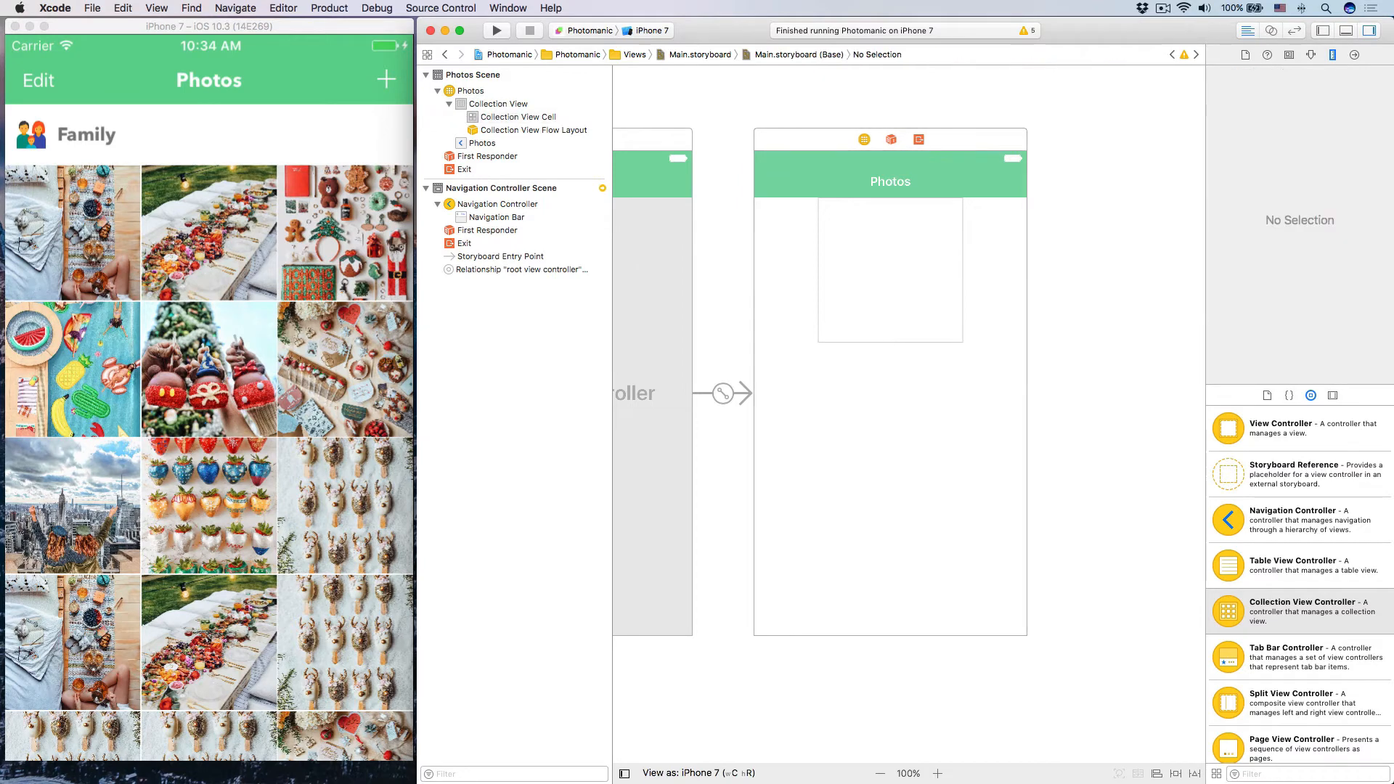
click(888, 270)
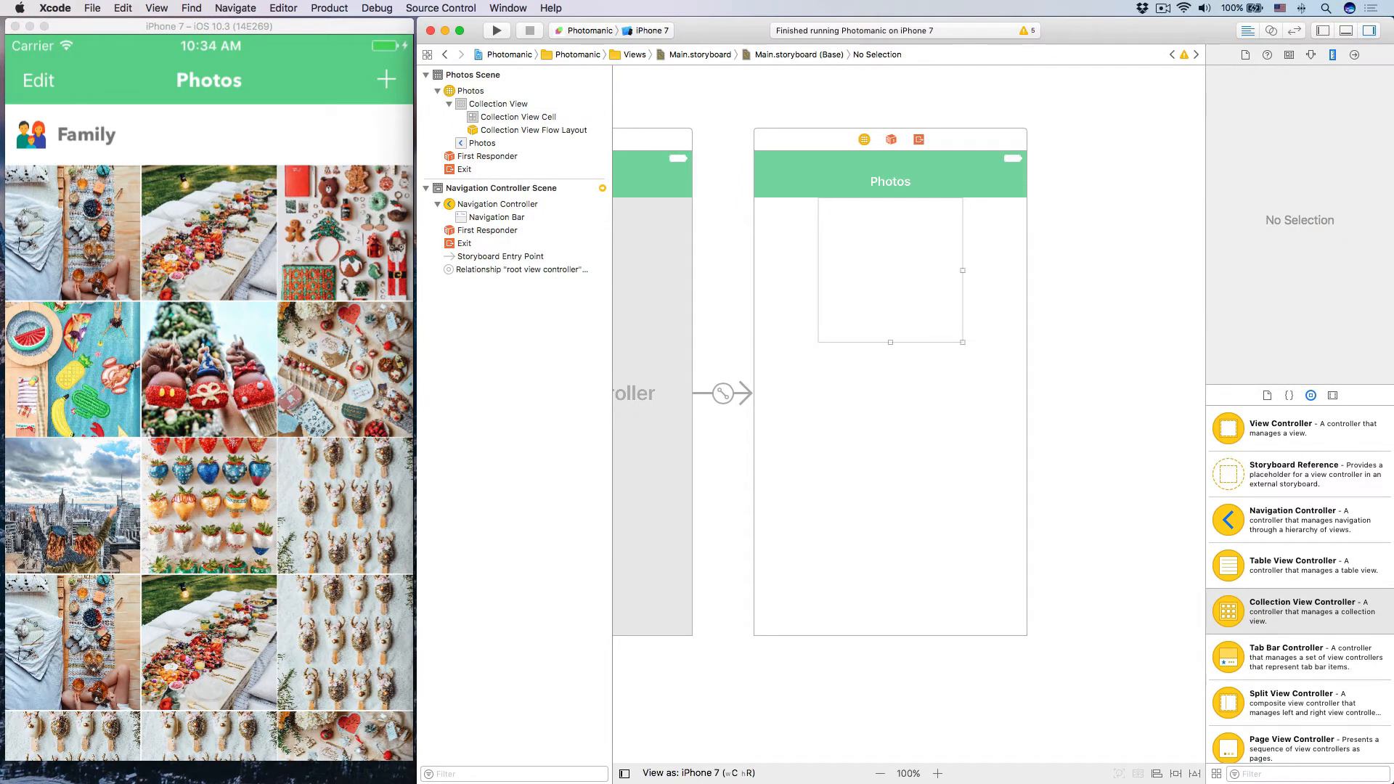
click(520, 116)
text(u)
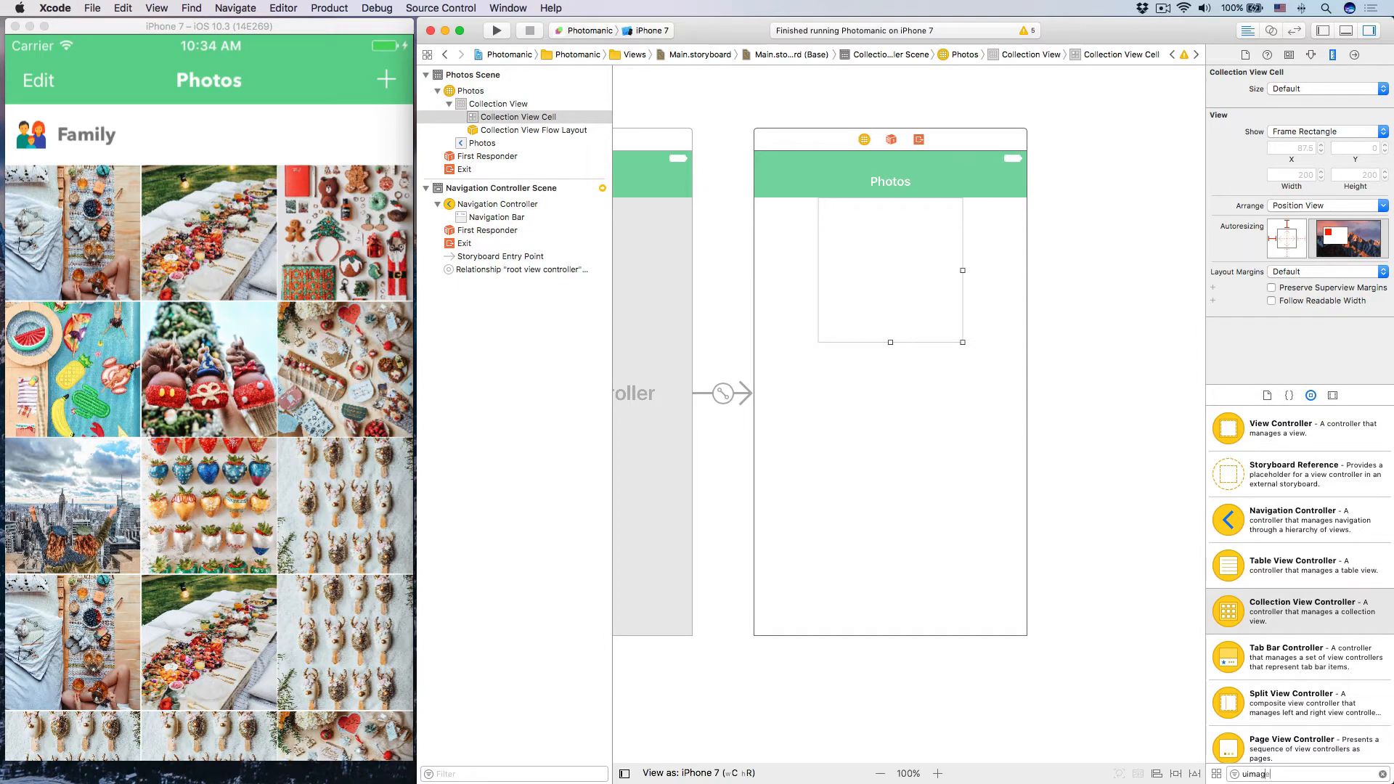
- Drop an Image View into the cell and pin it with 0 spacing on all four edges
text(image)
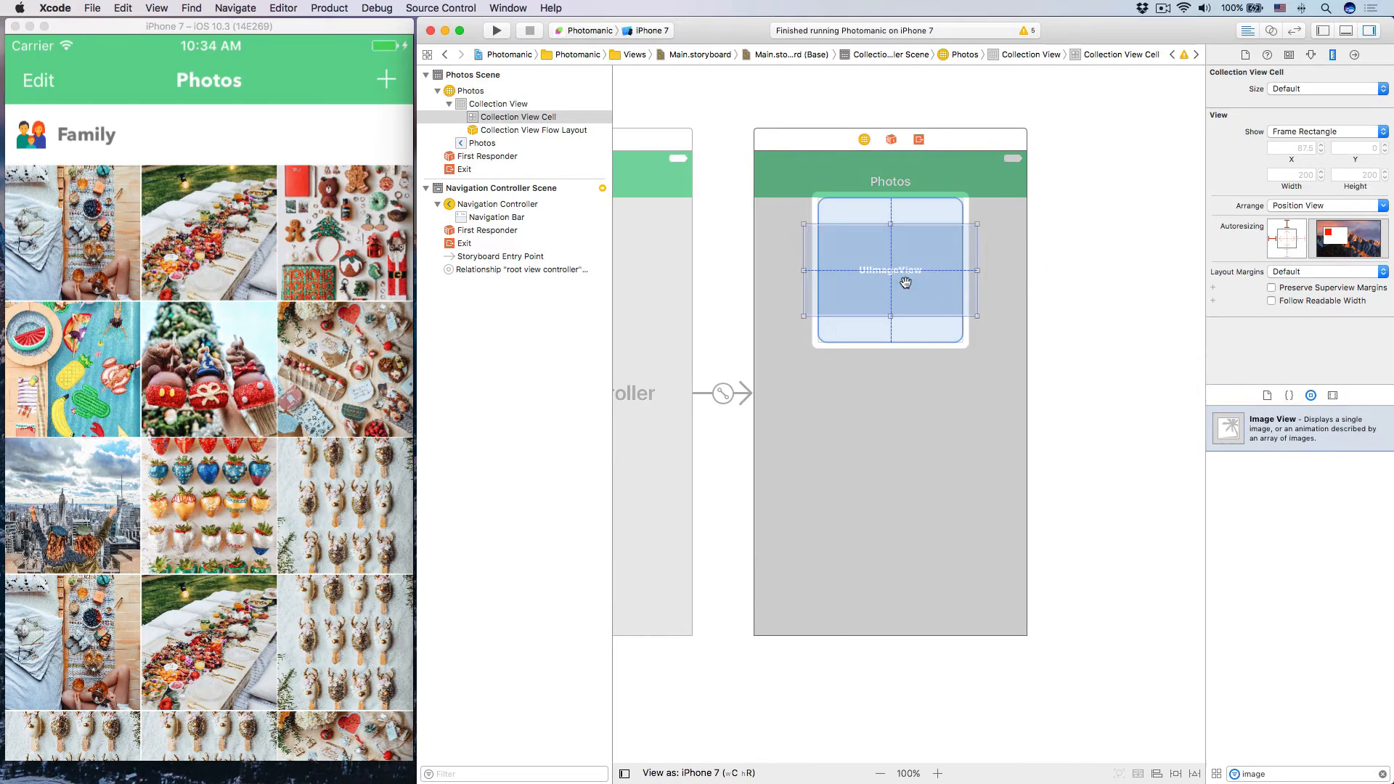
click(889, 270)
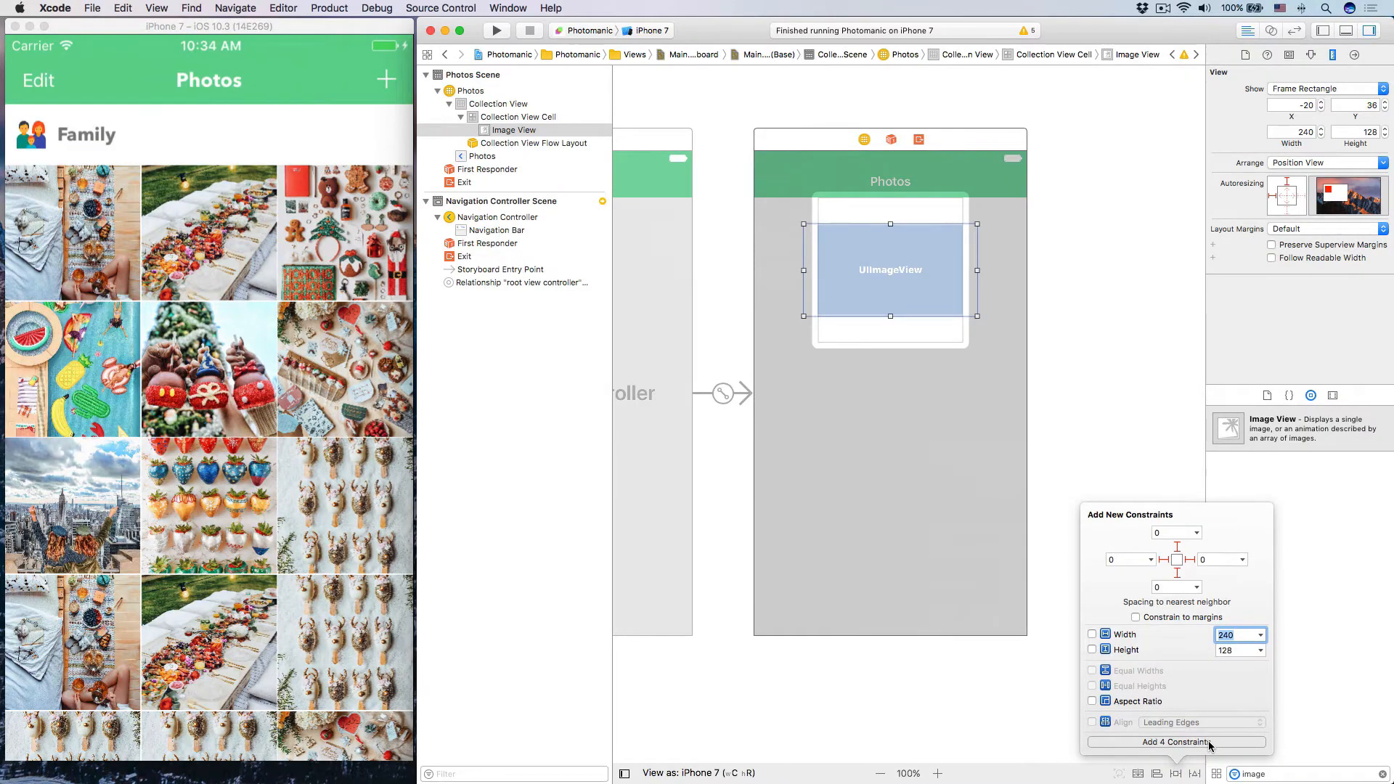
click(1175, 742)
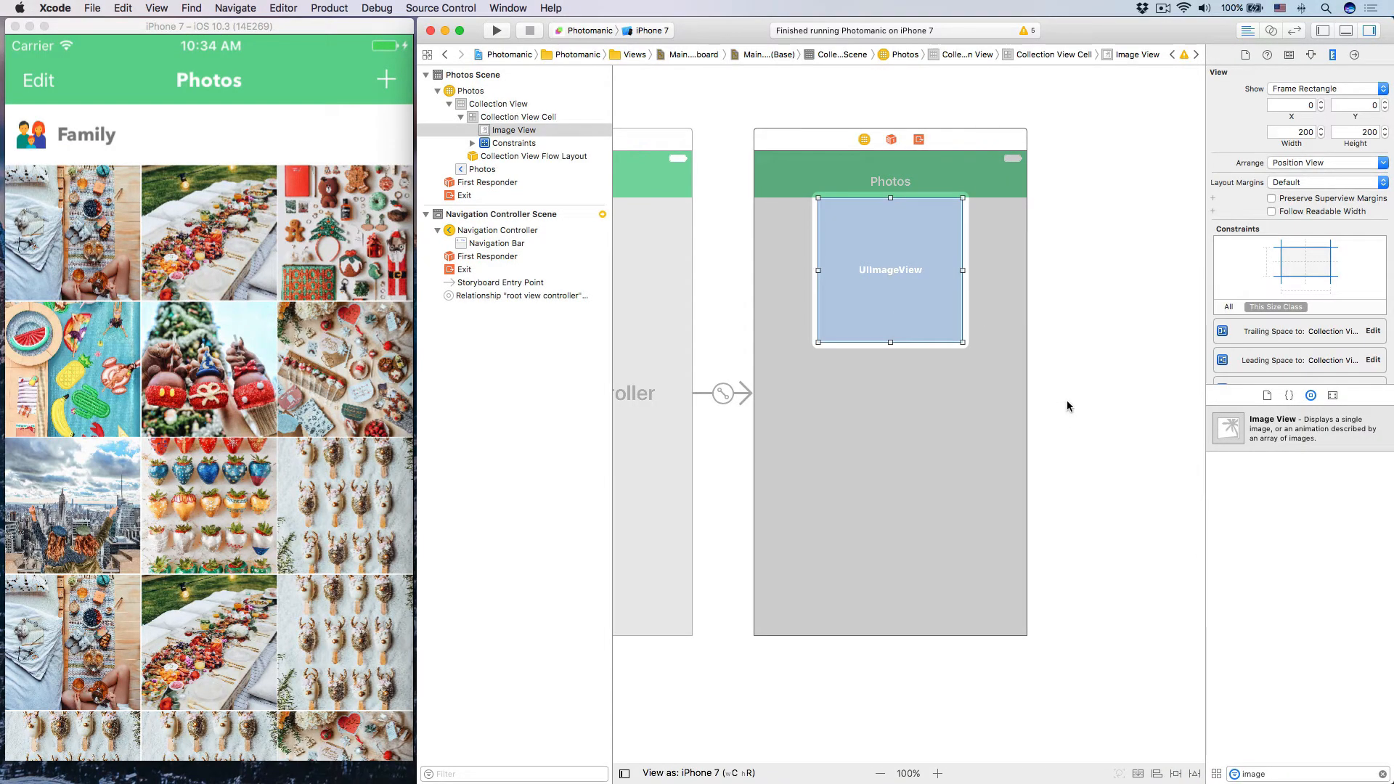
mouse_move(1309, 67)
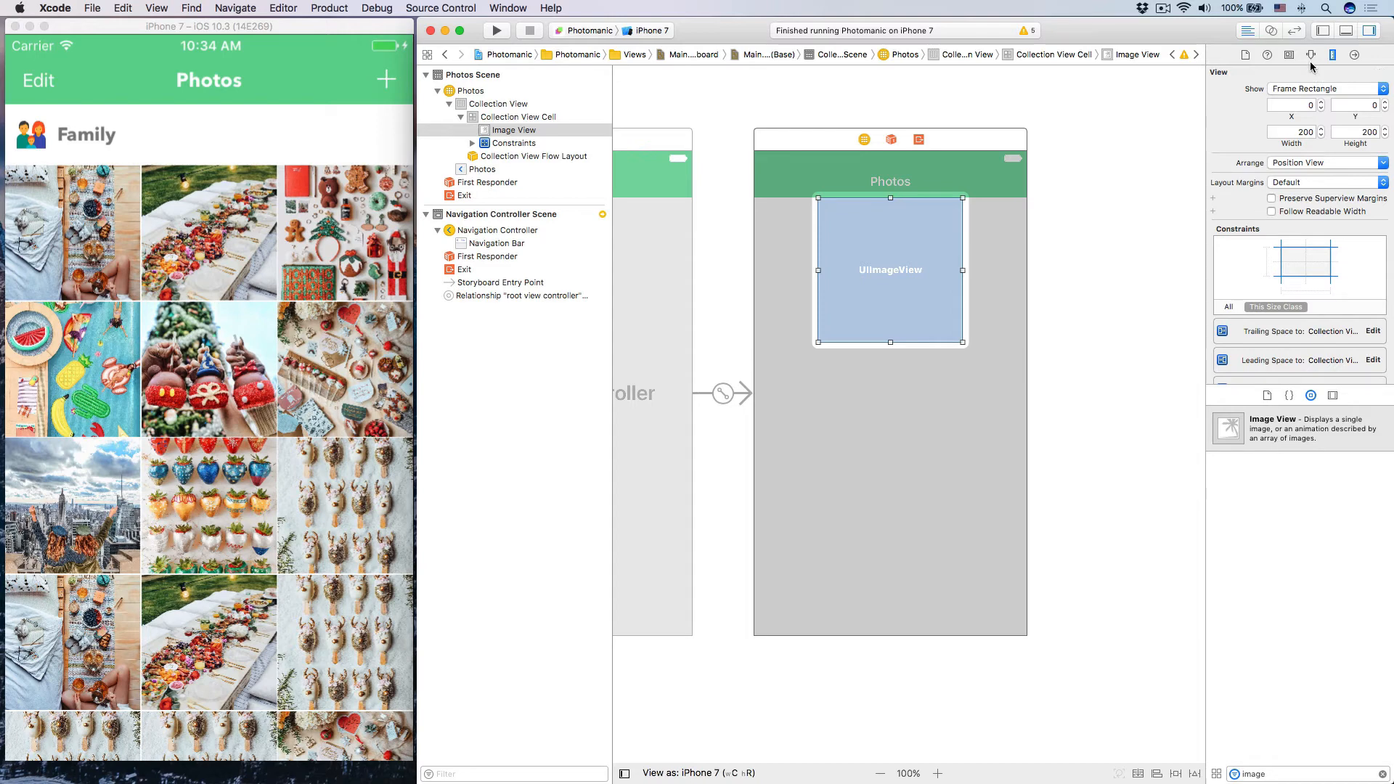
- Give the image view image f1 with Aspect Fill content mode and preview the cell
click(1310, 54)
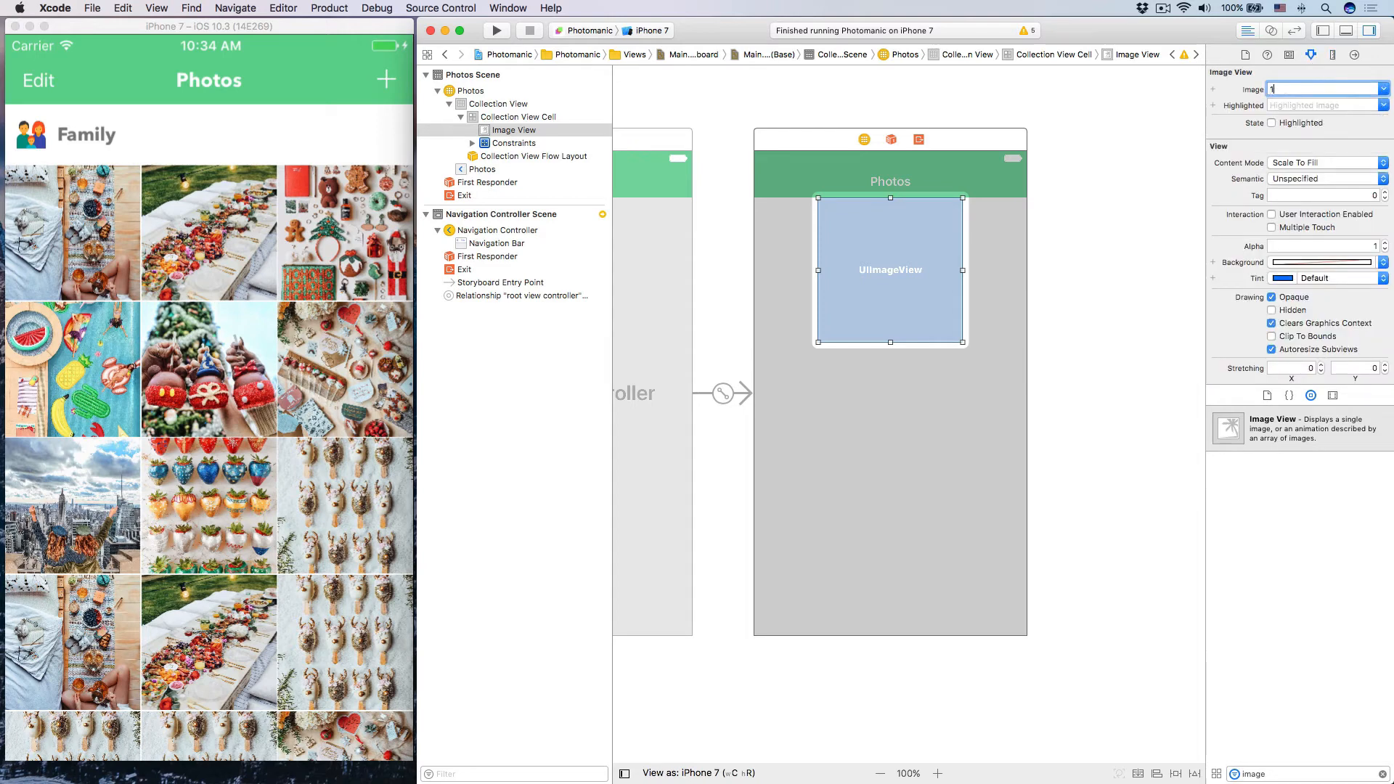
text(f1)
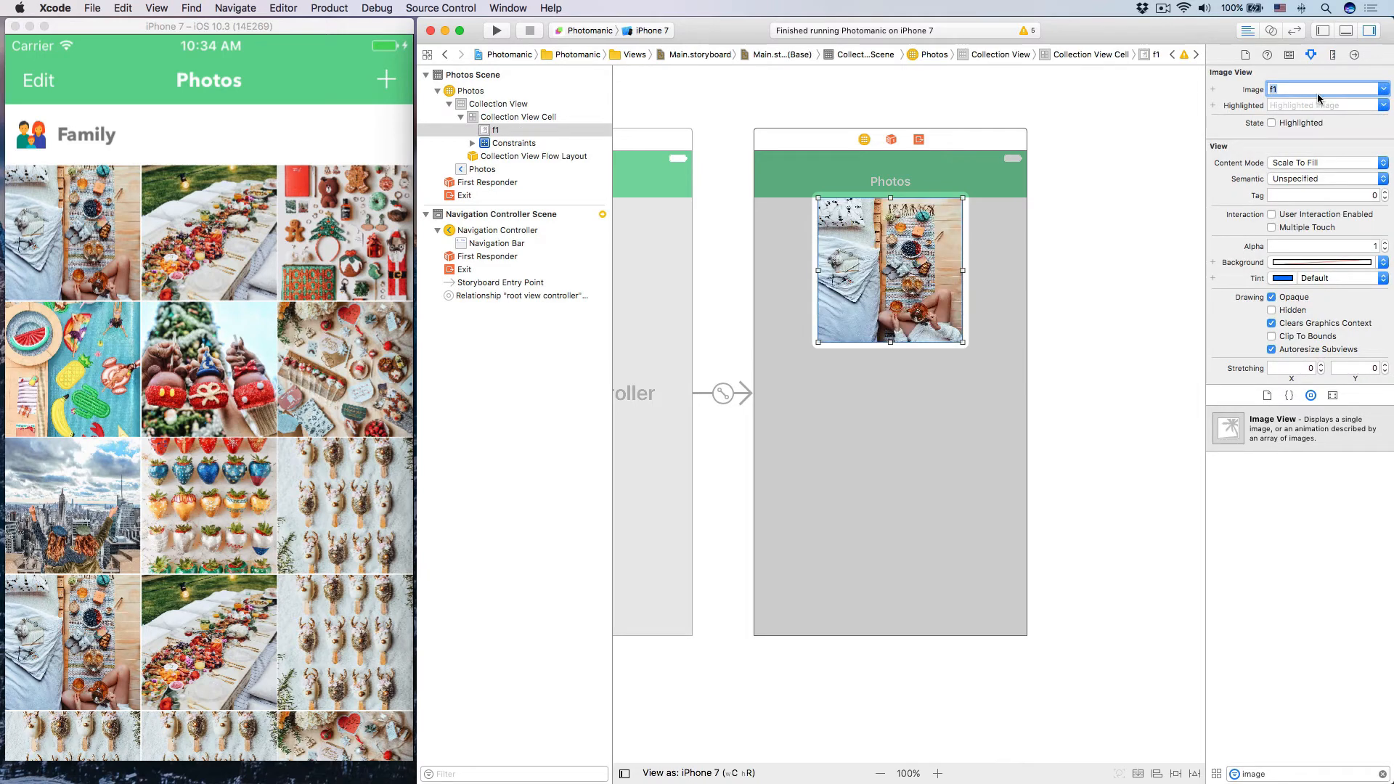
click(1324, 161)
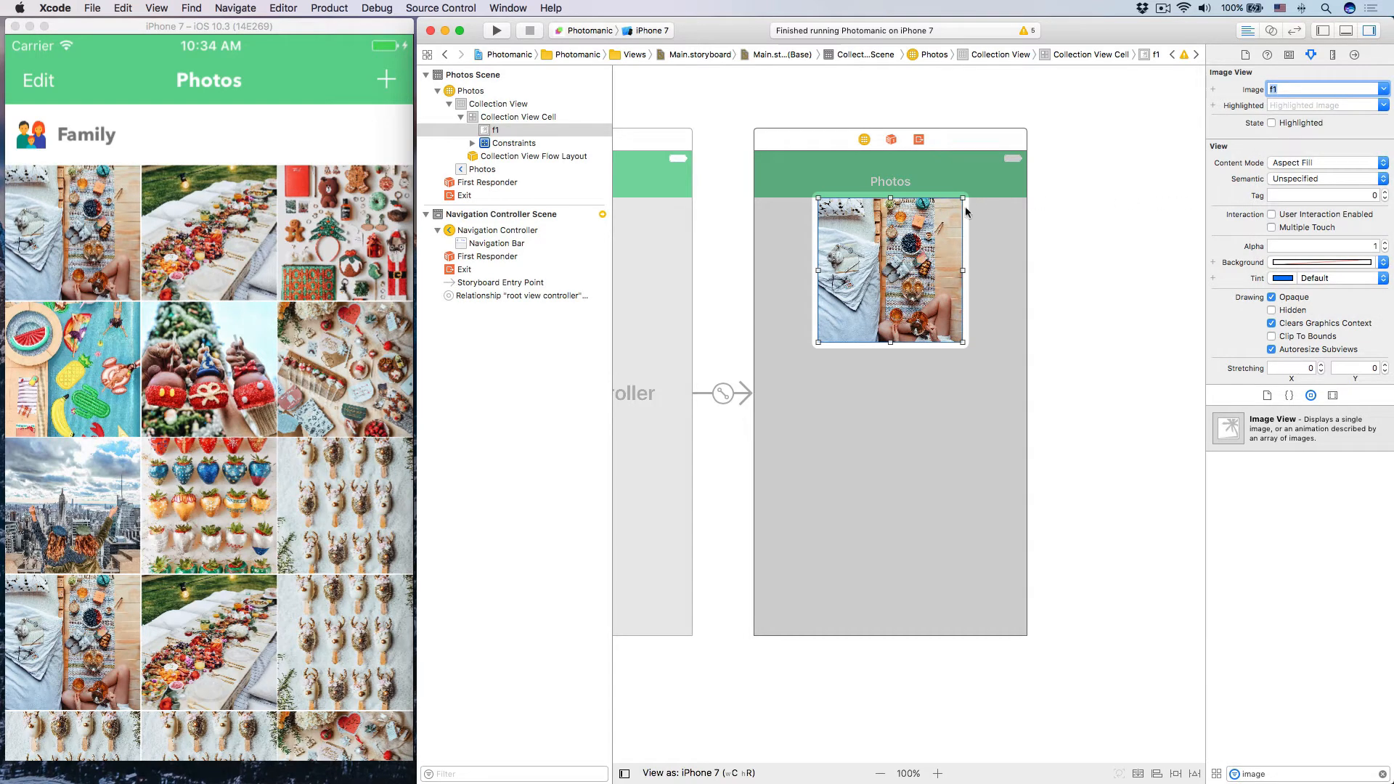
click(497, 103)
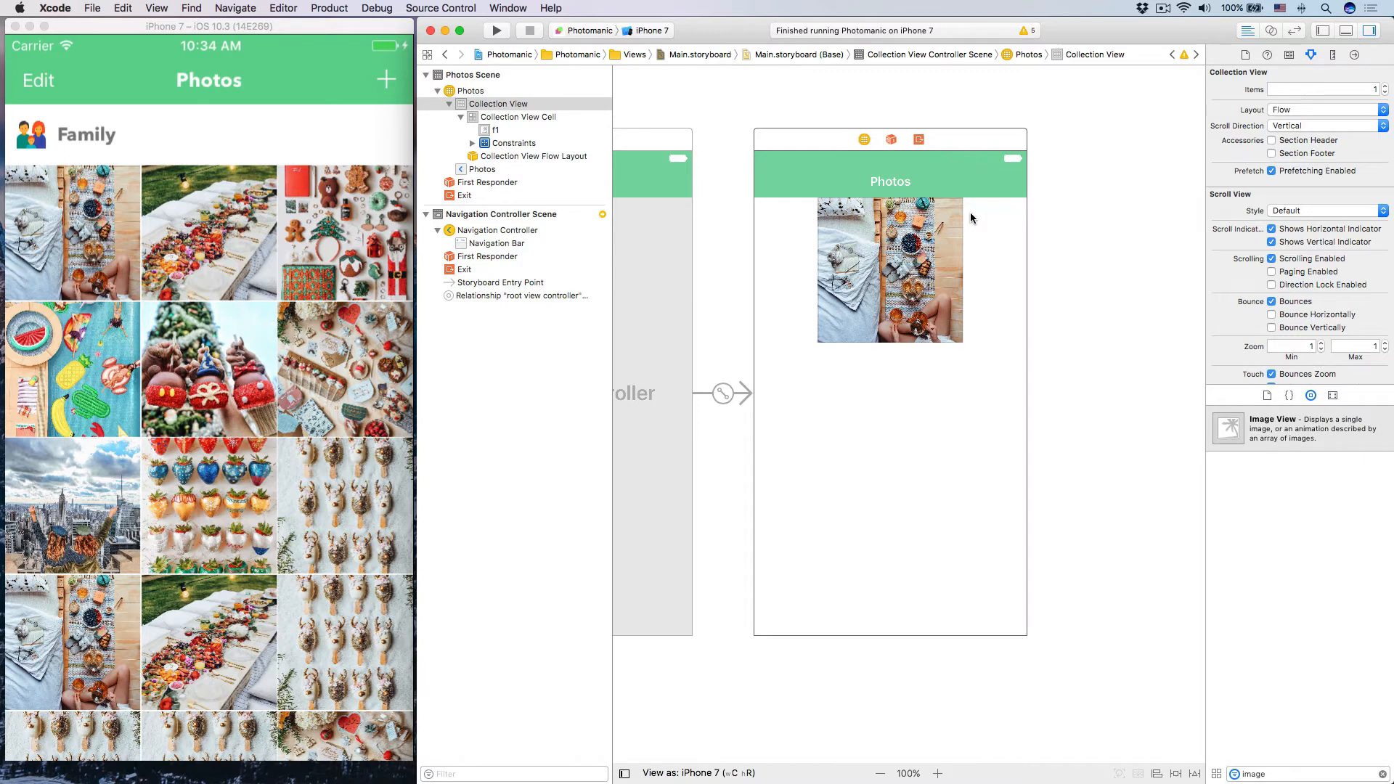
mouse_move(971, 219)
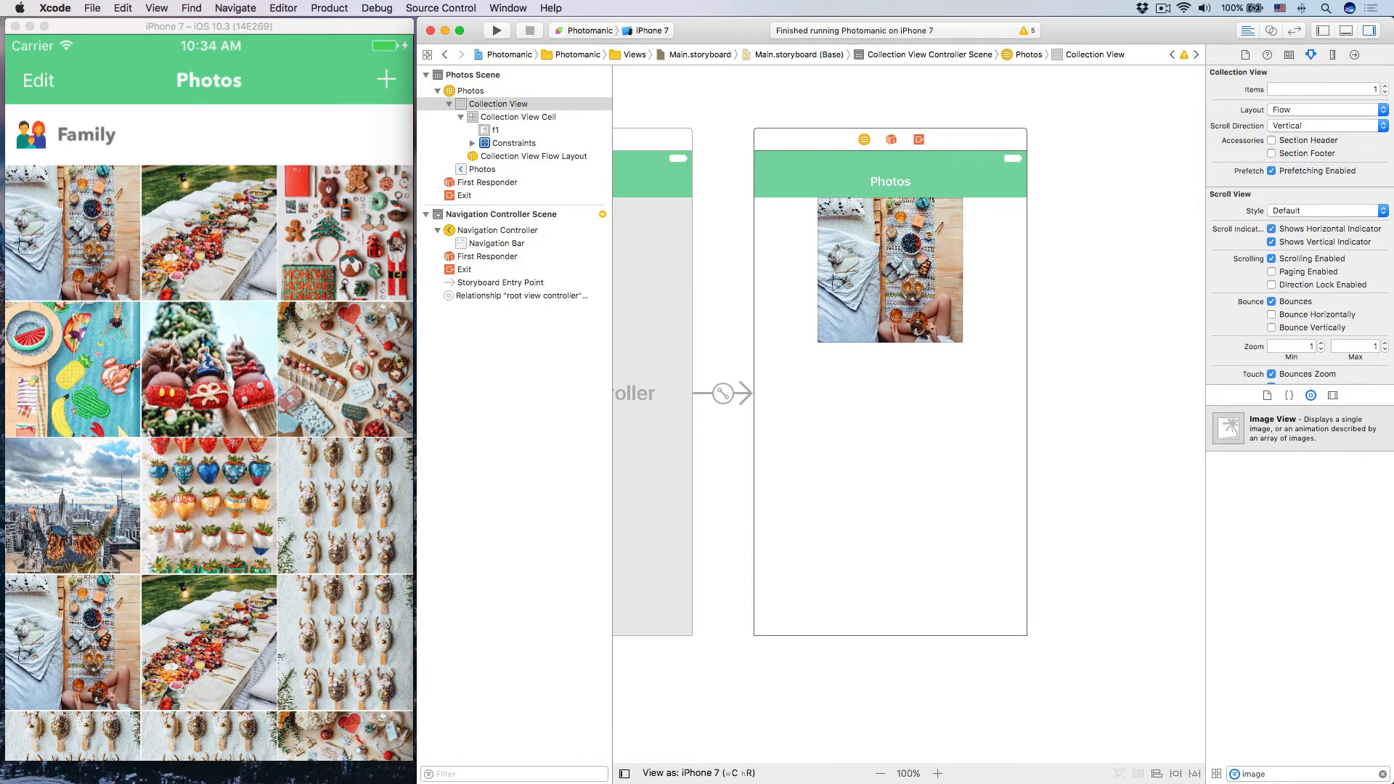